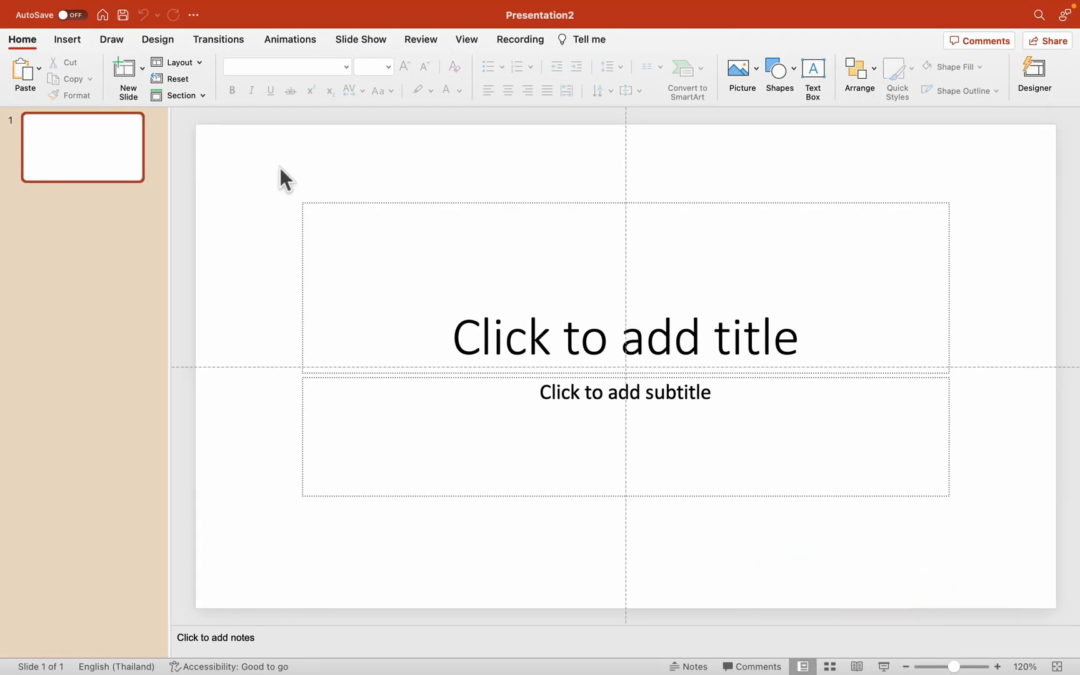
{"action": "mouse_move", "coordinate": [177, 62]}
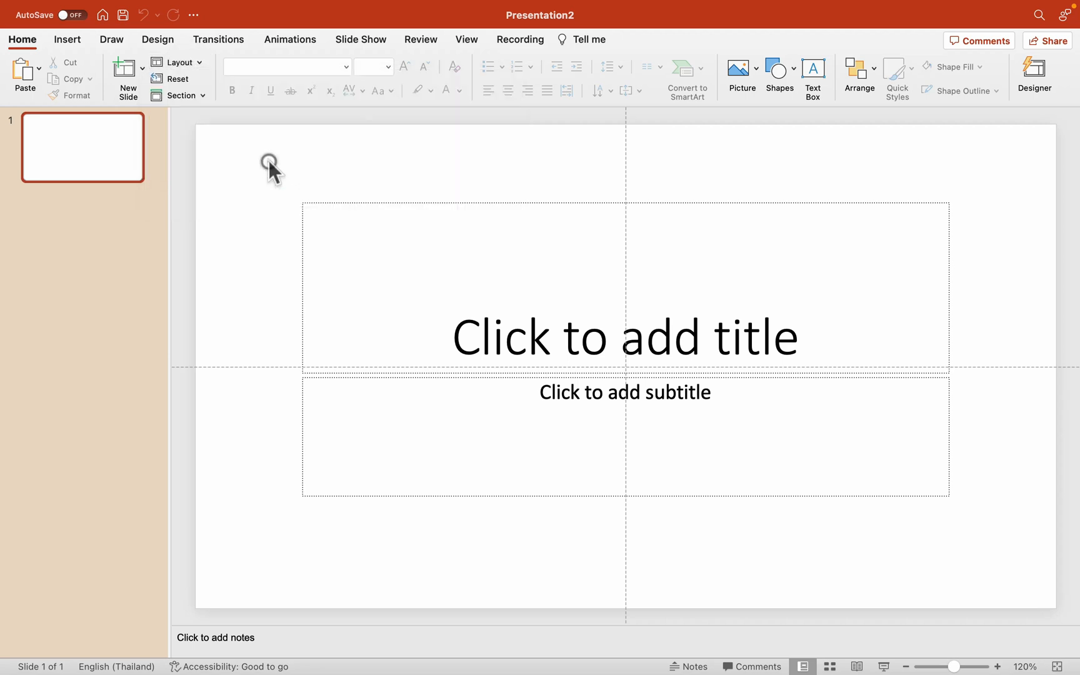
Remove the title and subtitle placeholders, leaving slide one blank
{"action": "left_click", "coordinate": [67, 39]}
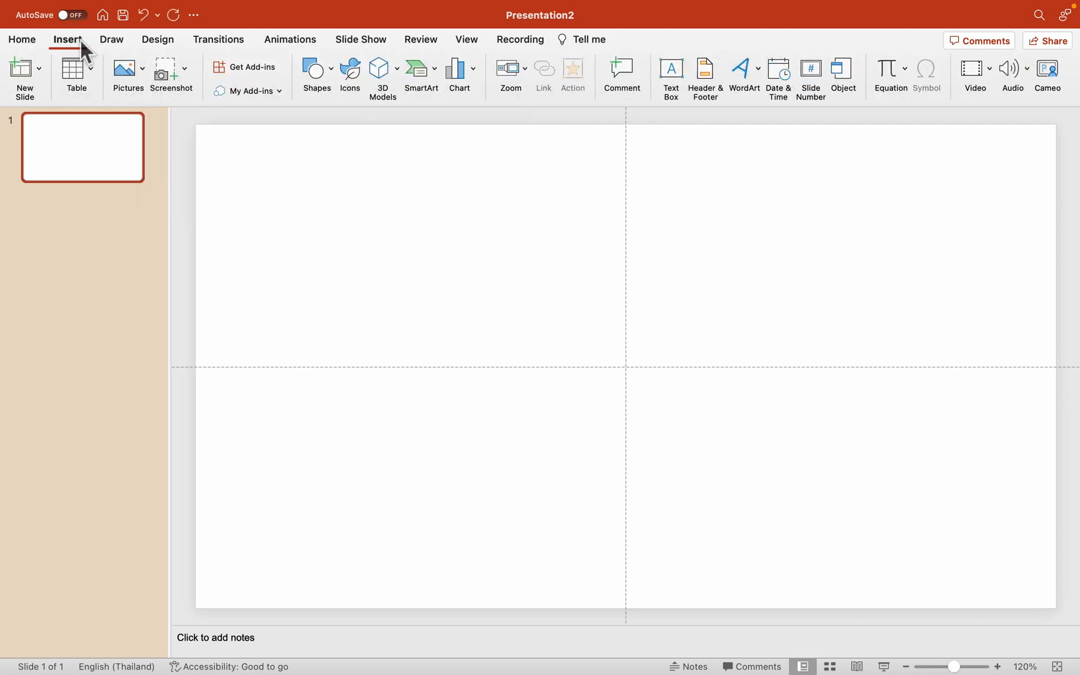
Draw a Flowchart Delay shape about 7.98 cm square with its curve facing up
{"action": "left_click", "coordinate": [315, 73]}
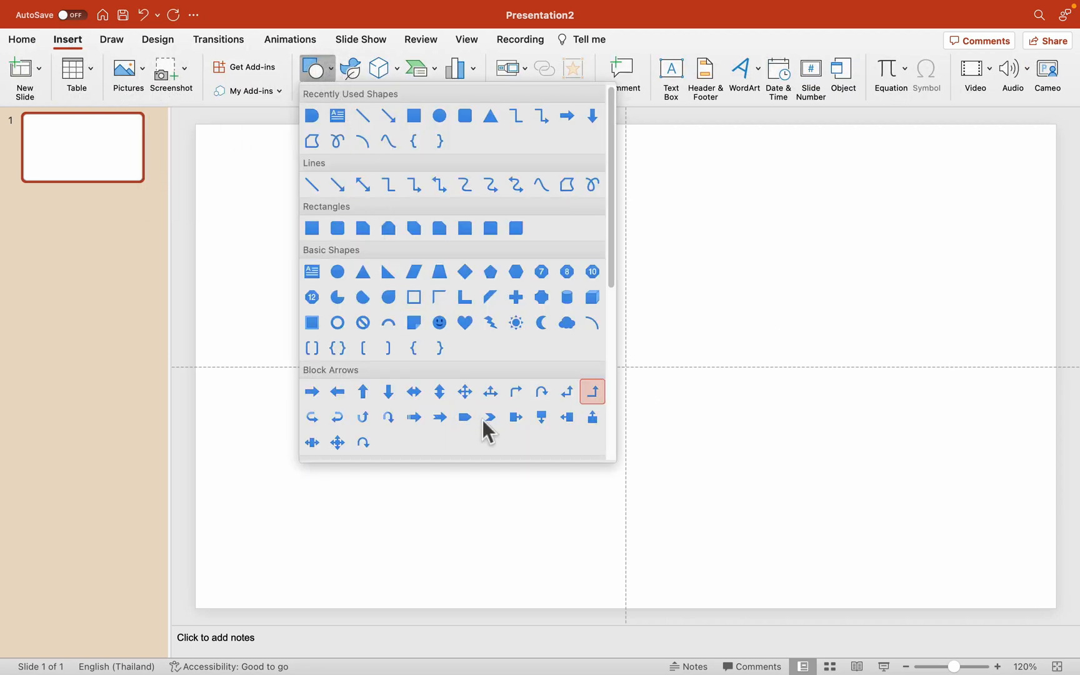
{"action": "scroll", "scroll_direction": "down", "scroll_amount": 3}
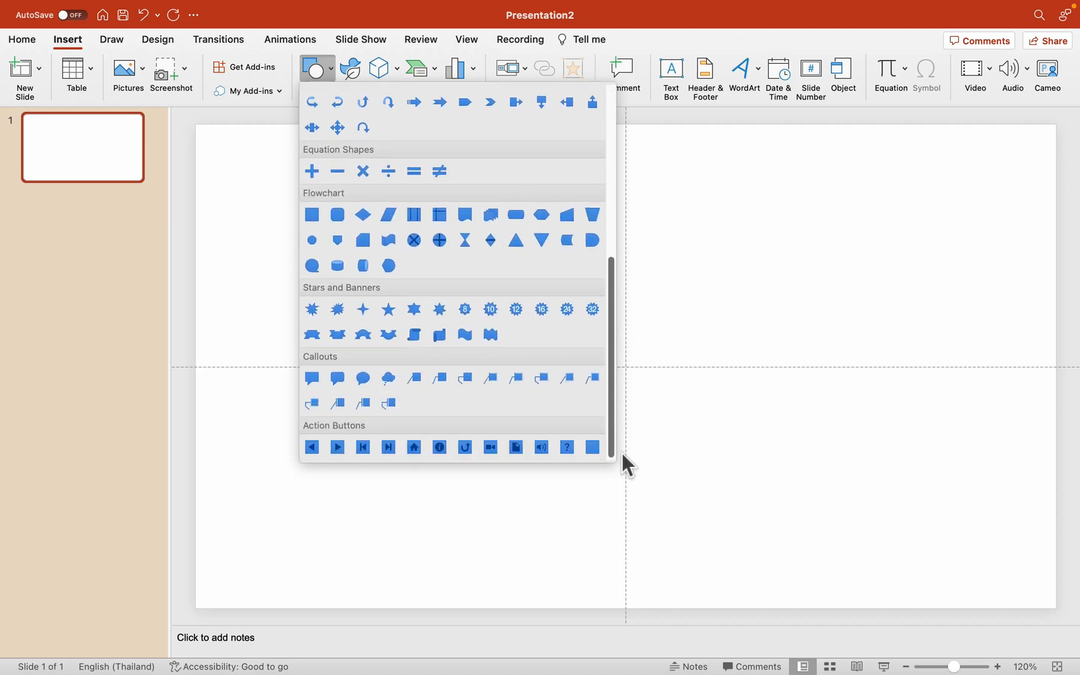
{"action": "mouse_move", "coordinate": [613, 441]}
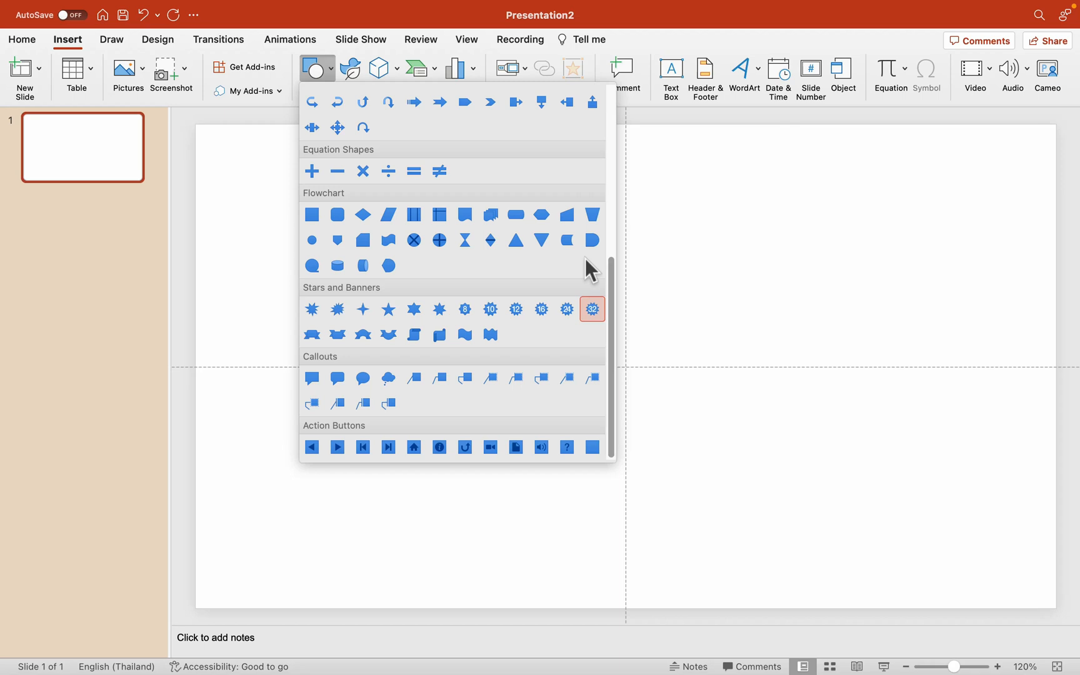
{"action": "mouse_move", "coordinate": [527, 278]}
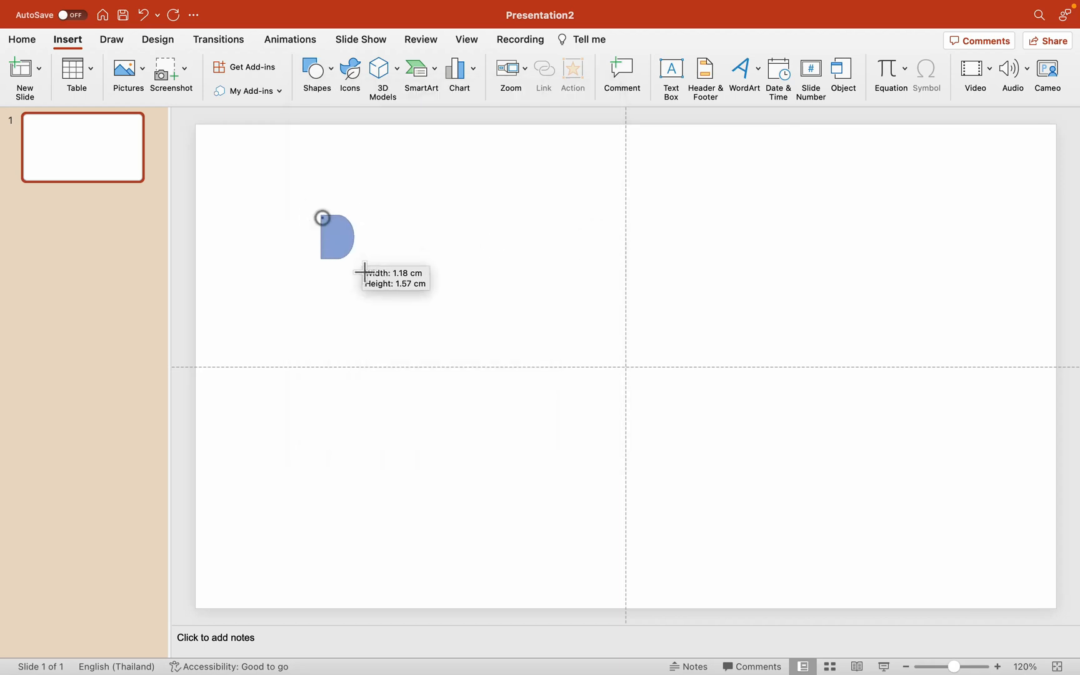
{"action": "left_click_drag", "start_coordinate": [323, 216], "coordinate": [510, 406]}
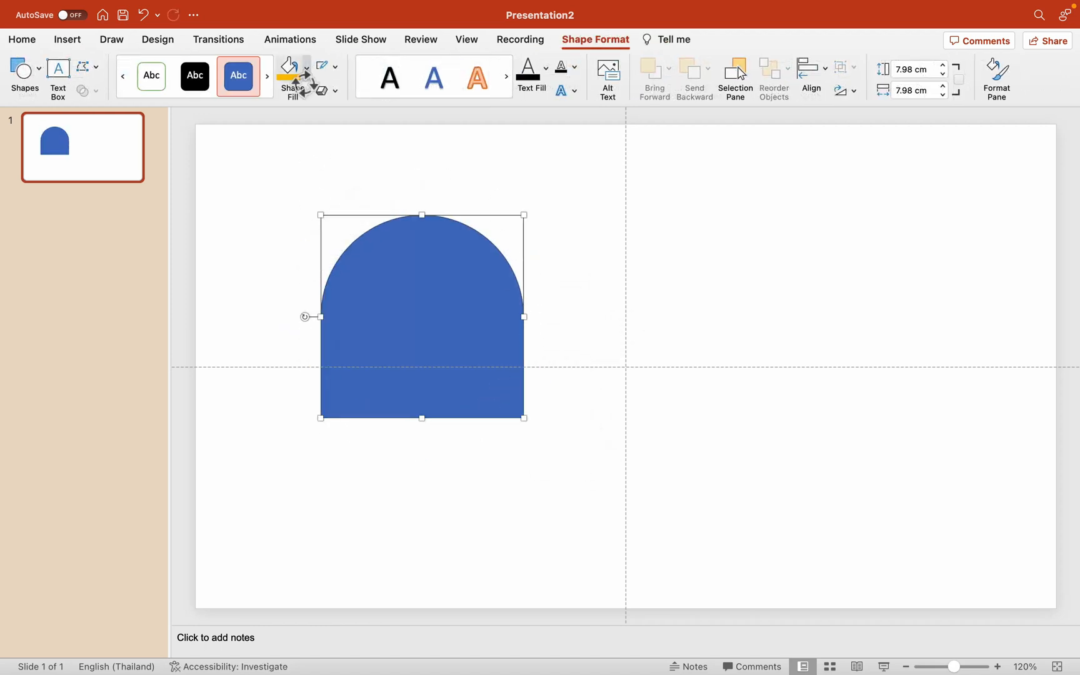
Remove the dome's outline and give it a light grey fill
{"action": "left_click", "coordinate": [335, 67]}
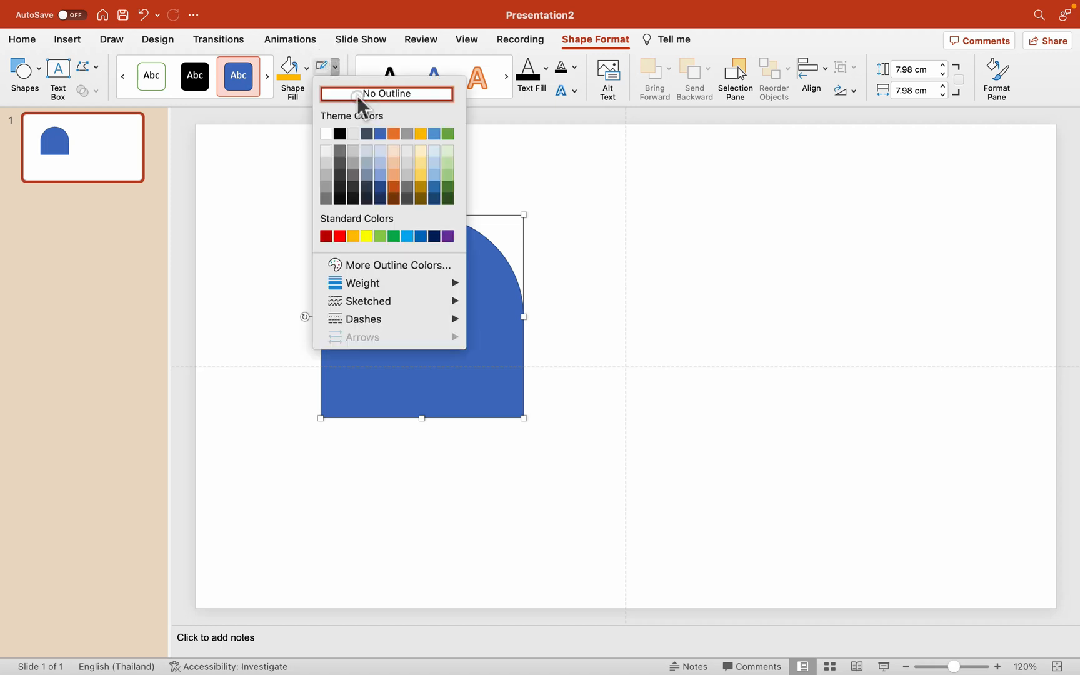
{"action": "left_click", "coordinate": [286, 66]}
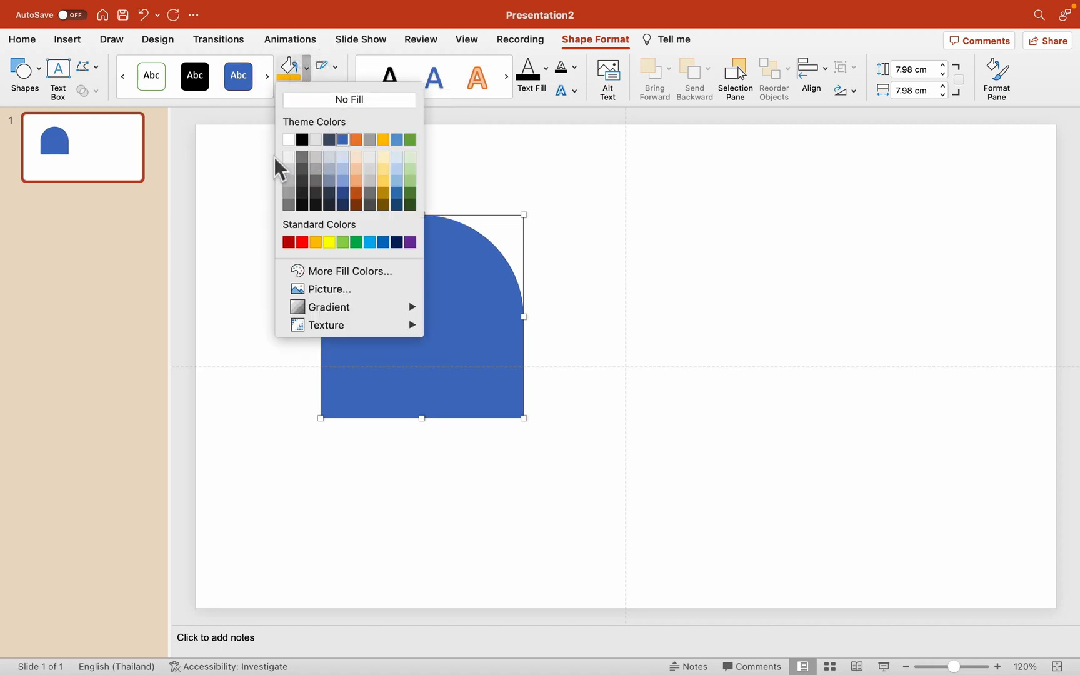
{"action": "left_click", "coordinate": [348, 100]}
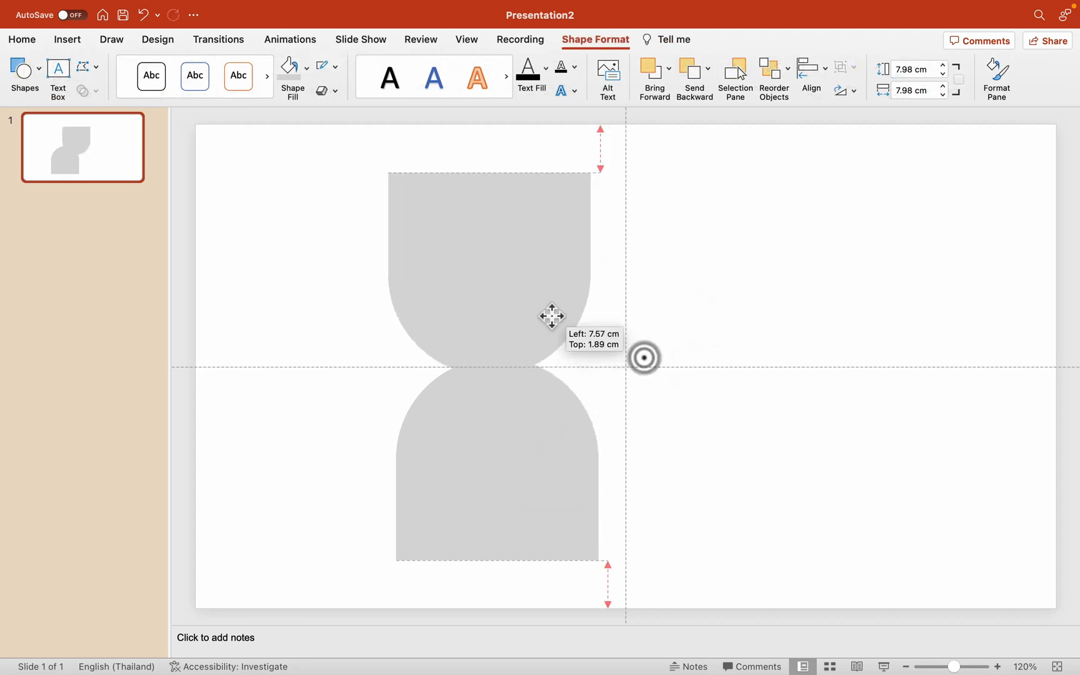
Centre both grey halves on the slide so they touch at the middle
{"action": "left_click_drag", "start_coordinate": [551, 315], "coordinate": [558, 329]}
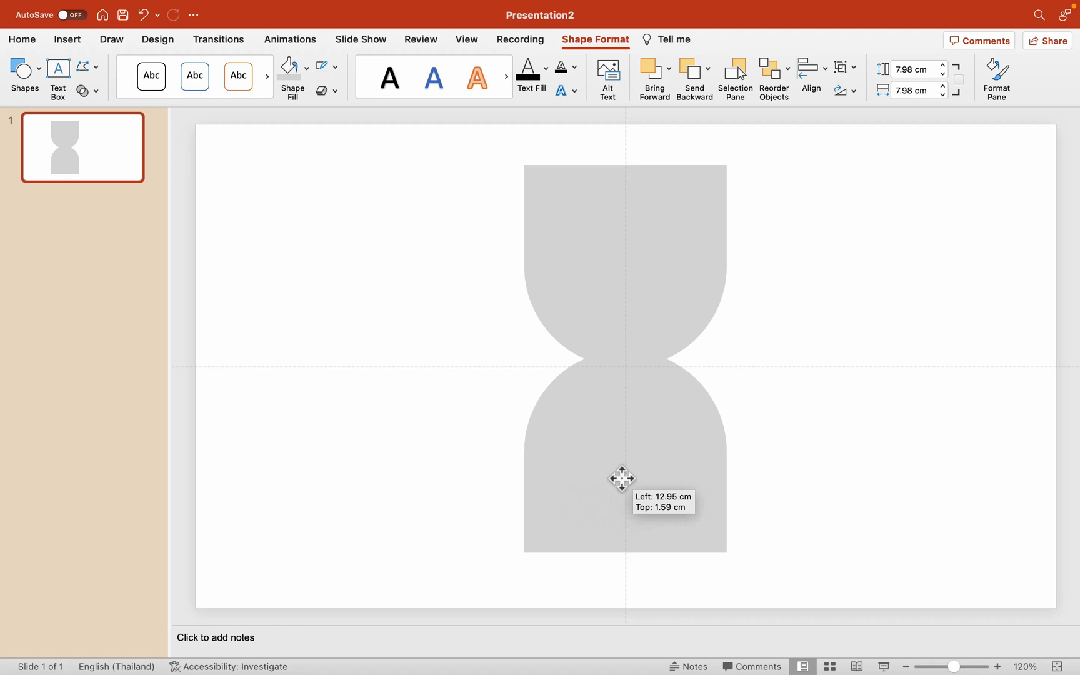
{"action": "left_click_drag", "start_coordinate": [621, 479], "coordinate": [679, 460]}
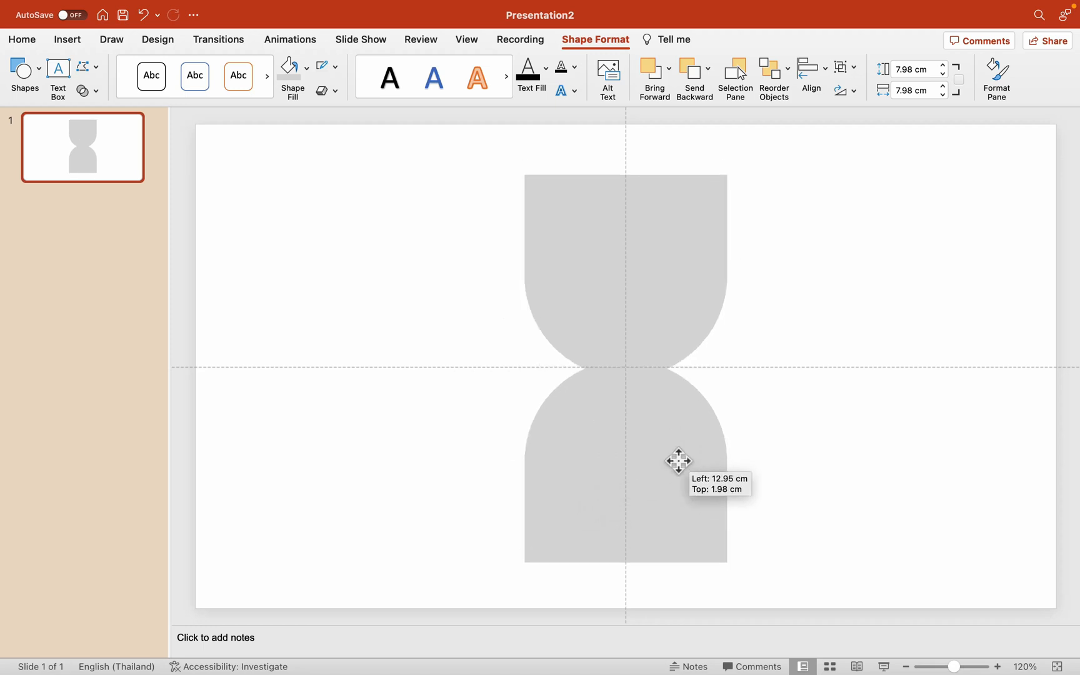
{"action": "left_click_drag", "start_coordinate": [679, 460], "coordinate": [678, 456]}
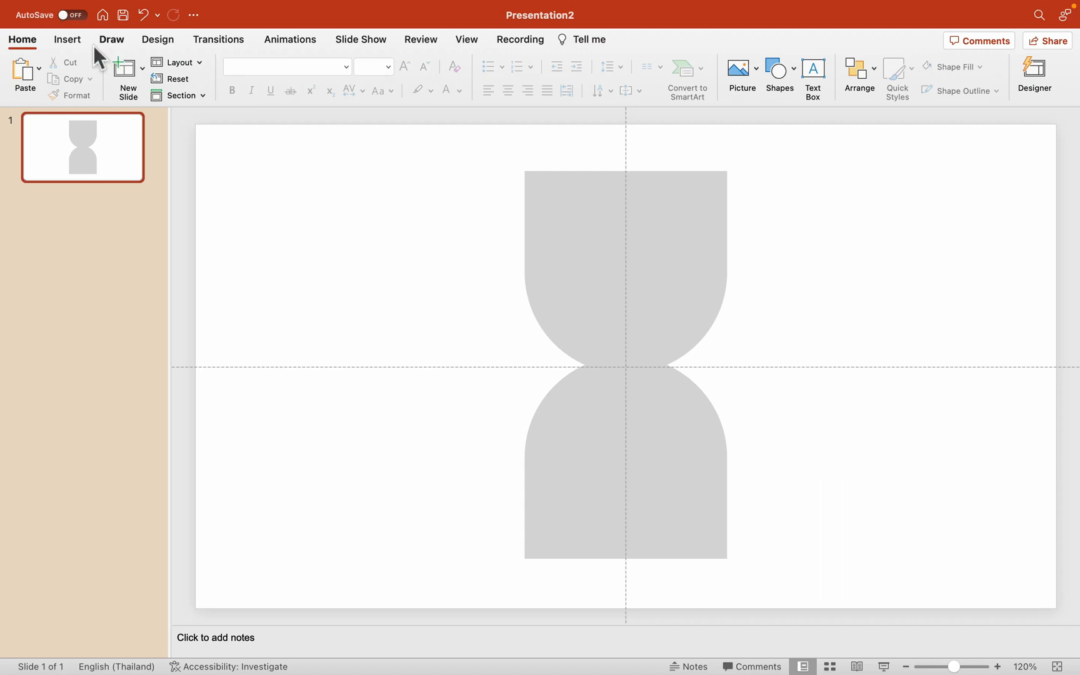
Add a thin grey outline-free rectangle bar on top and a copy along the bottom
{"action": "left_click", "coordinate": [67, 40]}
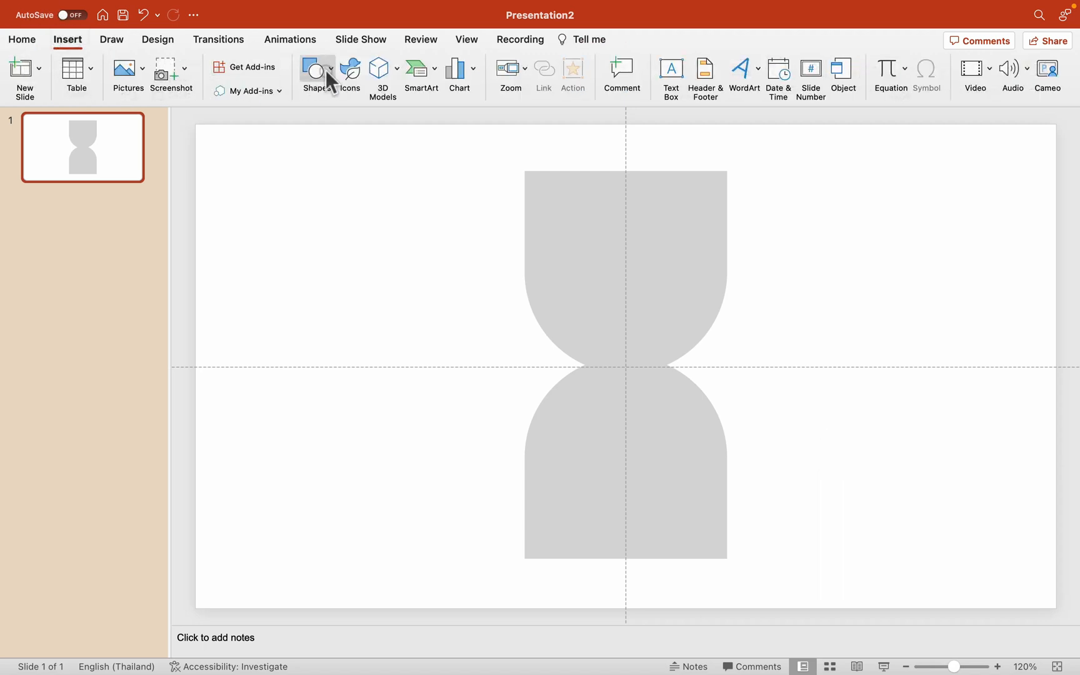
{"action": "left_click", "coordinate": [316, 75]}
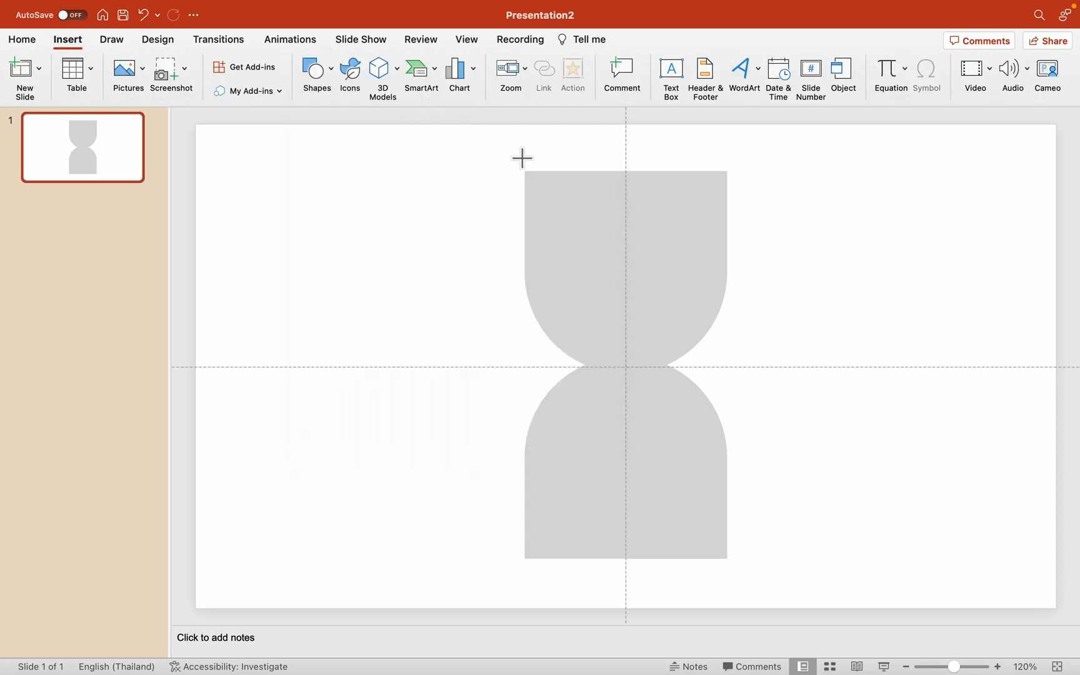
{"action": "left_click_drag", "start_coordinate": [516, 157], "coordinate": [735, 170]}
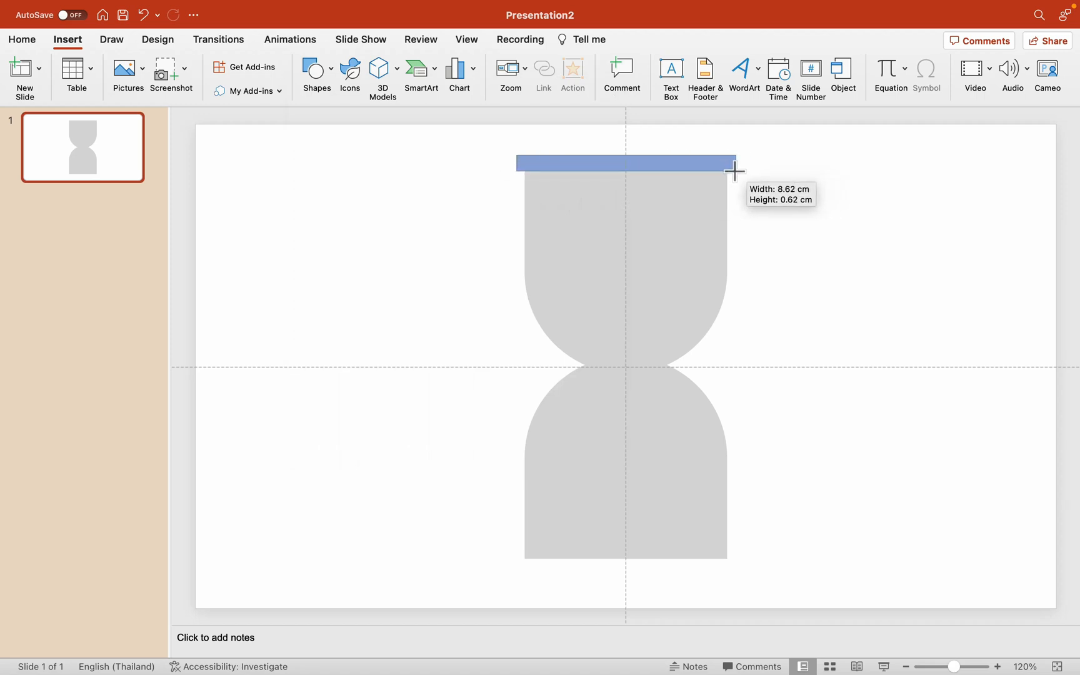
{"action": "left_click", "coordinate": [338, 66]}
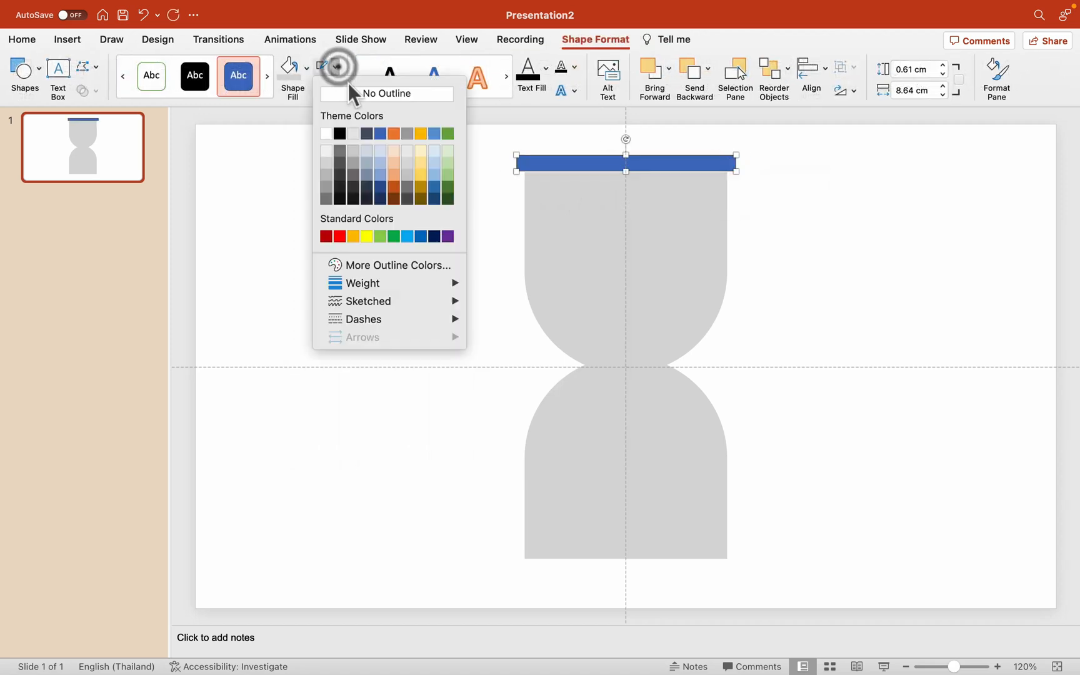
{"action": "left_click", "coordinate": [288, 69]}
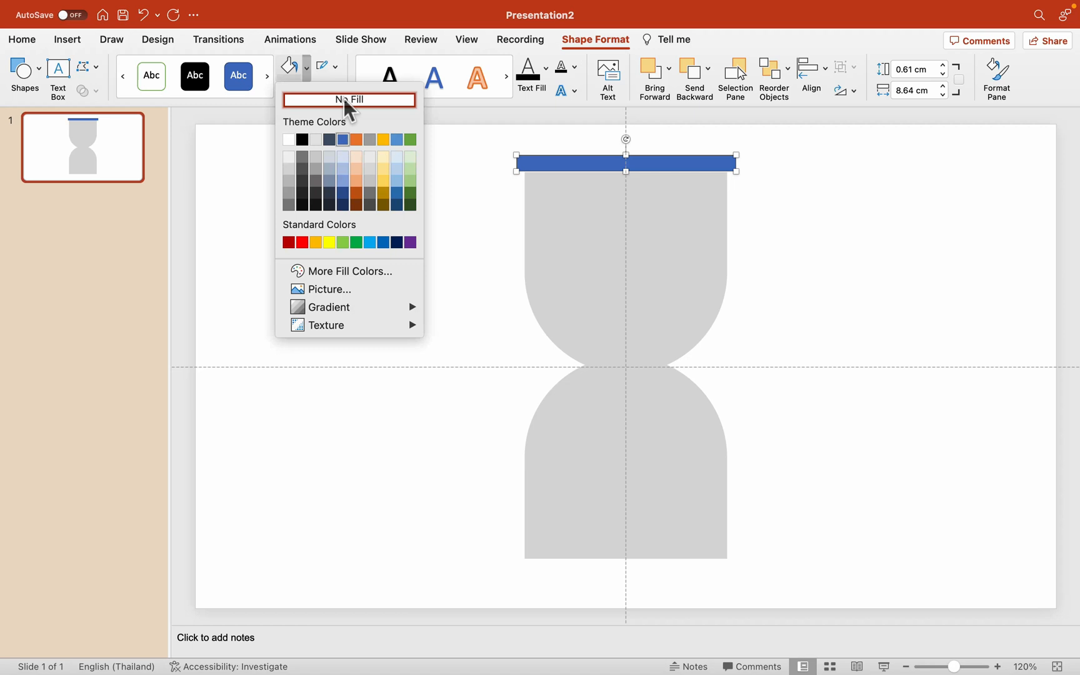
{"action": "left_click", "coordinate": [348, 98]}
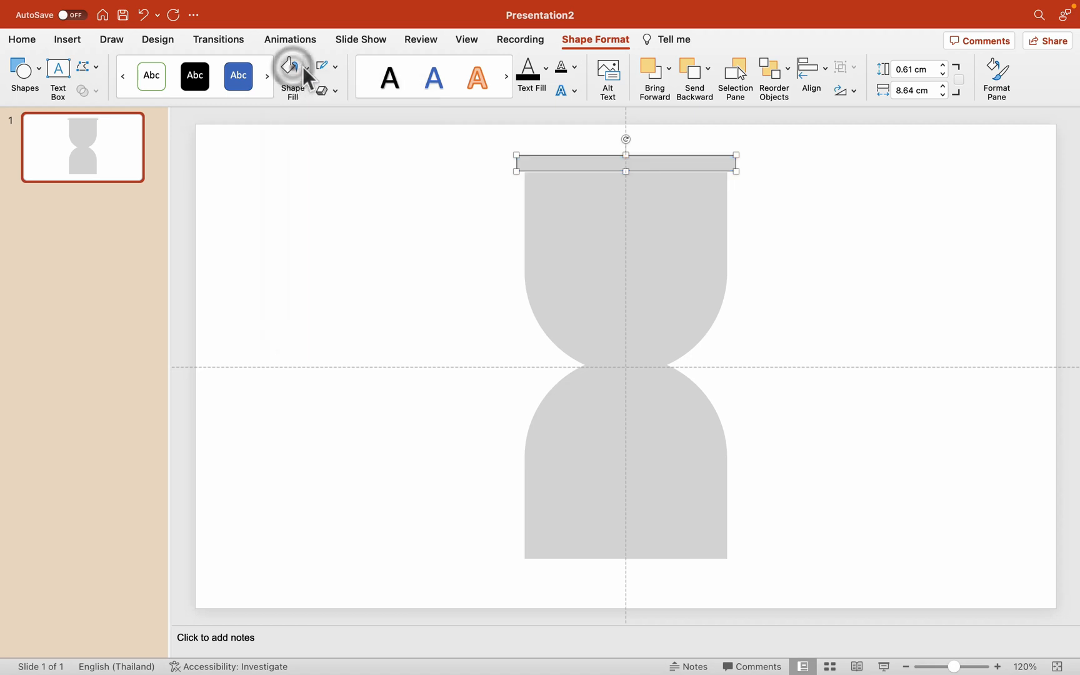
{"action": "left_click", "coordinate": [288, 66]}
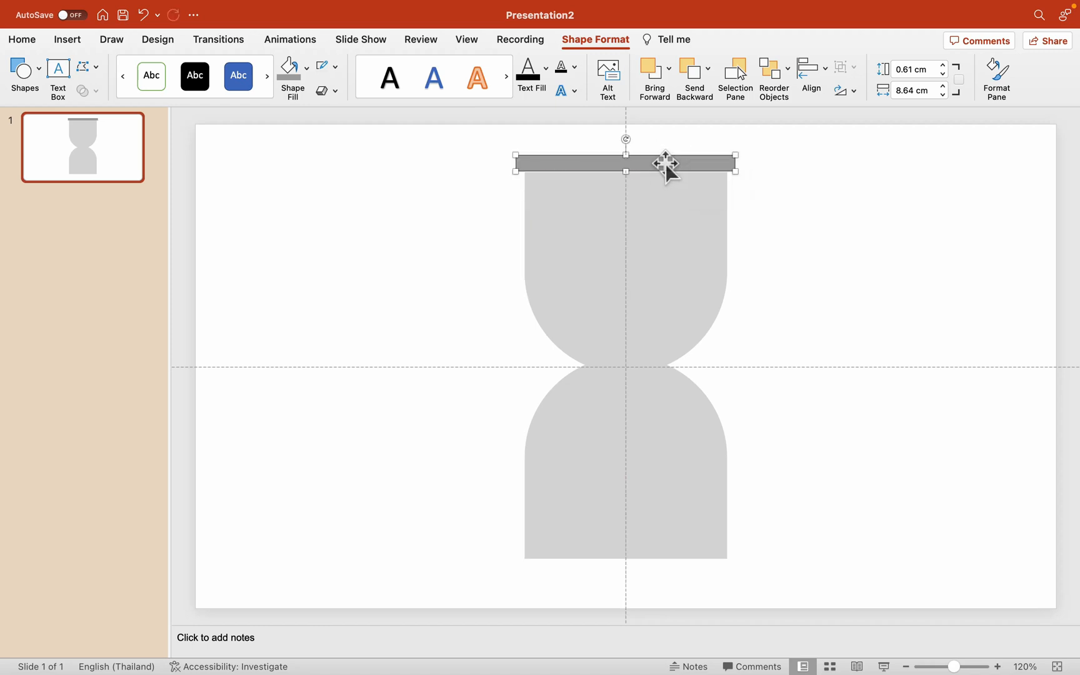
{"action": "left_click_drag", "start_coordinate": [664, 163], "coordinate": [689, 569]}
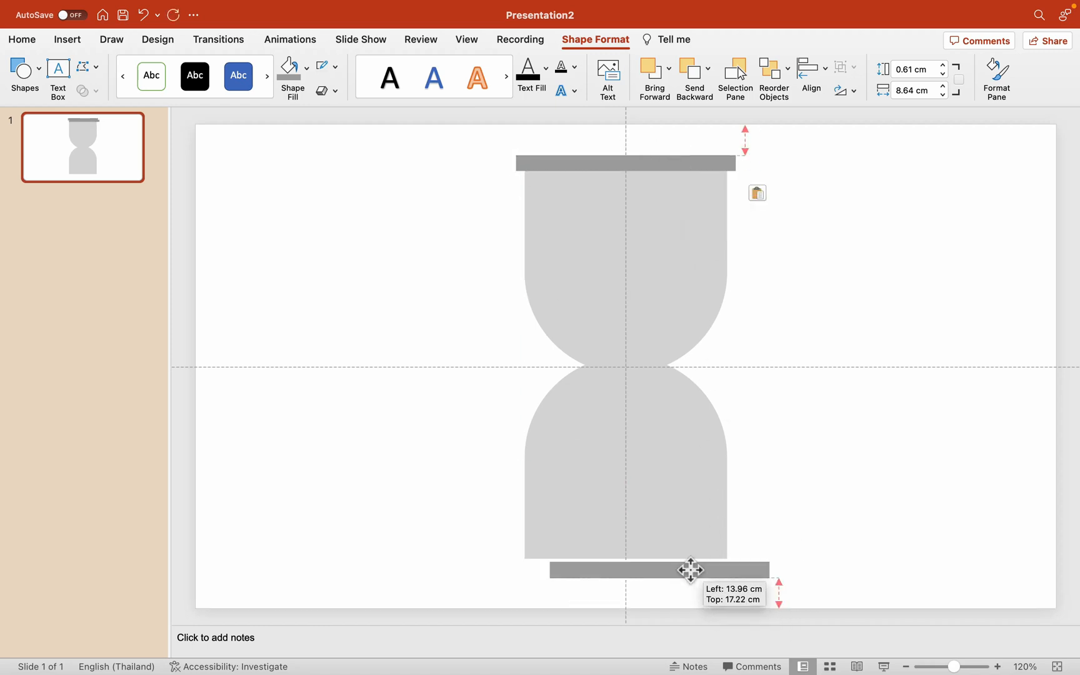
{"action": "left_click_drag", "start_coordinate": [691, 569], "coordinate": [658, 567]}
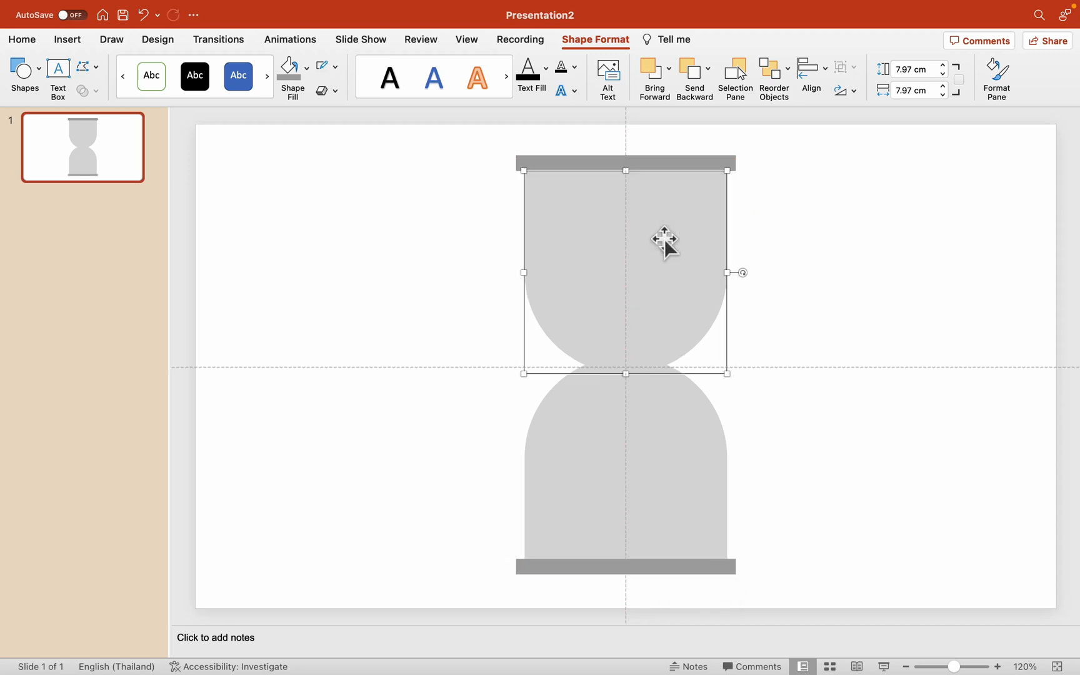
Copy the upper dome, fill it yellow, and move it into the top bulb
{"action": "left_click_drag", "start_coordinate": [664, 244], "coordinate": [488, 325]}
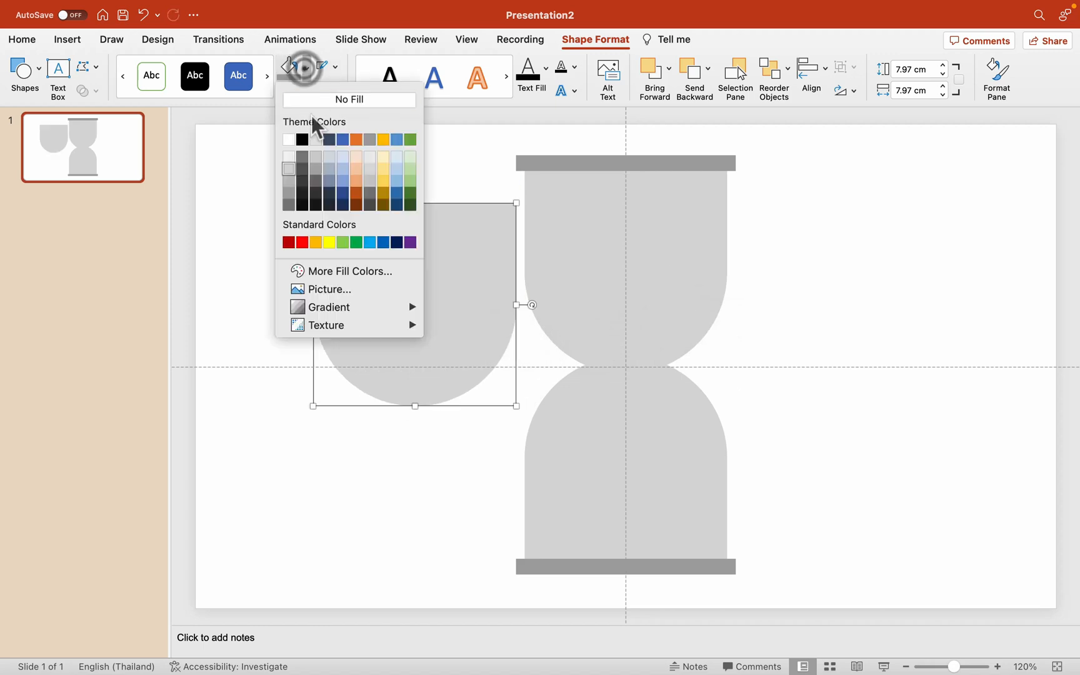
{"action": "left_click", "coordinate": [316, 241]}
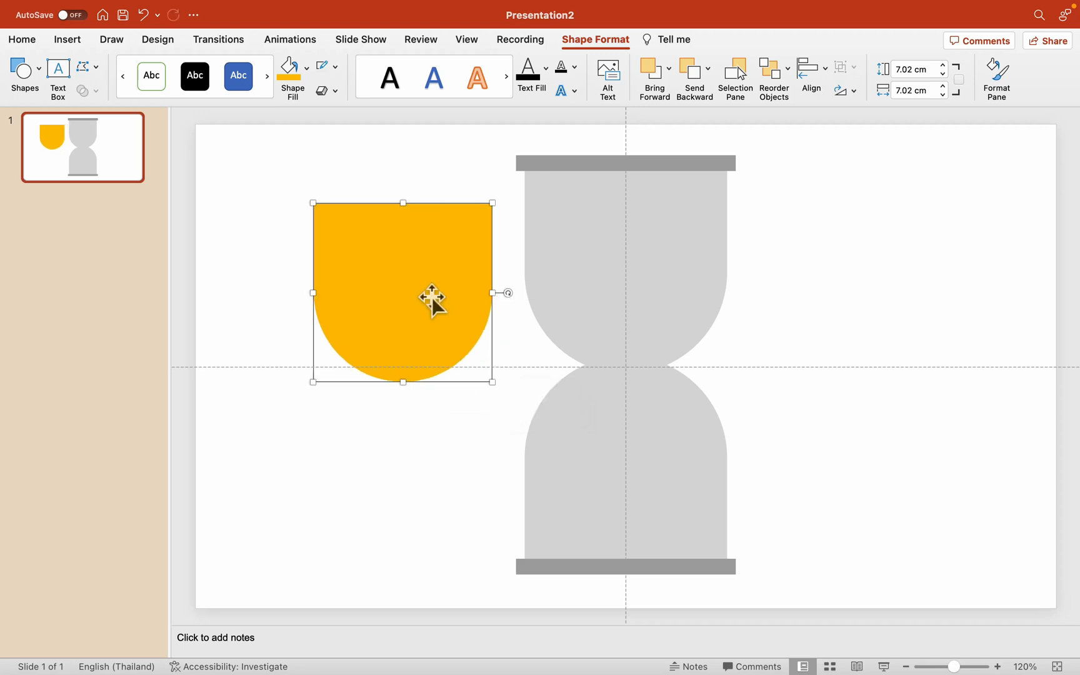
{"action": "left_click_drag", "start_coordinate": [433, 296], "coordinate": [657, 275]}
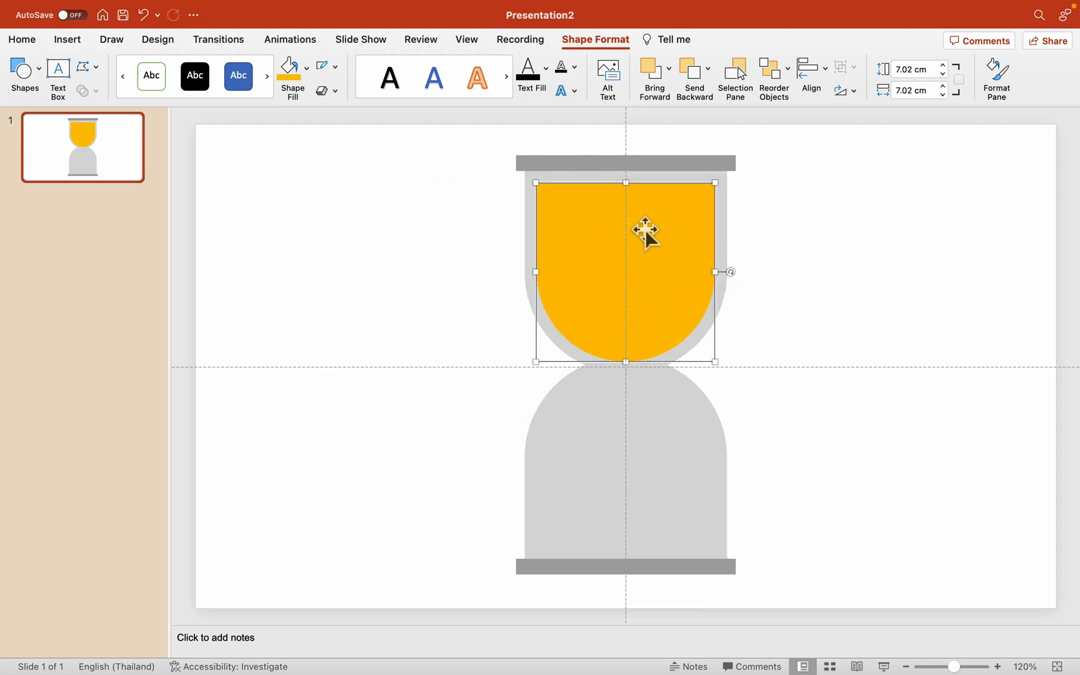
{"action": "mouse_move", "coordinate": [840, 210]}
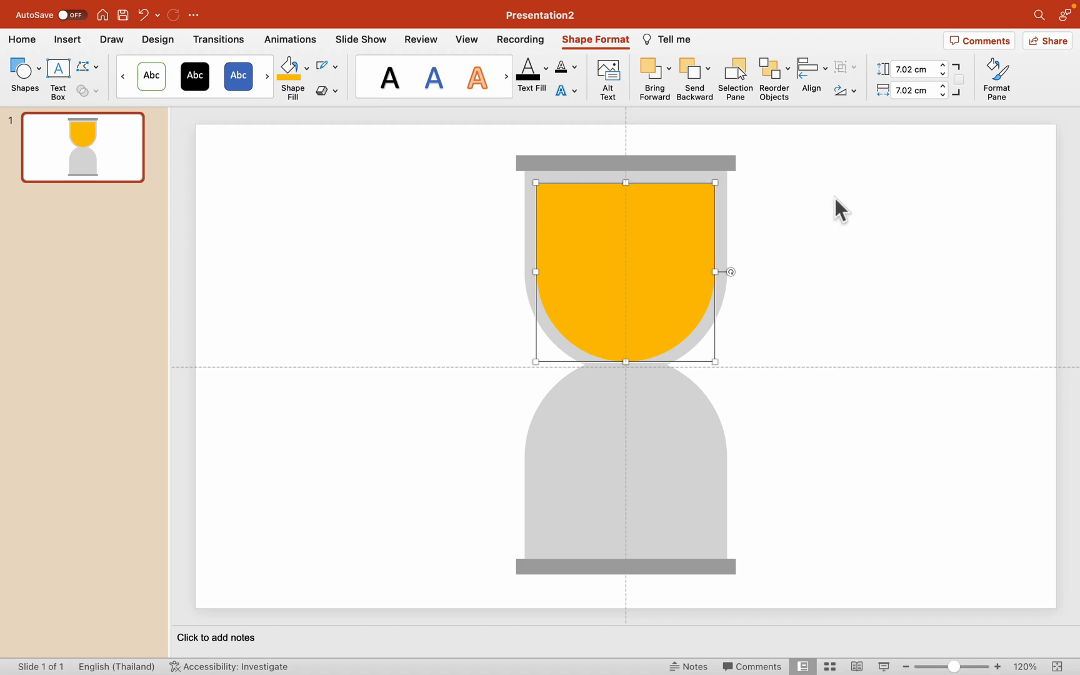
{"action": "mouse_move", "coordinate": [795, 209]}
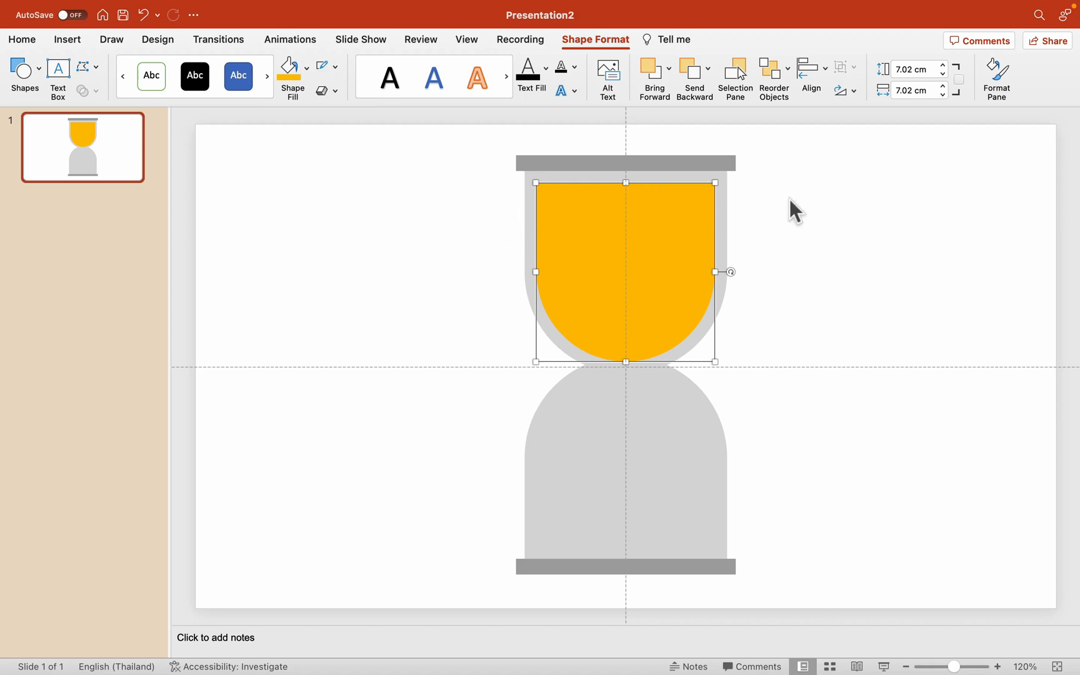
{"action": "mouse_move", "coordinate": [785, 214]}
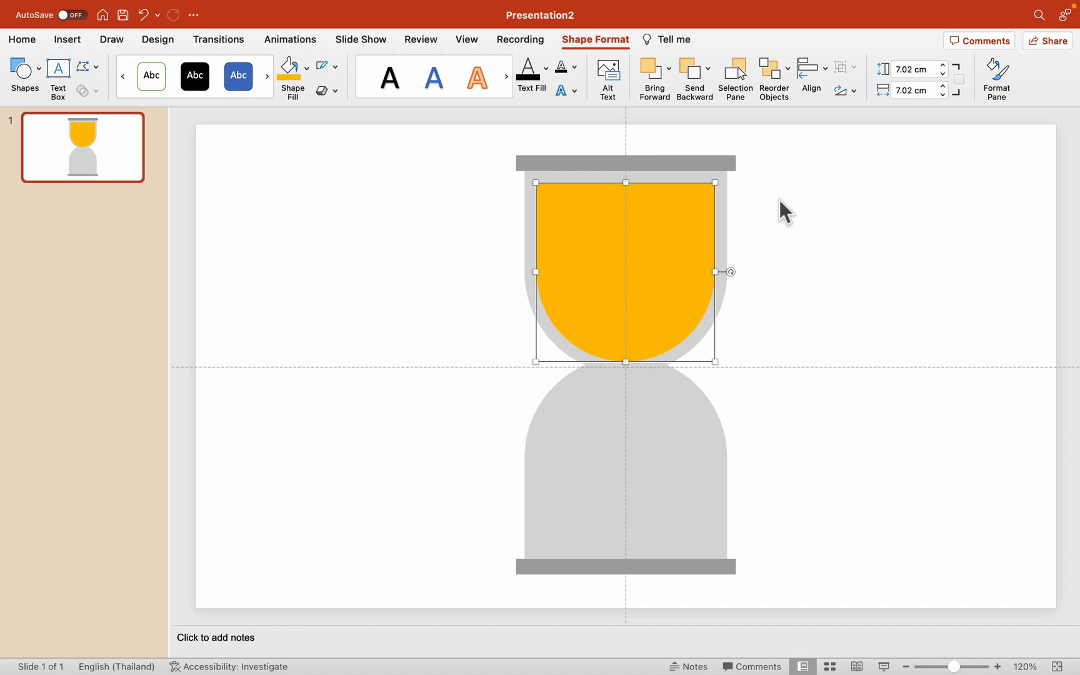
{"action": "mouse_move", "coordinate": [738, 325]}
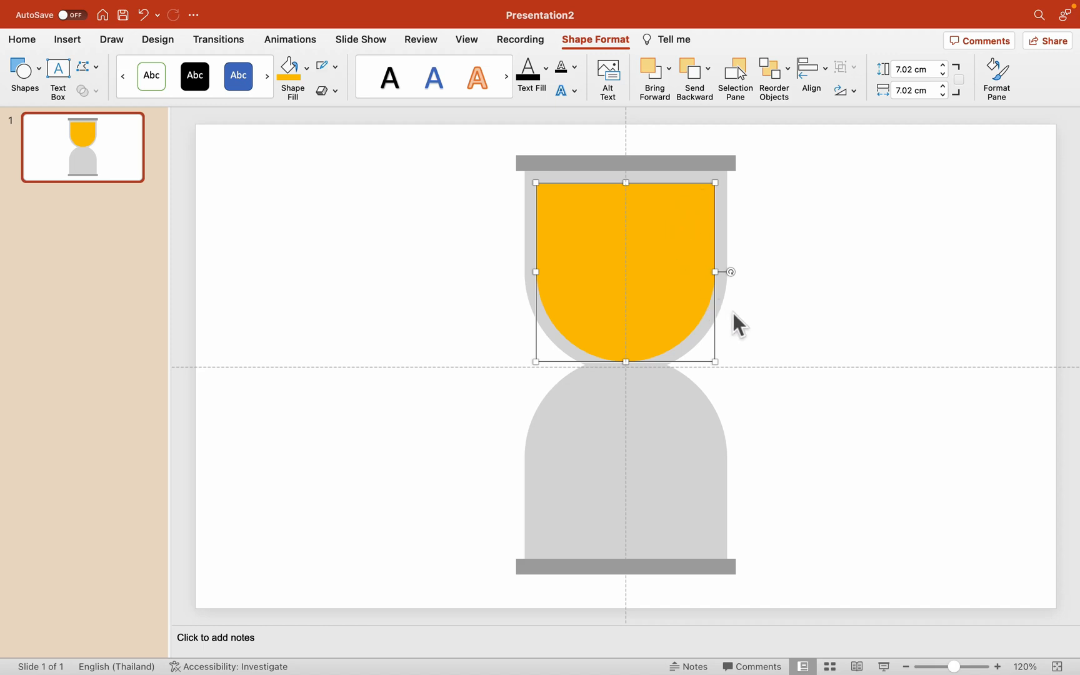
{"action": "mouse_move", "coordinate": [530, 207]}
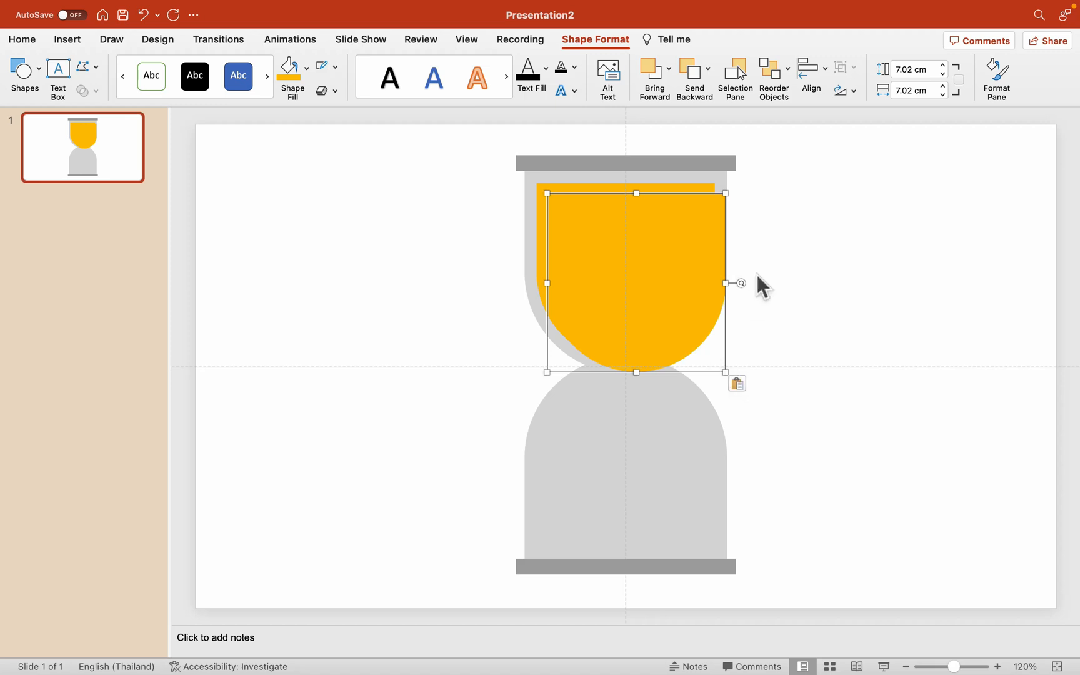
Align the yellow sand copy in the lower bulb and lower its top edge slightly
{"action": "left_click_drag", "start_coordinate": [735, 283], "coordinate": [757, 289]}
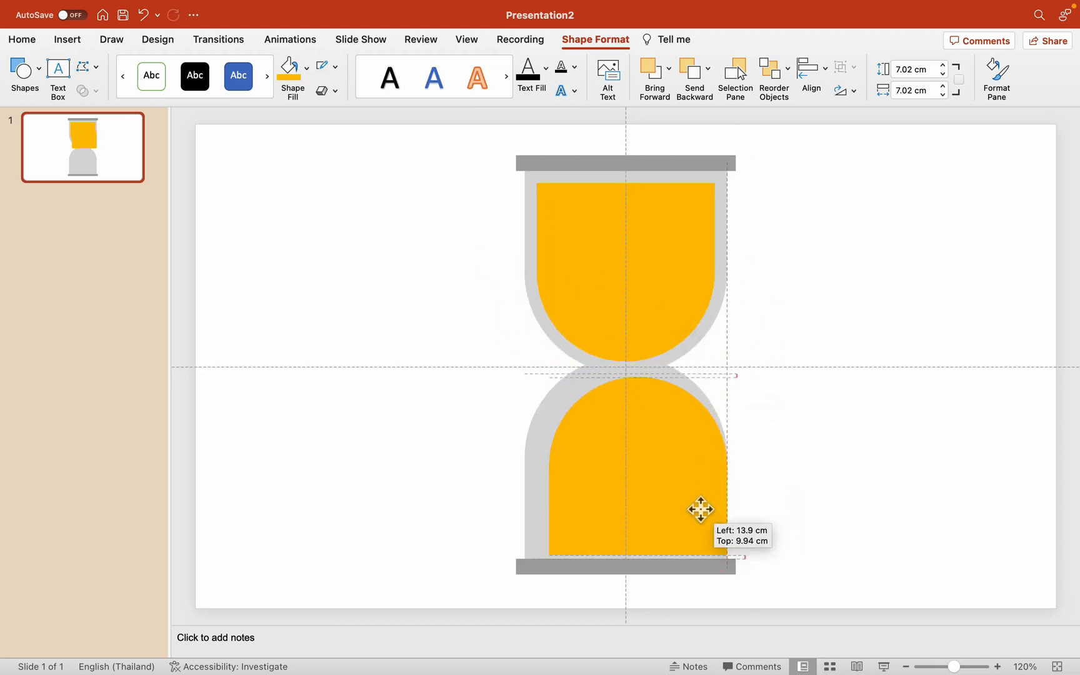
{"action": "left_click_drag", "start_coordinate": [701, 509], "coordinate": [691, 507]}
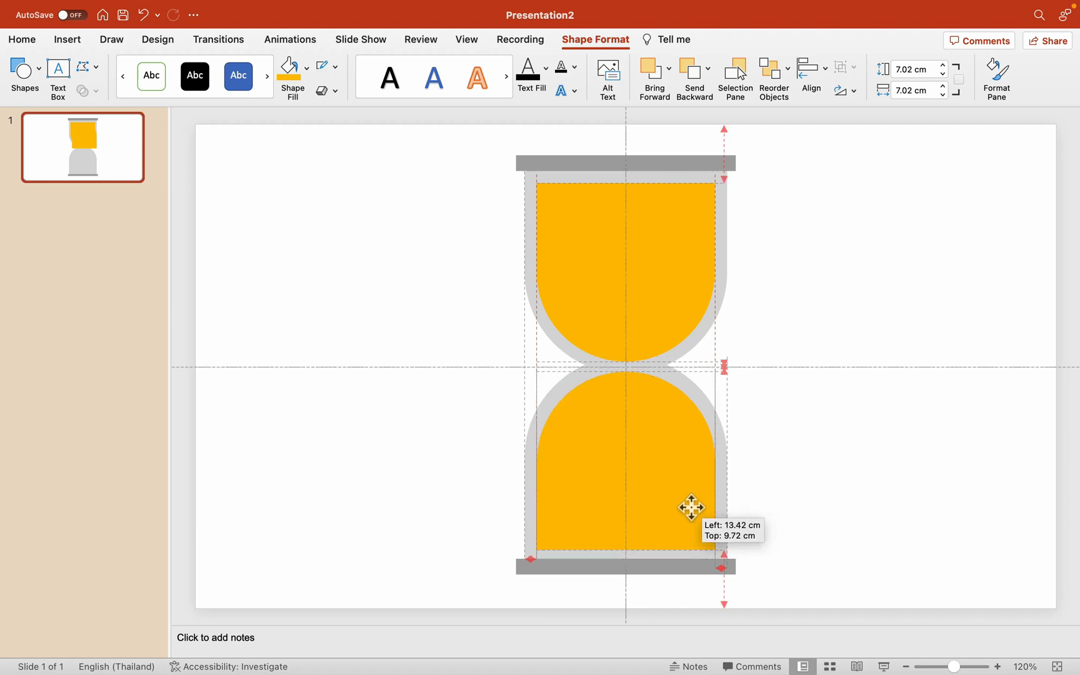
{"action": "left_click", "coordinate": [877, 474]}
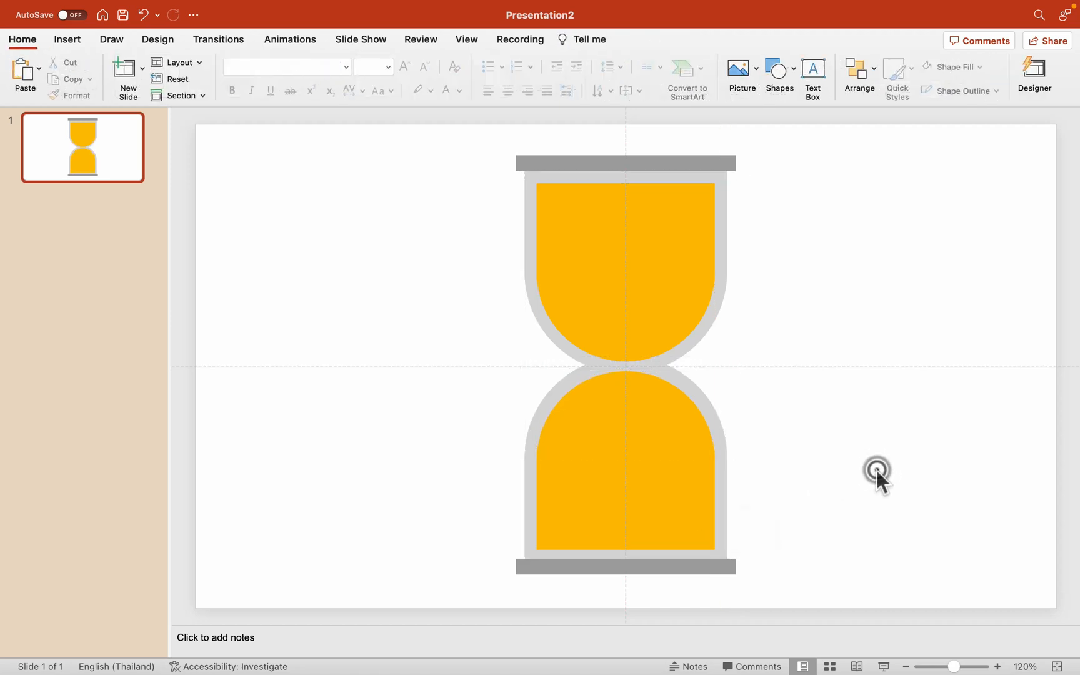
{"action": "left_click", "coordinate": [626, 468]}
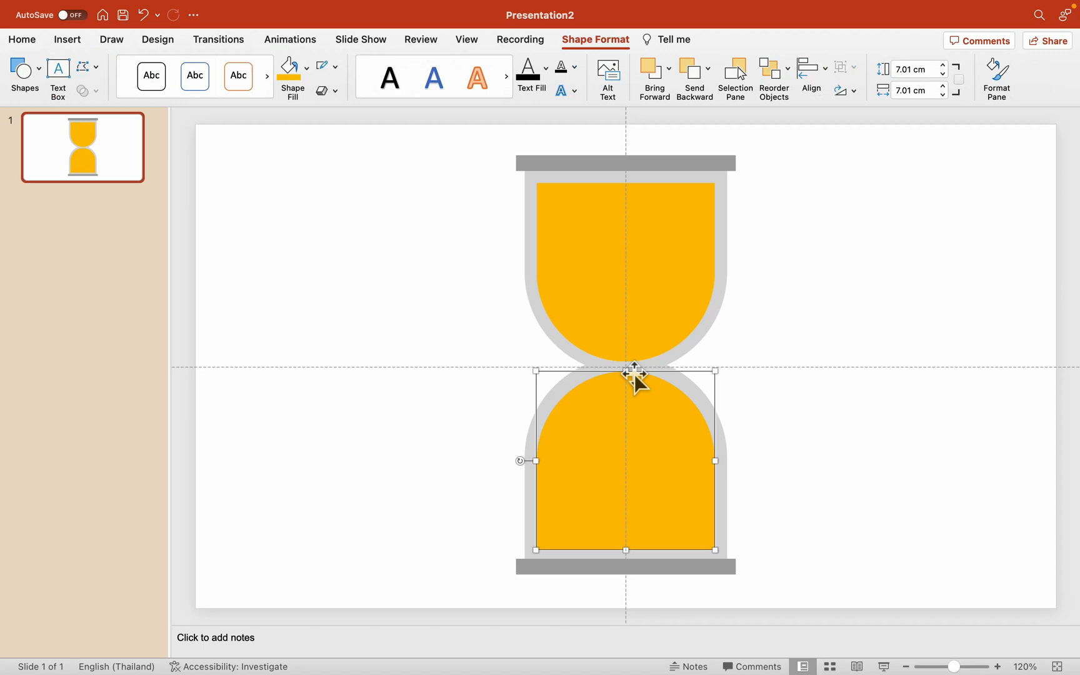
{"action": "left_click_drag", "start_coordinate": [626, 370], "coordinate": [627, 449]}
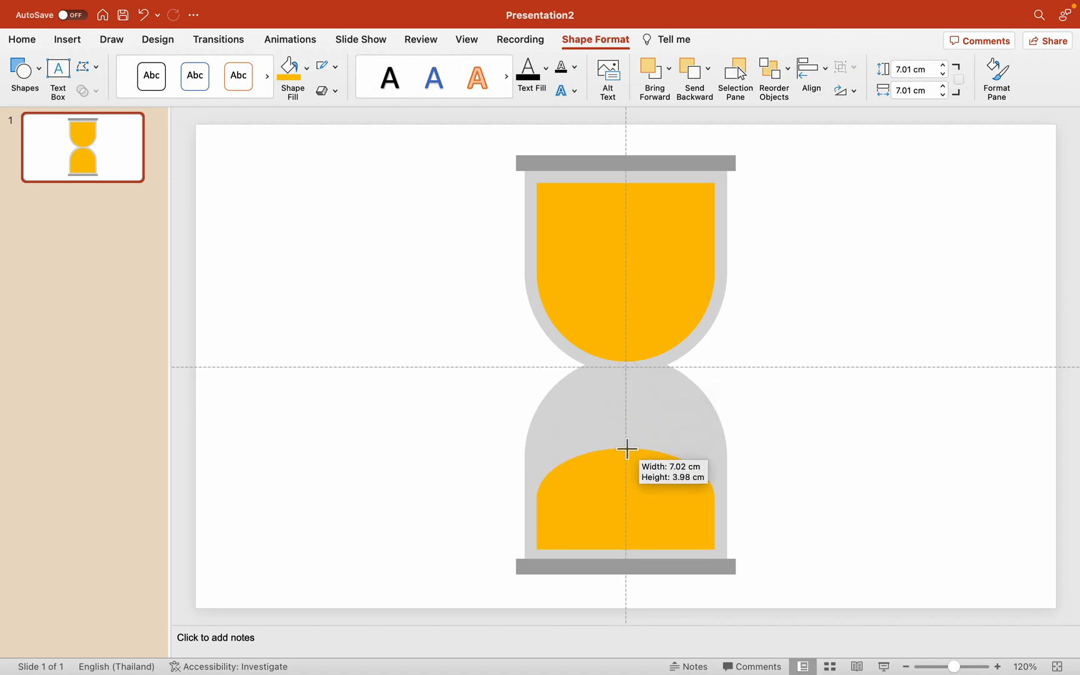
{"action": "left_click_drag", "start_coordinate": [626, 448], "coordinate": [632, 377]}
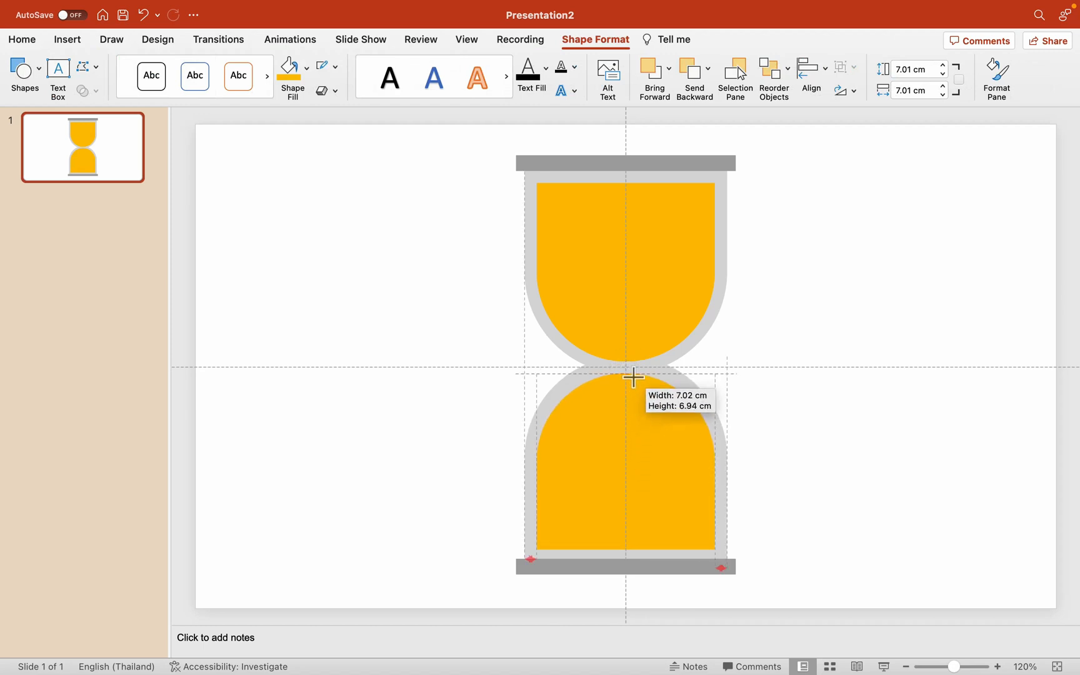
{"action": "left_click_drag", "start_coordinate": [633, 377], "coordinate": [632, 394]}
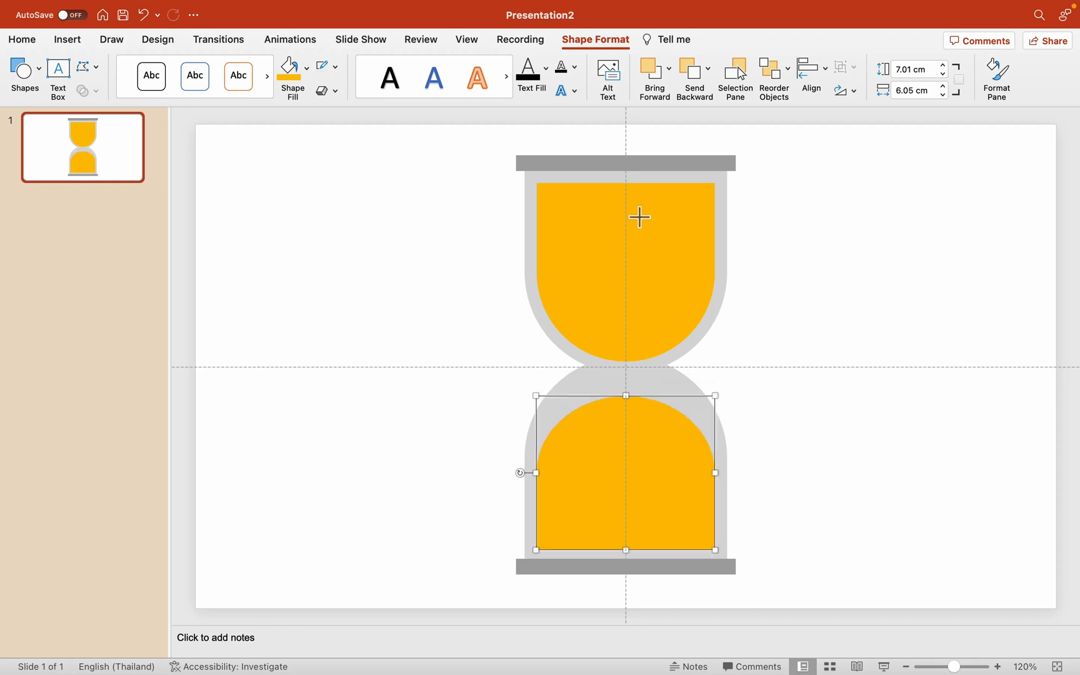
Subtract a rectangle from the upper sand's top with Merge Shapes to lower it
{"action": "left_click", "coordinate": [625, 268]}
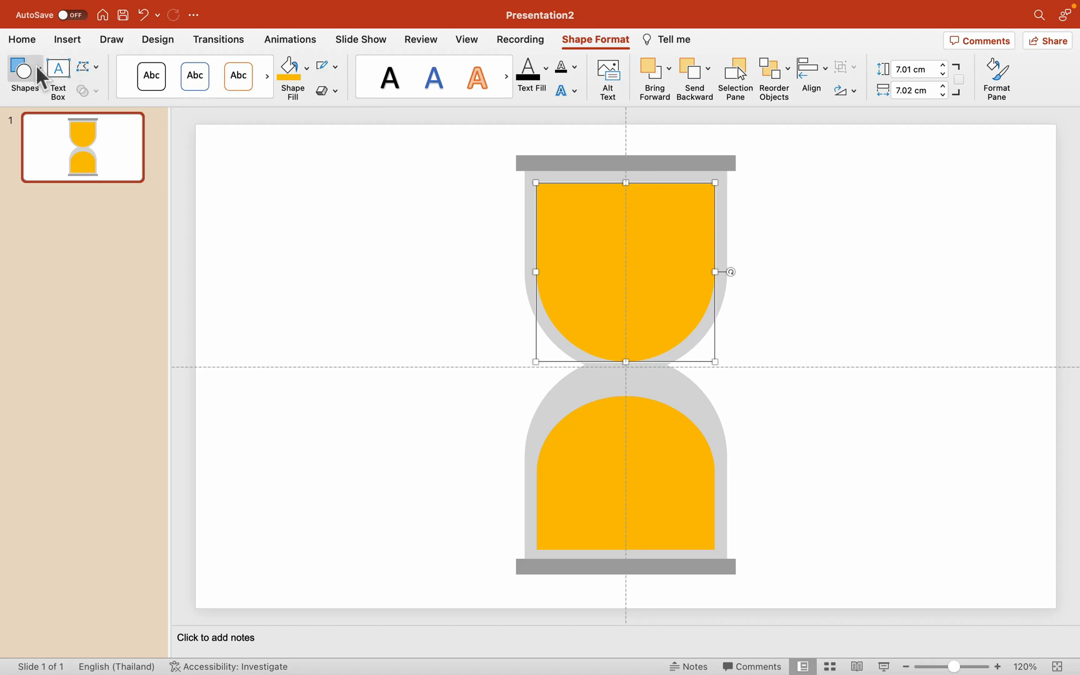
{"action": "left_click", "coordinate": [25, 71]}
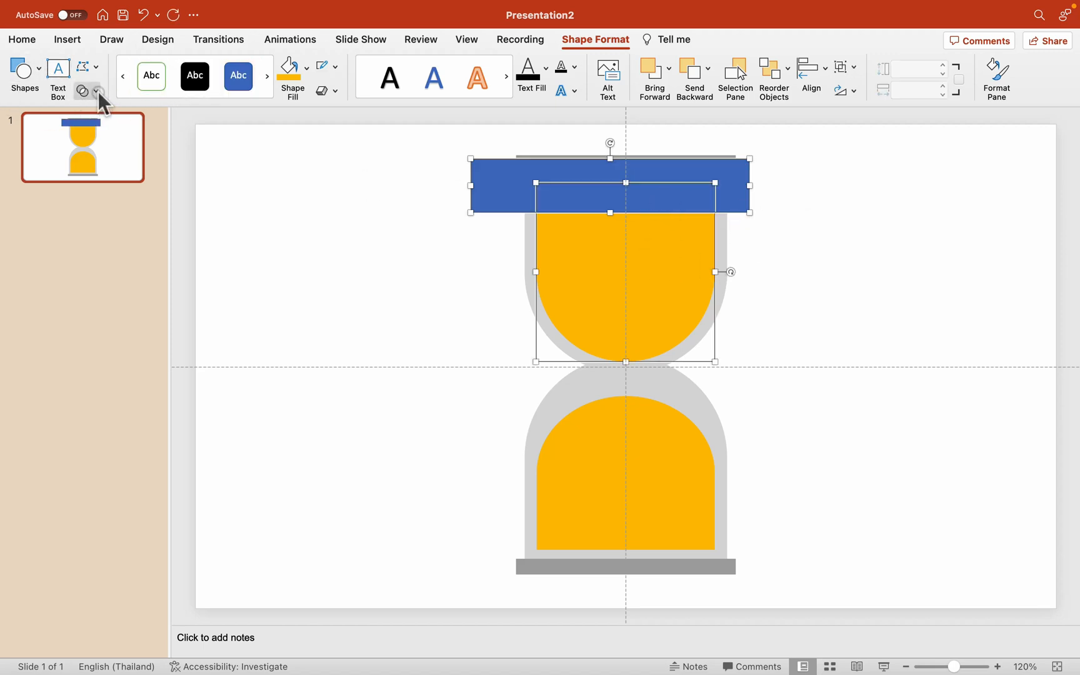
{"action": "left_click", "coordinate": [95, 90]}
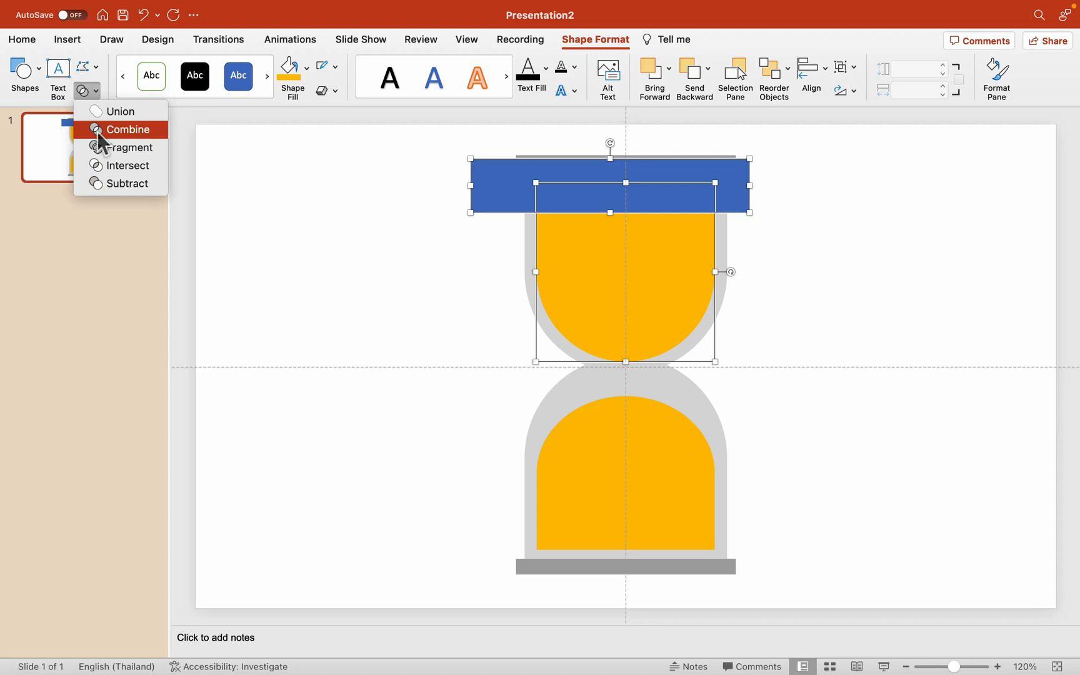
{"action": "mouse_move", "coordinate": [122, 183]}
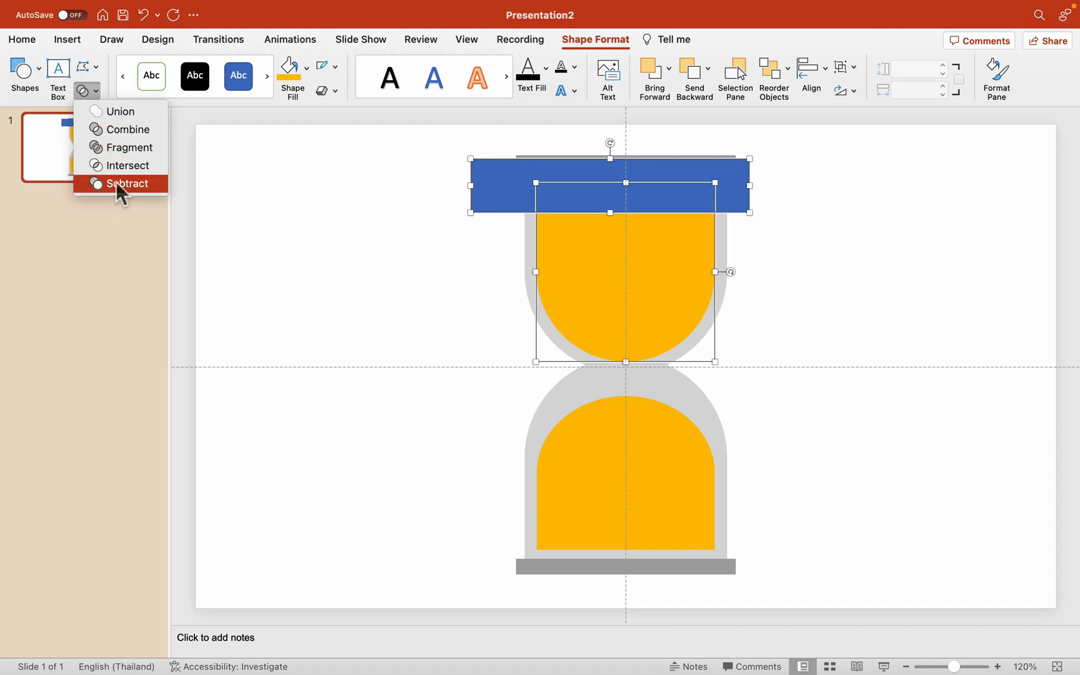
{"action": "left_click", "coordinate": [128, 183]}
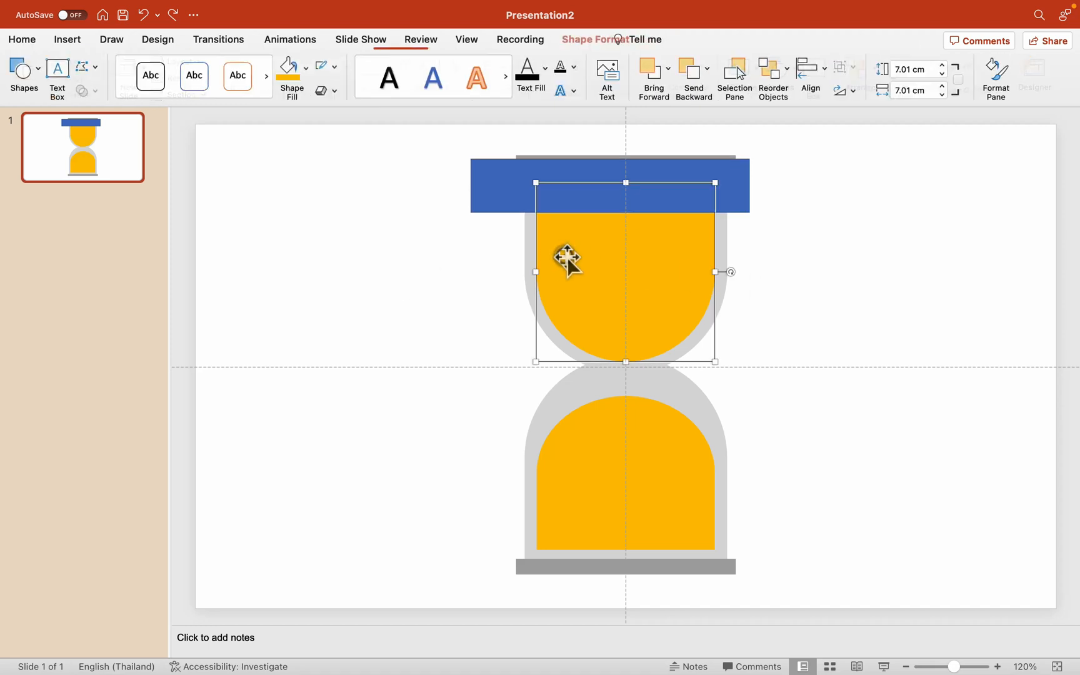
{"action": "right_click", "coordinate": [566, 258]}
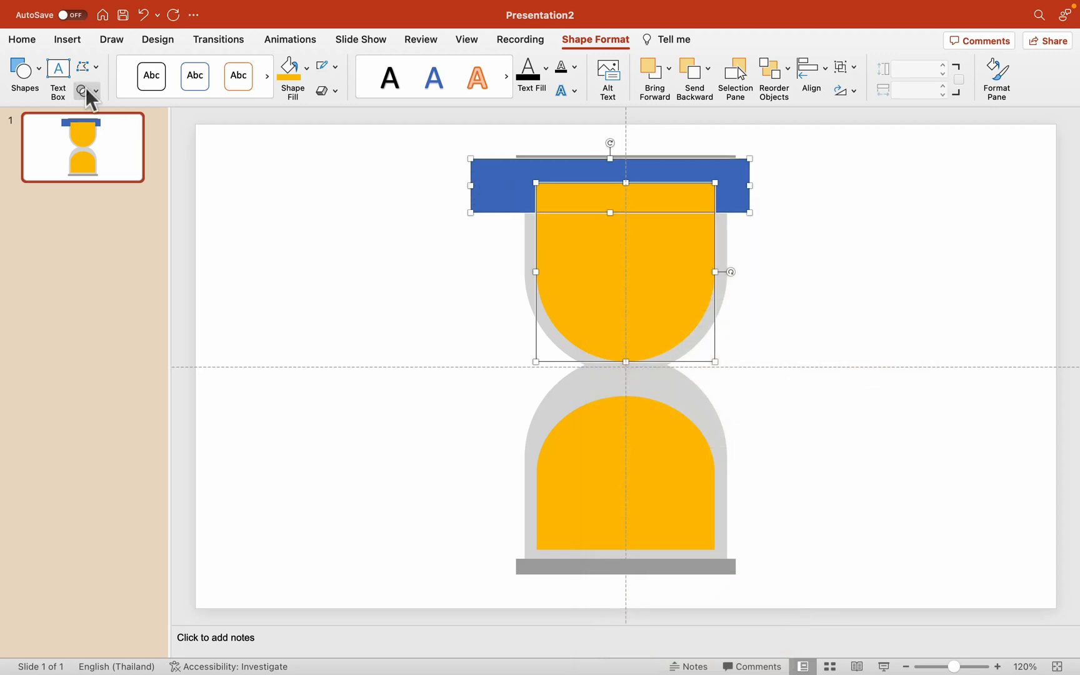
{"action": "key", "text": "Delete"}
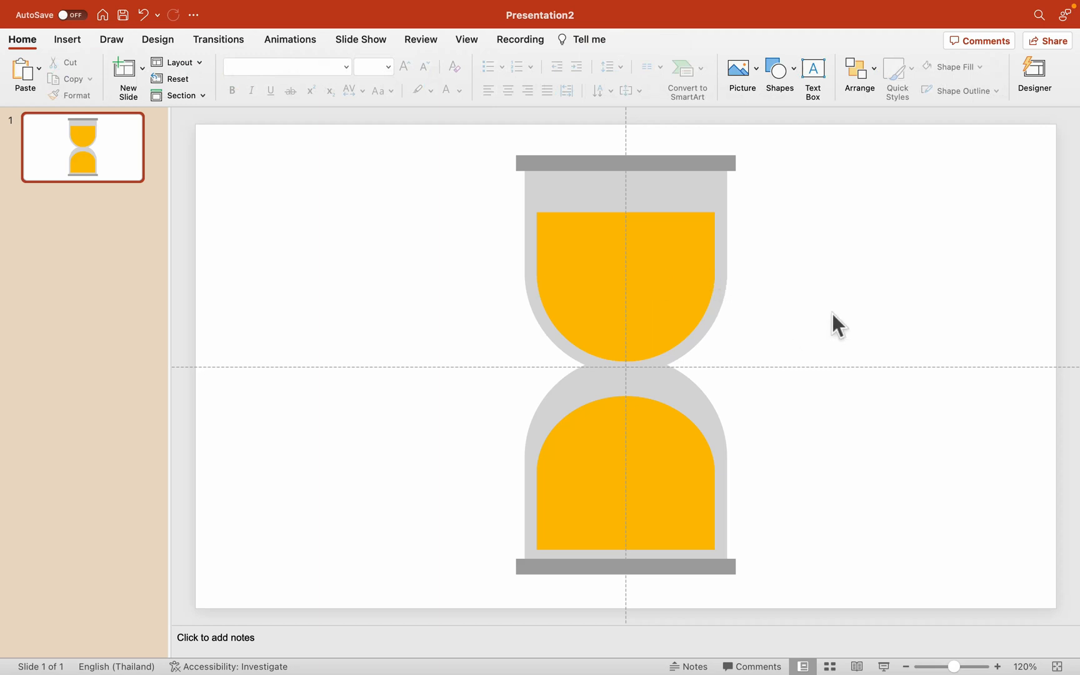
{"action": "mouse_move", "coordinate": [900, 473]}
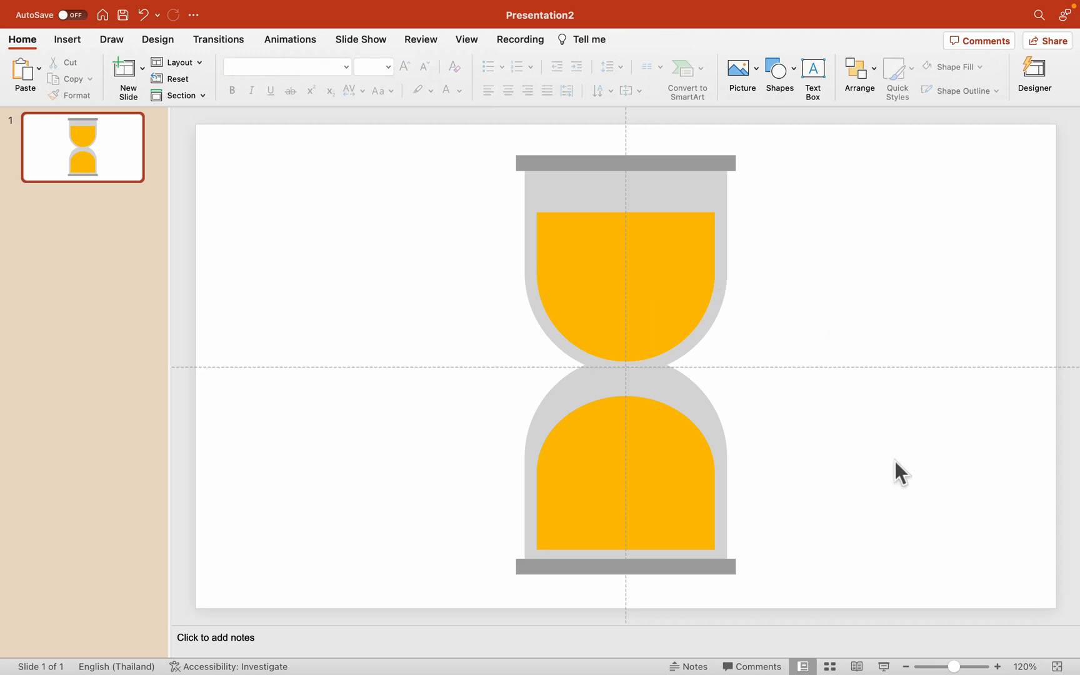
{"action": "mouse_move", "coordinate": [823, 495]}
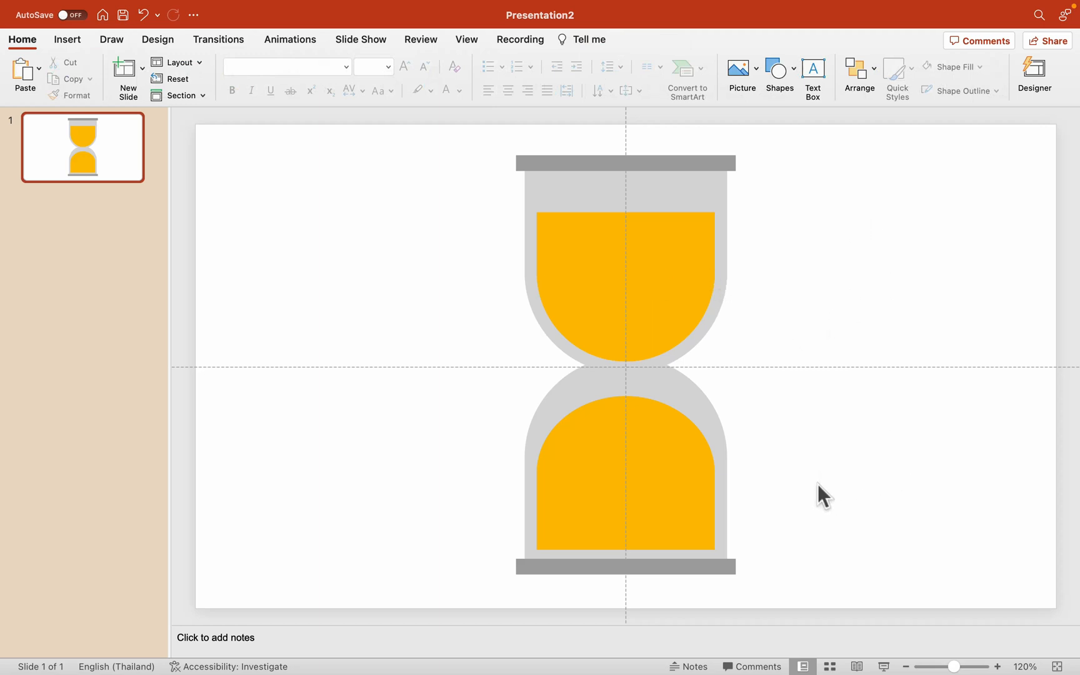
{"action": "mouse_move", "coordinate": [477, 332]}
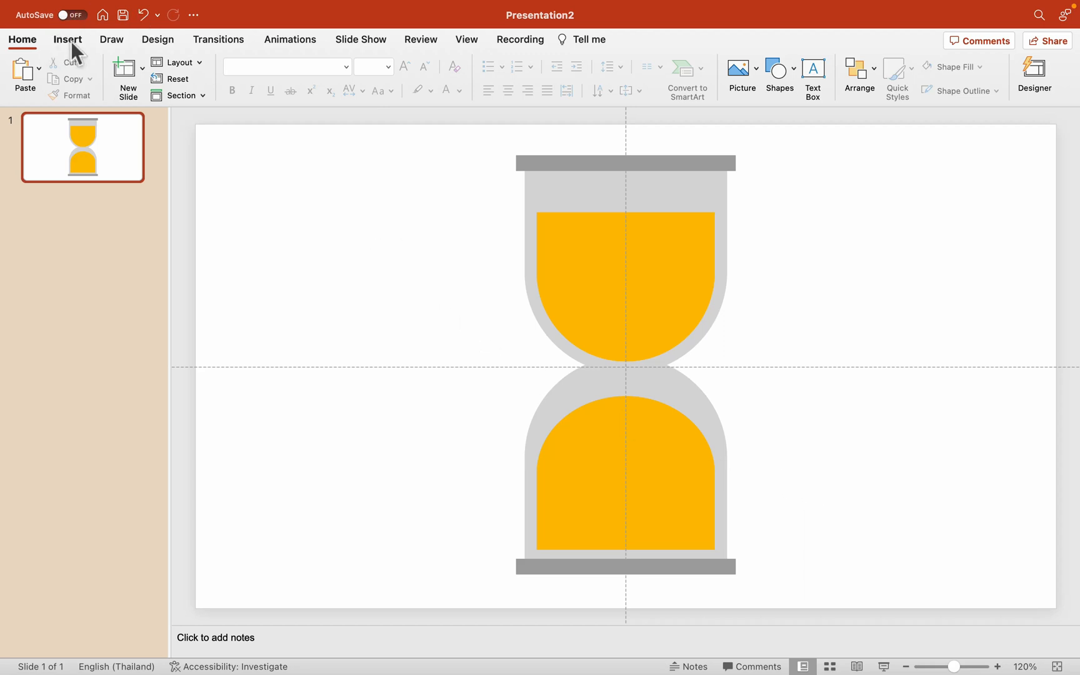
Switch the ribbon to the Insert tab
{"action": "left_click", "coordinate": [314, 68]}
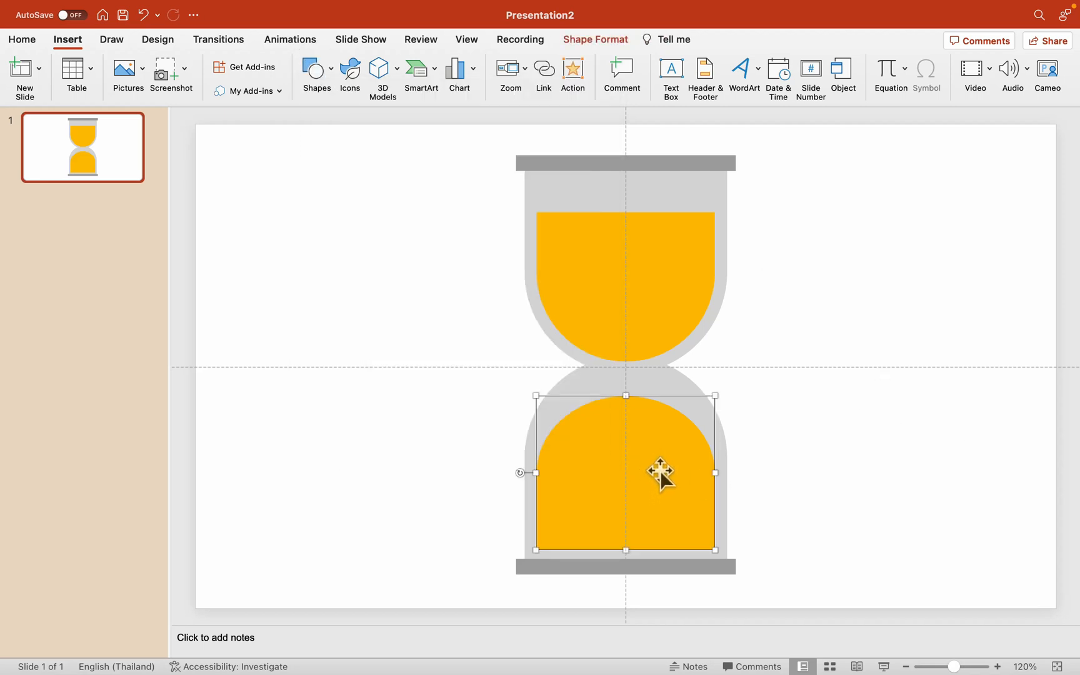
Draw a tall yellow triangle from the neck down, centred, with no outline
{"action": "left_click", "coordinate": [315, 76]}
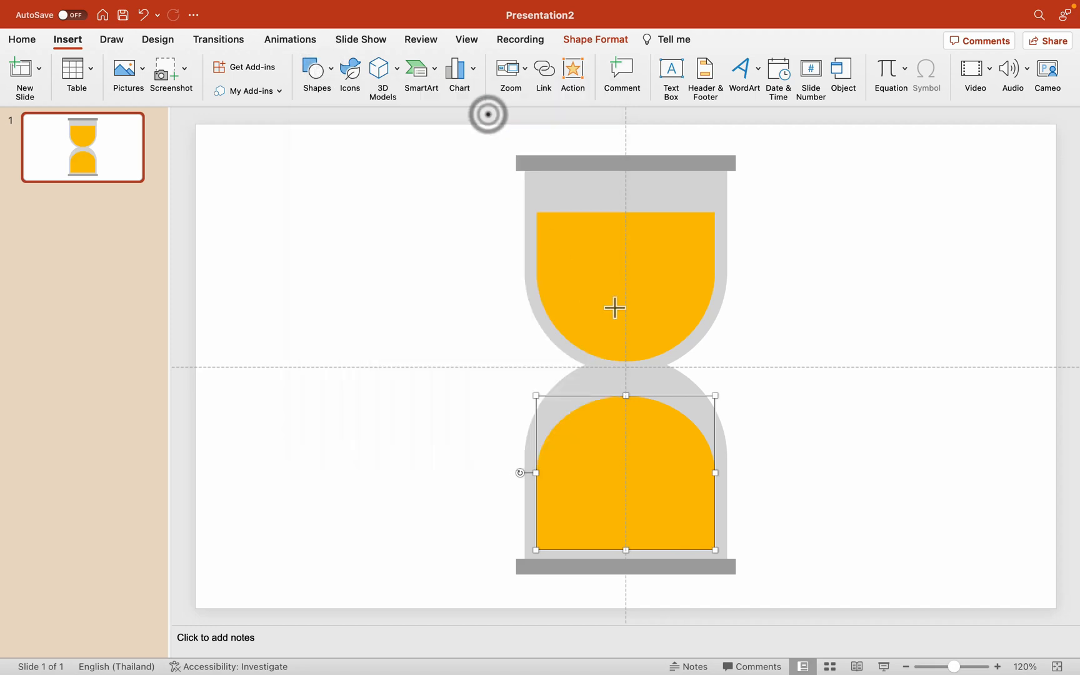
{"action": "left_click_drag", "start_coordinate": [634, 313], "coordinate": [664, 545]}
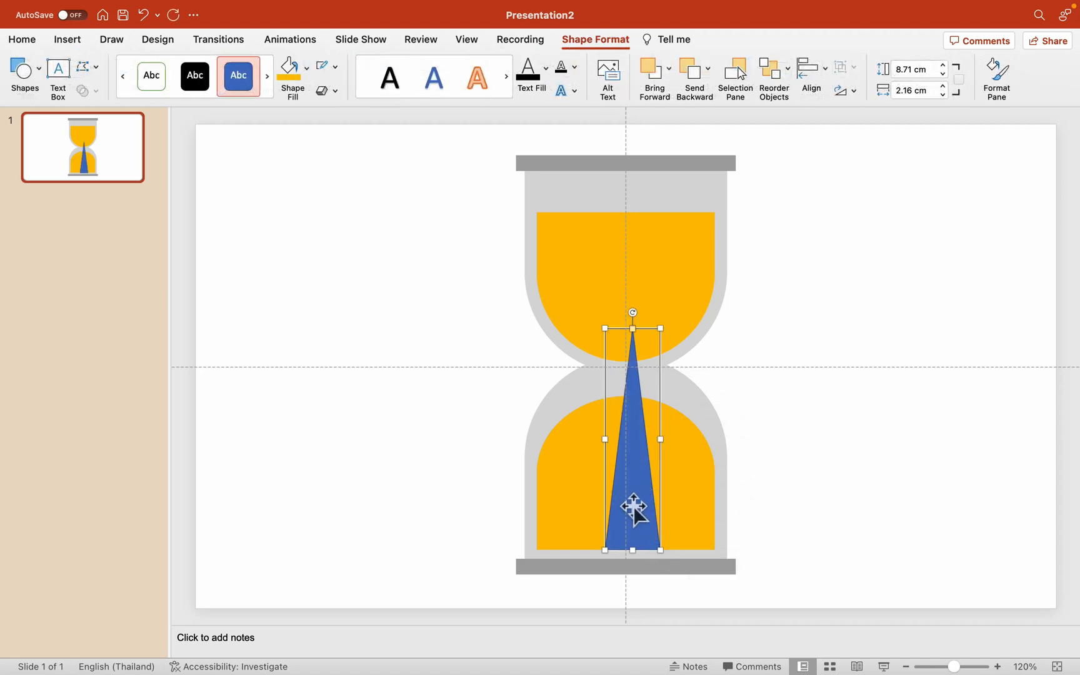
{"action": "left_click_drag", "start_coordinate": [632, 510], "coordinate": [626, 403]}
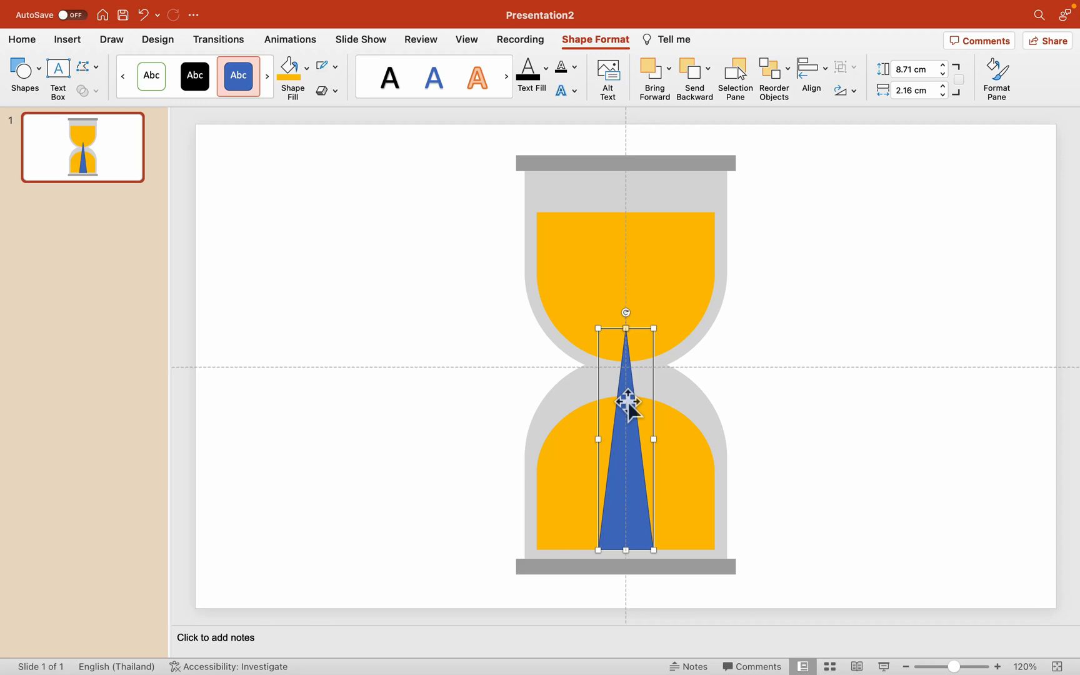
{"action": "mouse_move", "coordinate": [627, 341]}
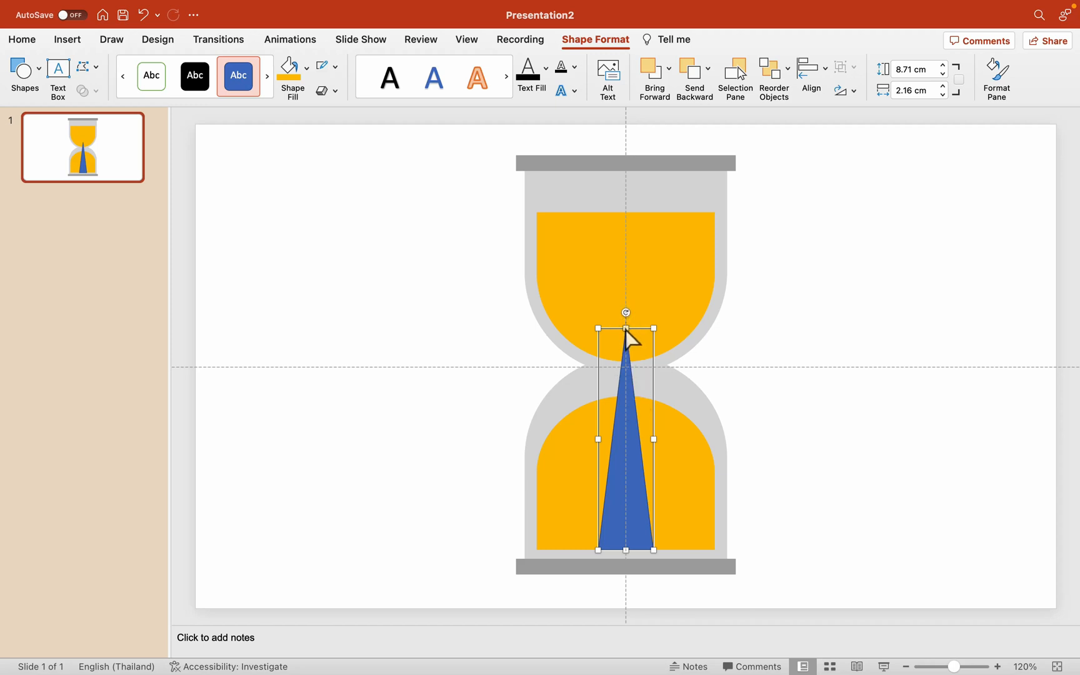
{"action": "mouse_move", "coordinate": [650, 324]}
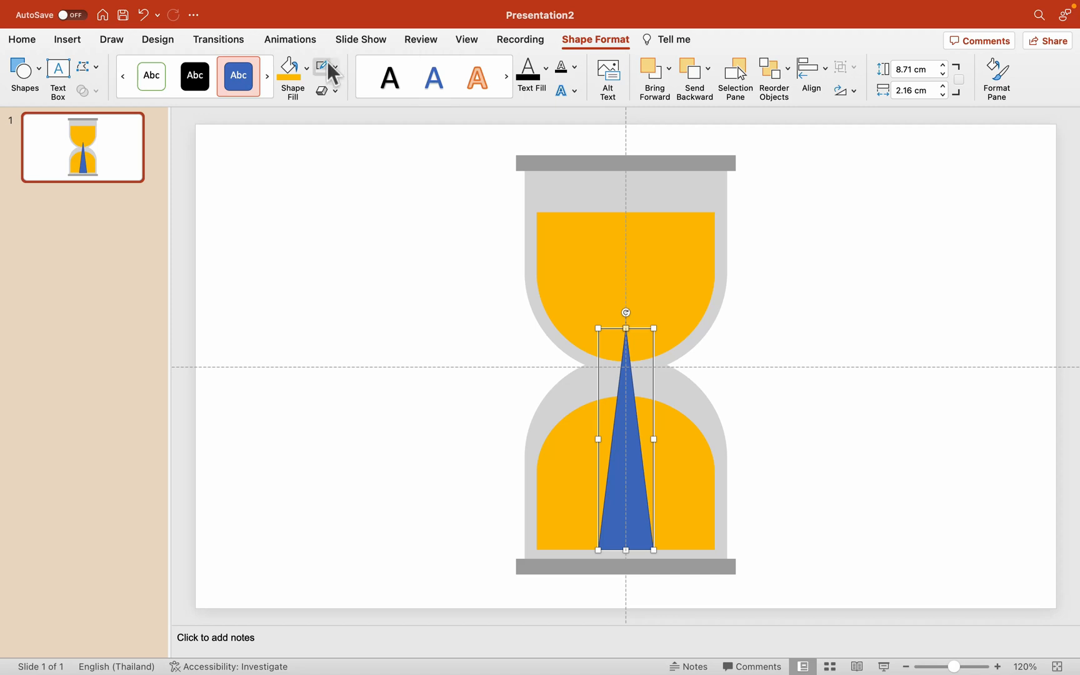
{"action": "left_click", "coordinate": [336, 66]}
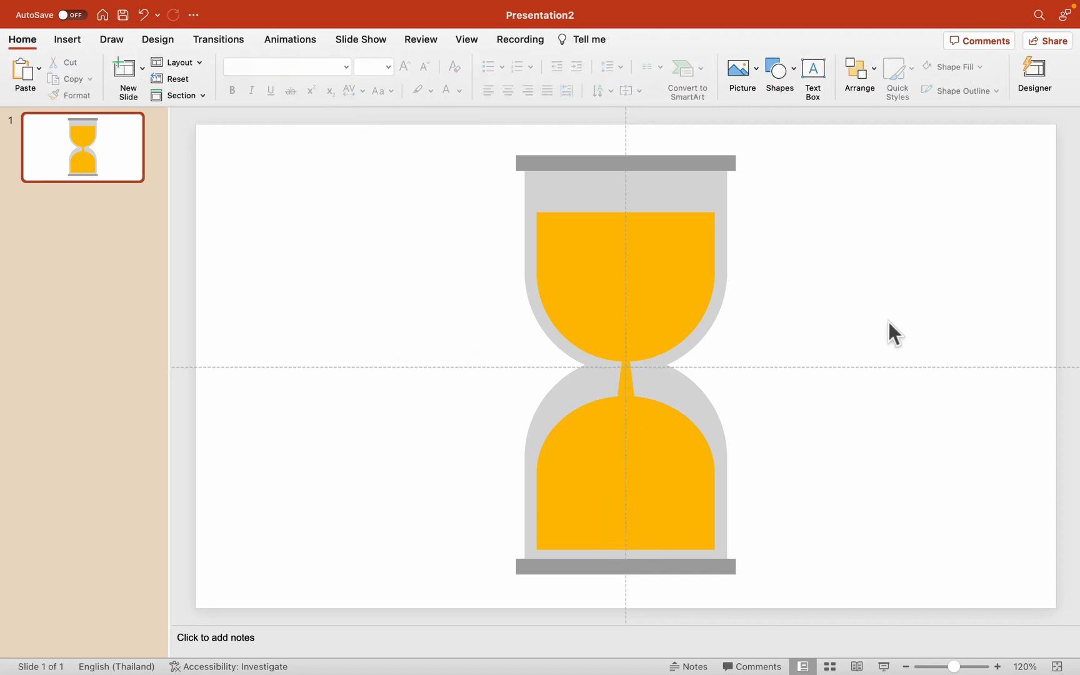
{"action": "mouse_move", "coordinate": [884, 309]}
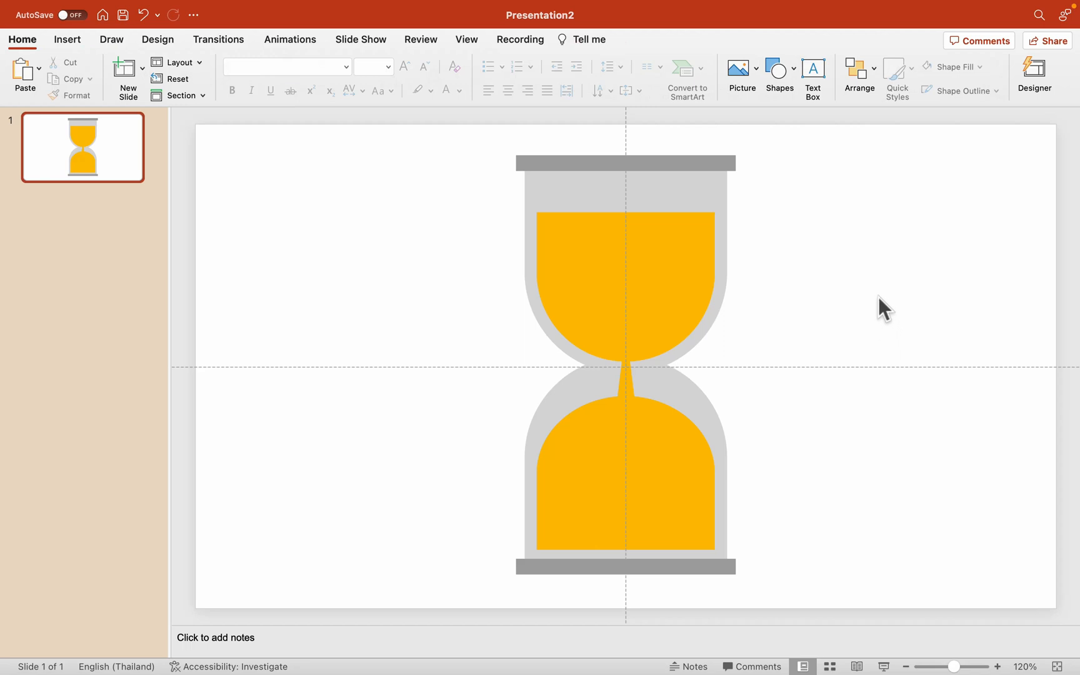
{"action": "mouse_move", "coordinate": [925, 261]}
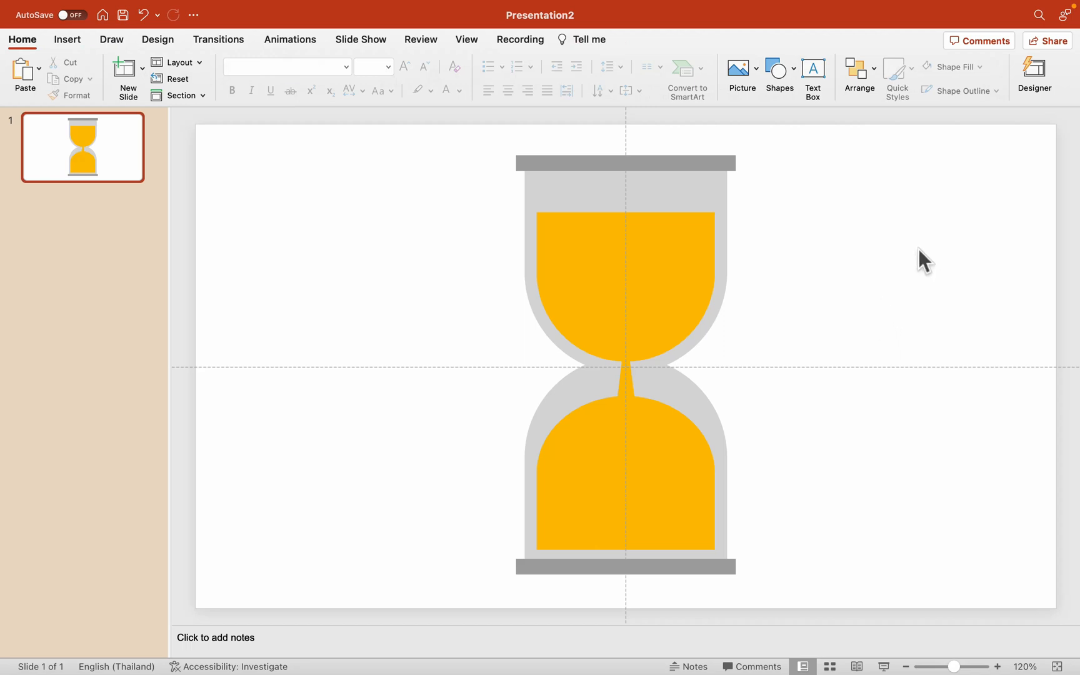
{"action": "mouse_move", "coordinate": [719, 325]}
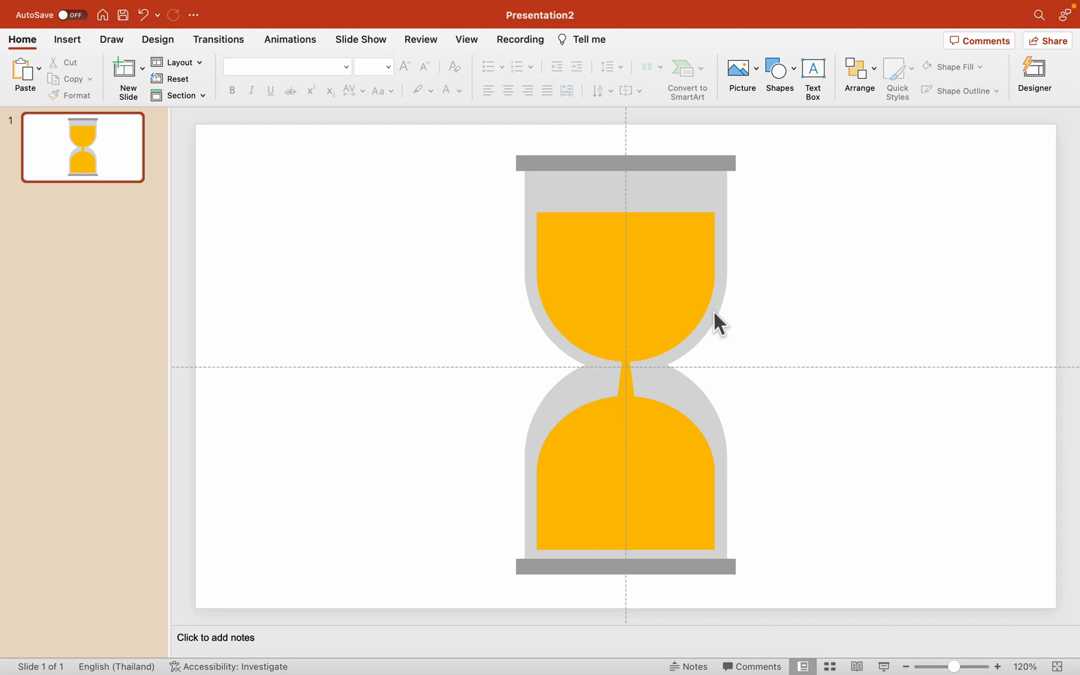
Give the upper sand a Wipe exit from the top lasting 30 seconds
{"action": "left_click", "coordinate": [623, 269]}
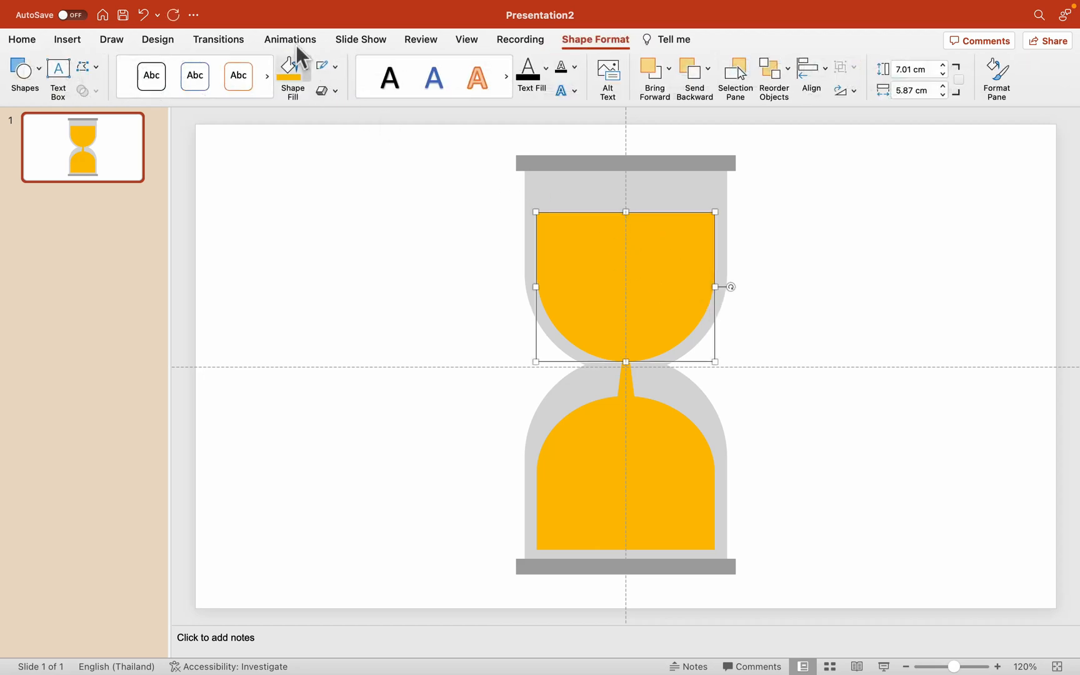
{"action": "left_click", "coordinate": [289, 39]}
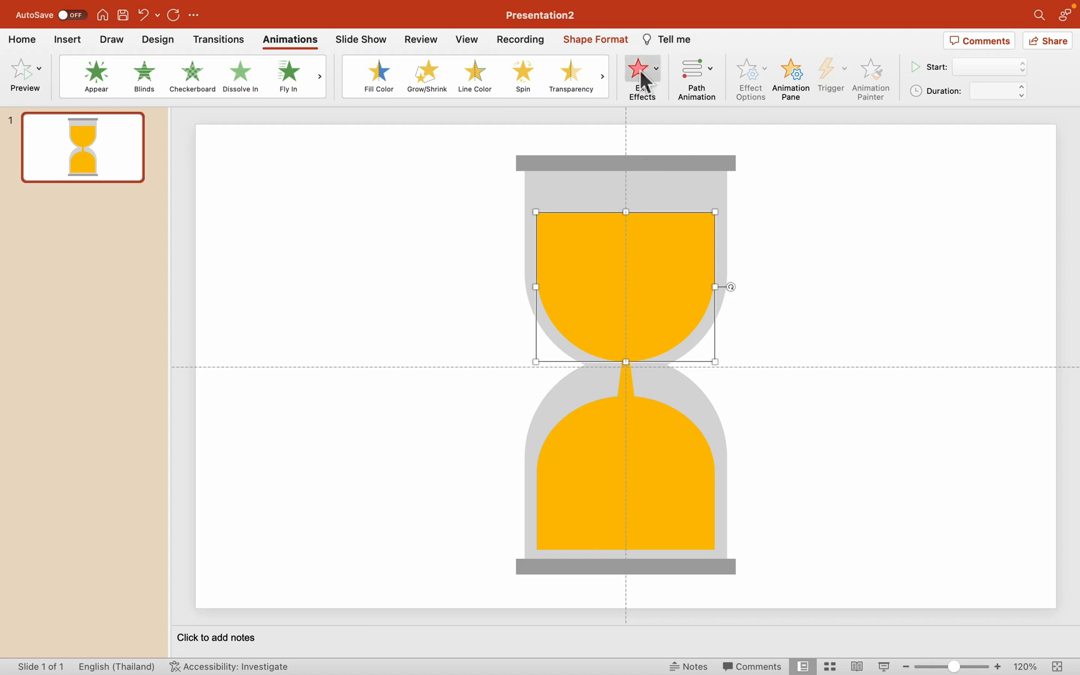
{"action": "left_click", "coordinate": [639, 72]}
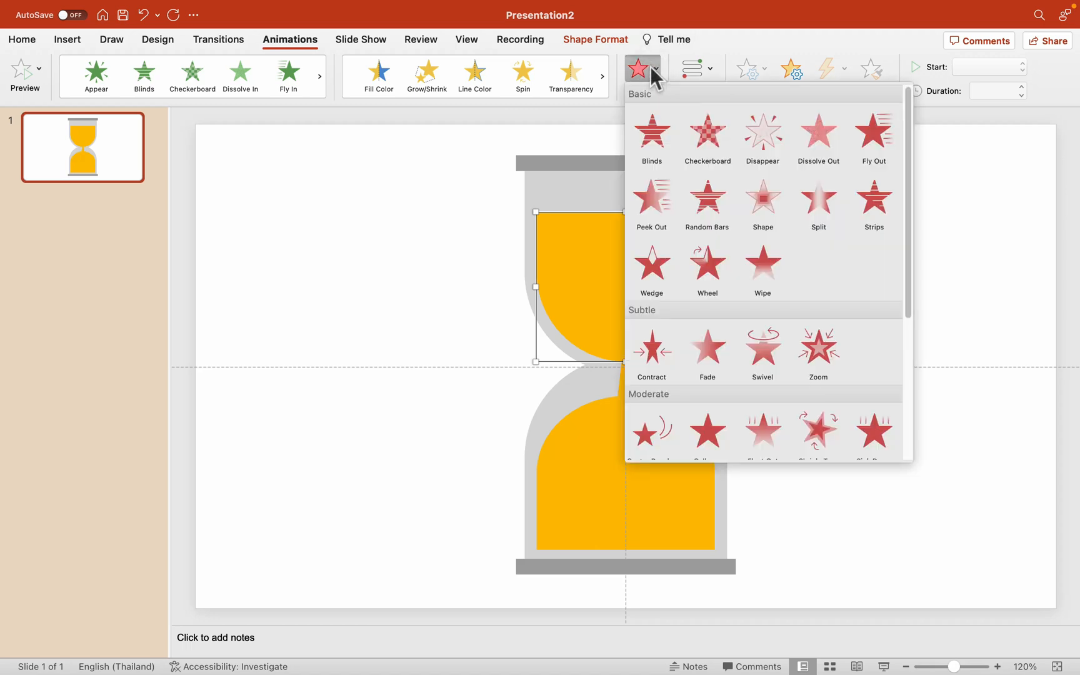
{"action": "left_click", "coordinate": [776, 280]}
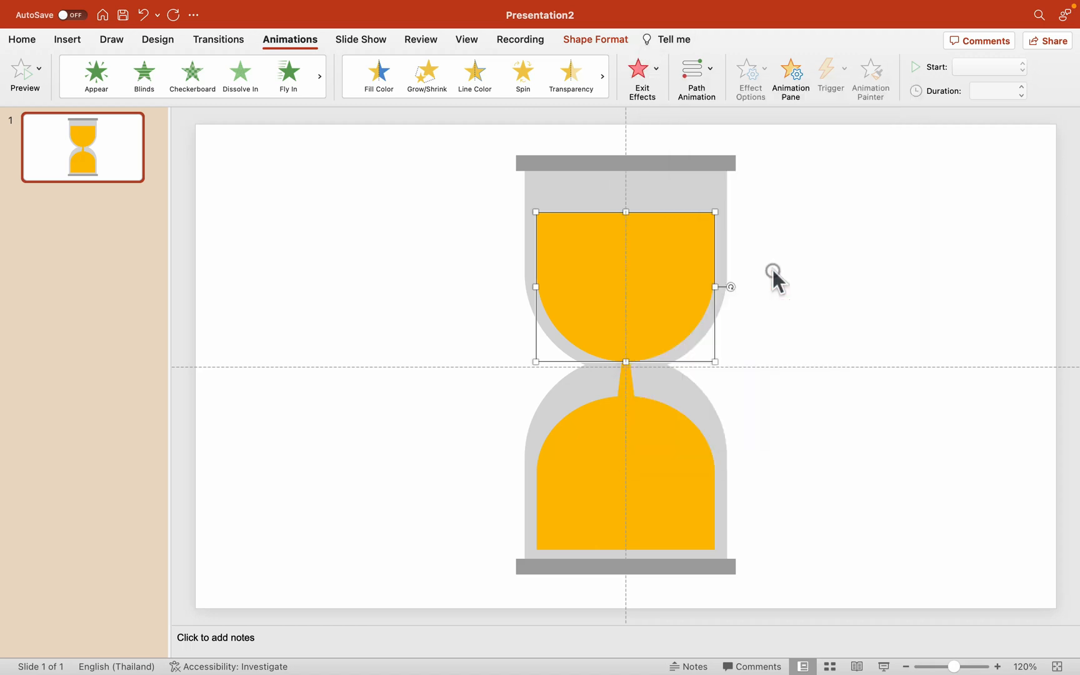
{"action": "left_click", "coordinate": [749, 75]}
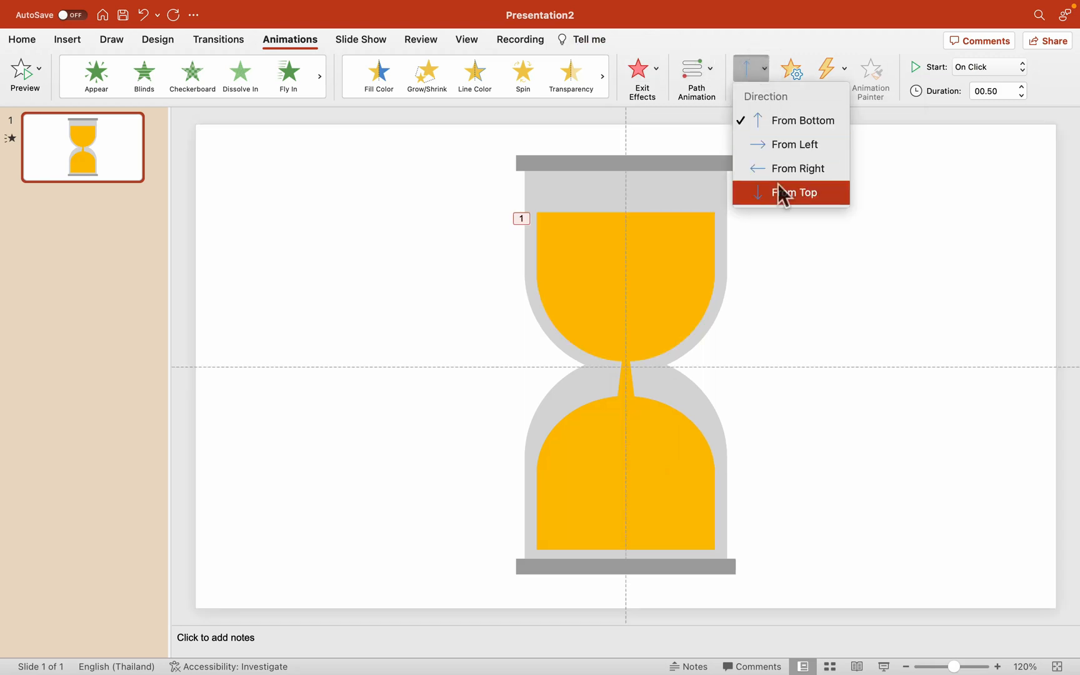
{"action": "left_click", "coordinate": [796, 192]}
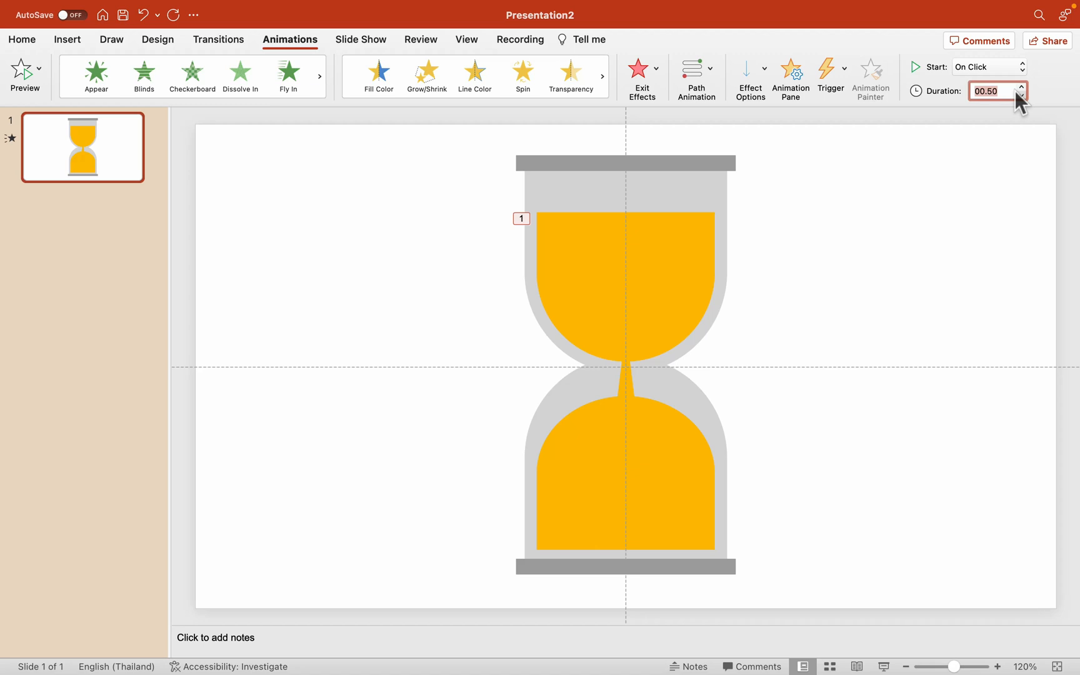
{"action": "type", "text": "30.00"}
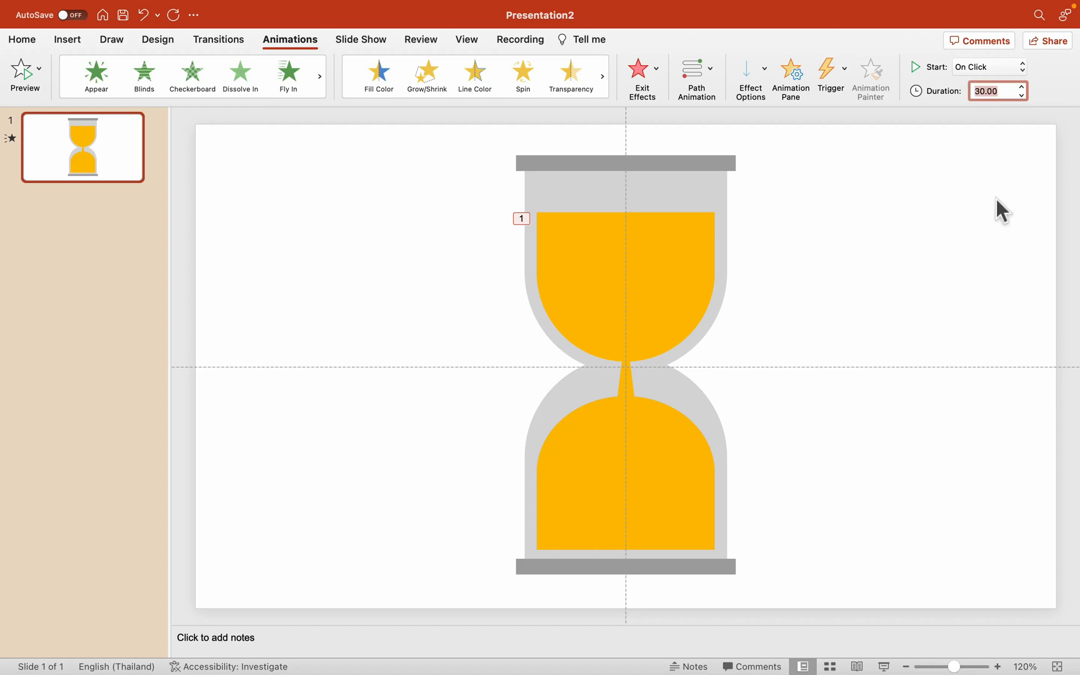
{"action": "left_click", "coordinate": [625, 385]}
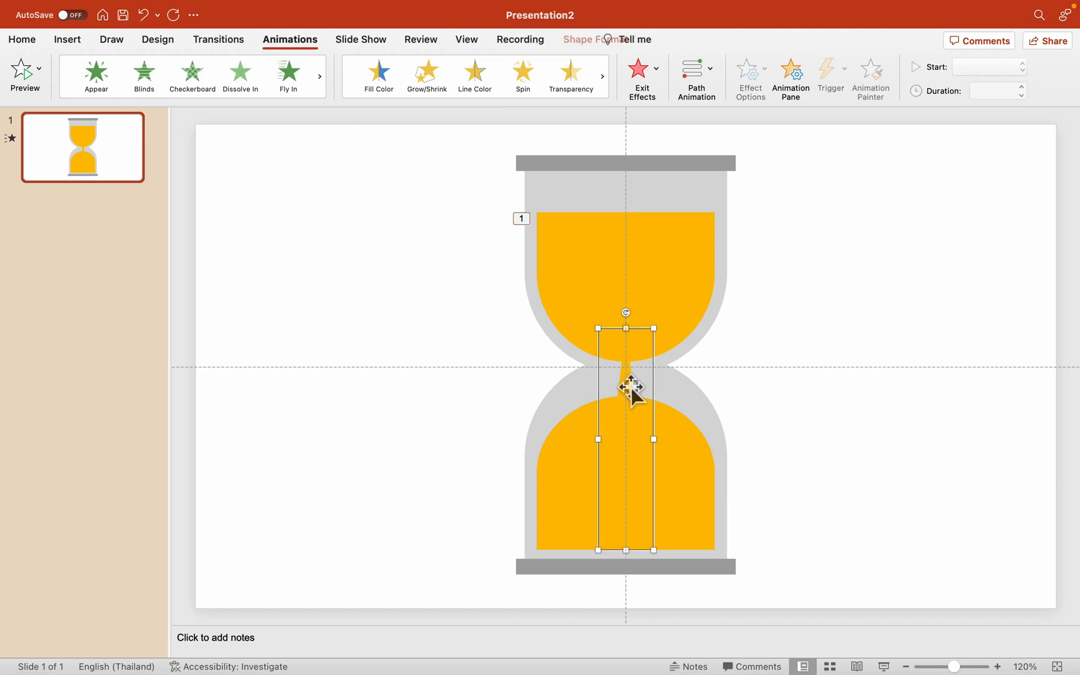
Give the sand stream a one-second Wipe entrance starting With Previous
{"action": "left_click", "coordinate": [240, 75]}
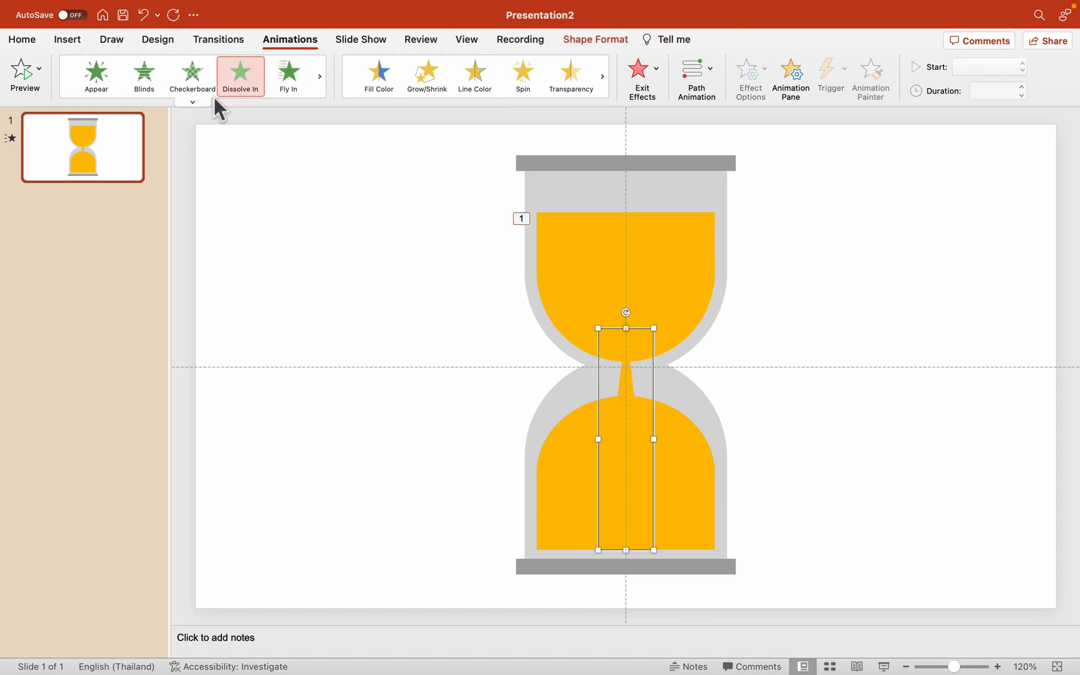
{"action": "left_click", "coordinate": [193, 102]}
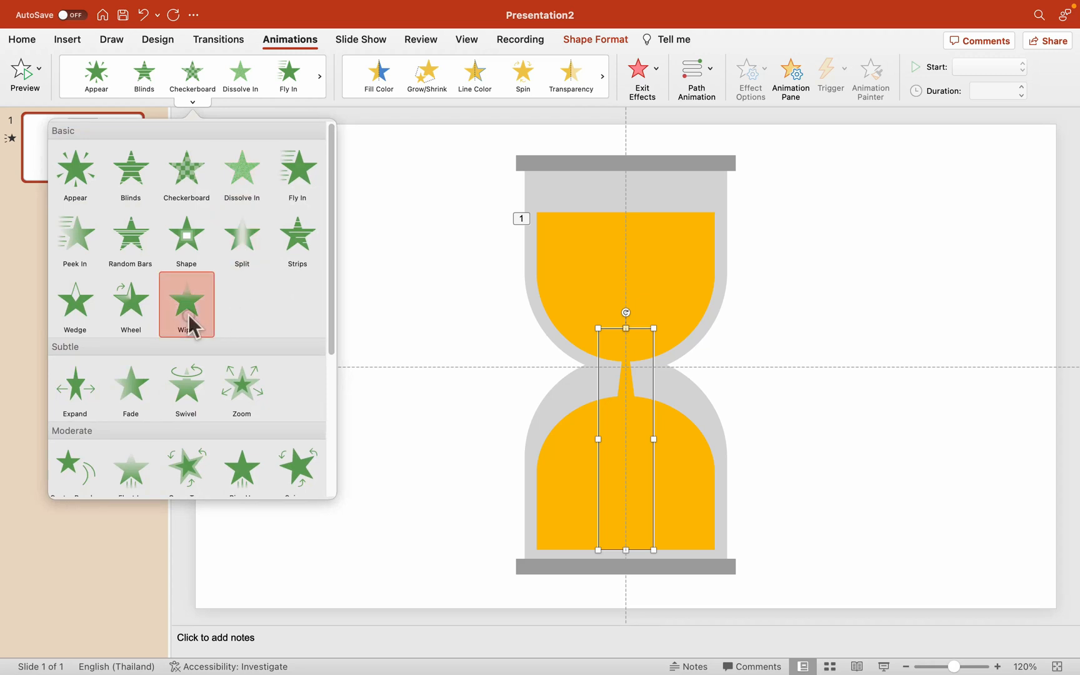
{"action": "left_click", "coordinate": [749, 72]}
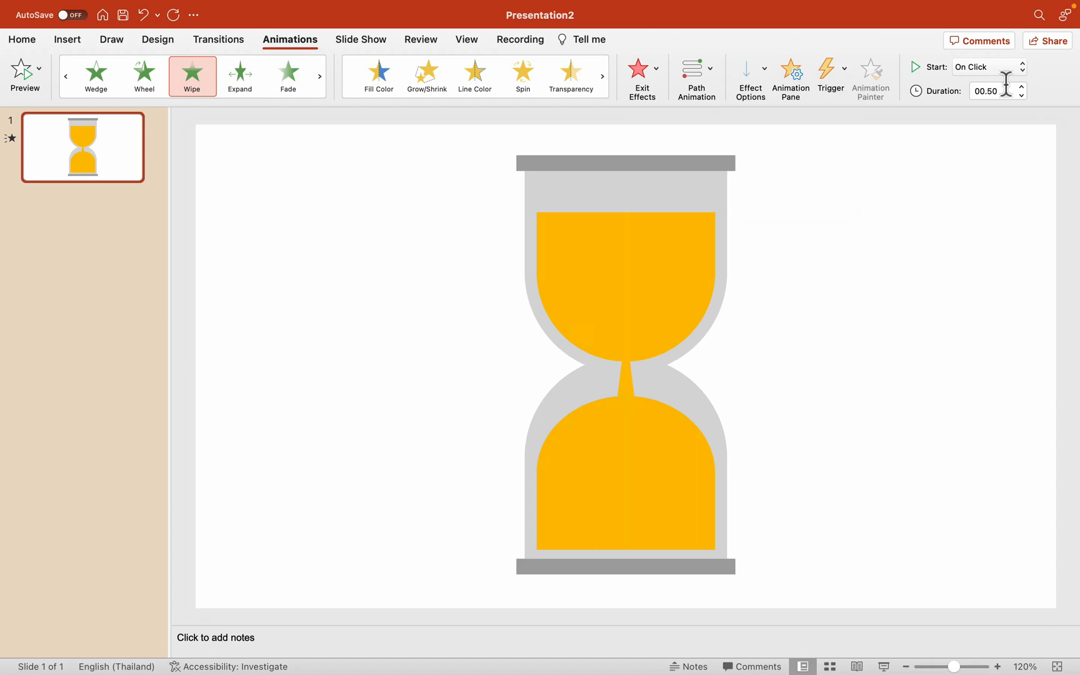
{"action": "left_click", "coordinate": [1022, 86]}
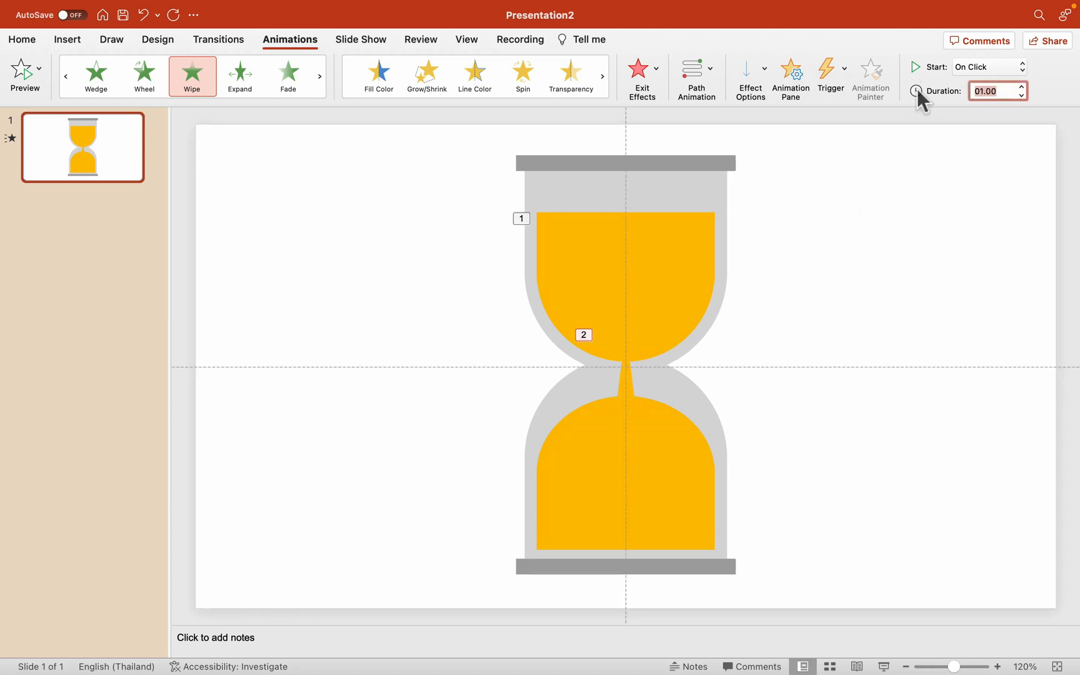
{"action": "left_click", "coordinate": [987, 67]}
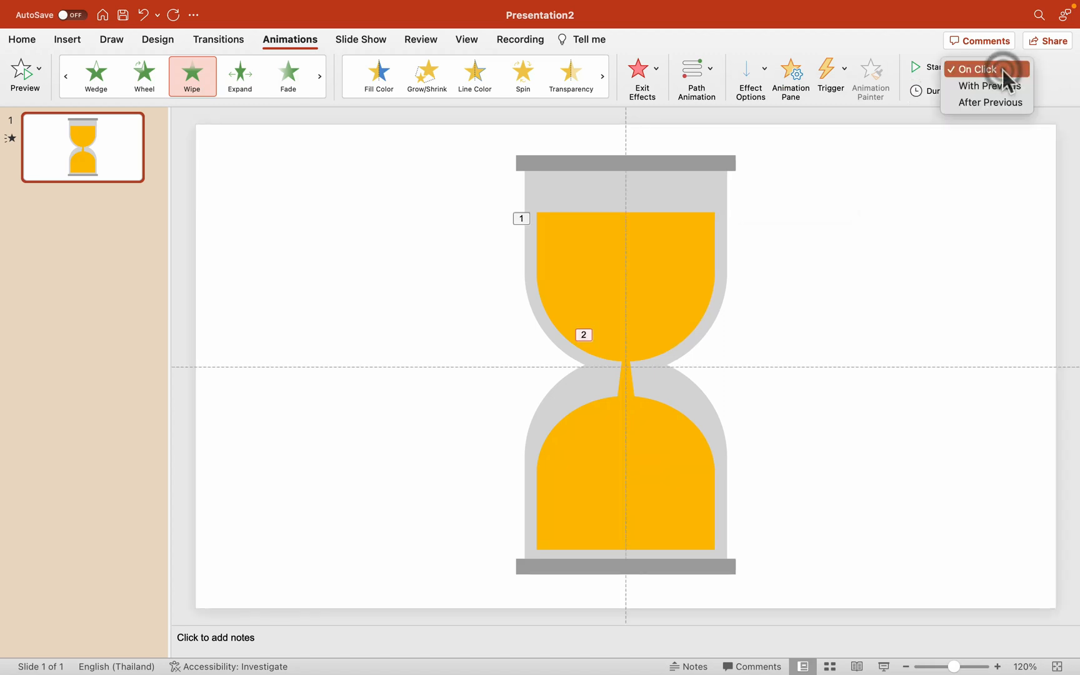
{"action": "left_click", "coordinate": [990, 85]}
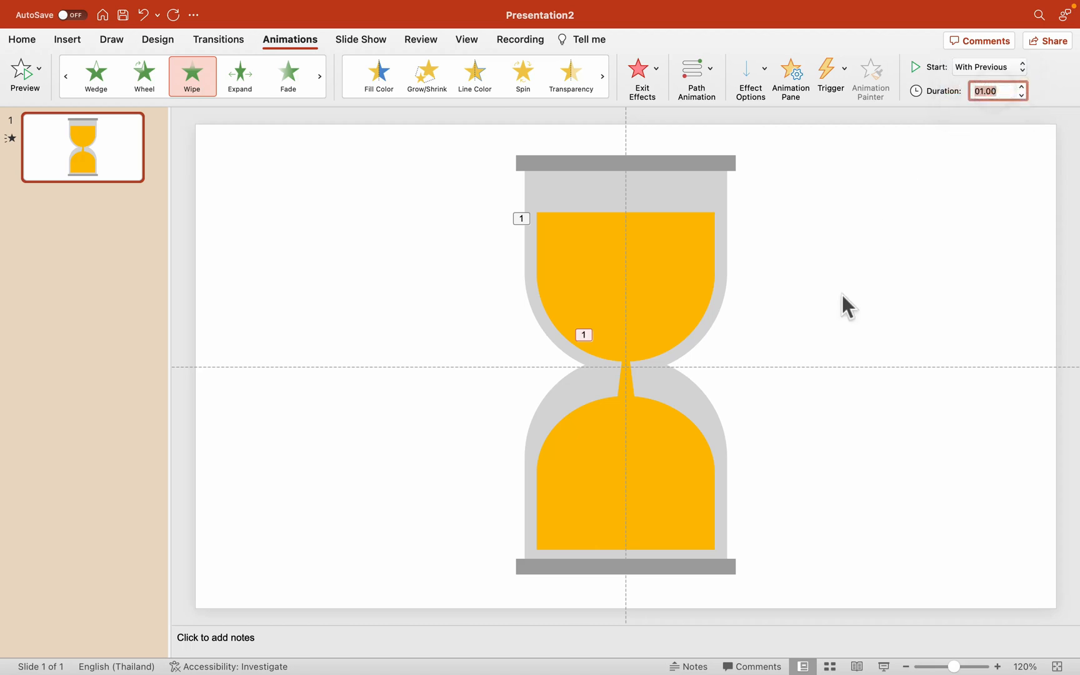
{"action": "mouse_move", "coordinate": [692, 388]}
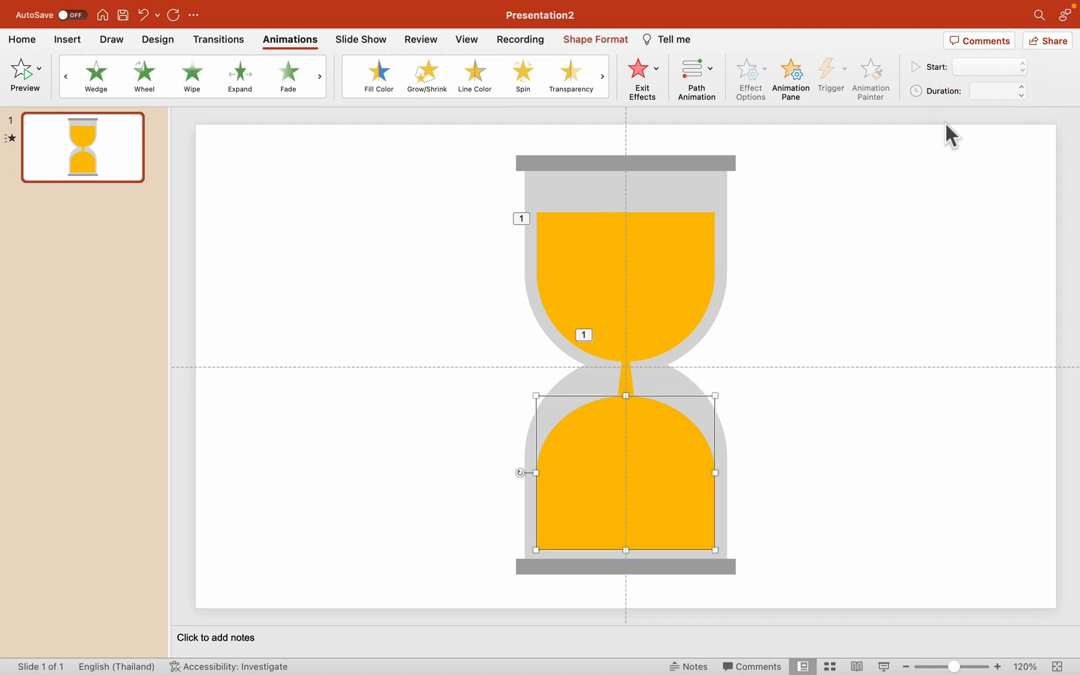
{"action": "mouse_move", "coordinate": [869, 201]}
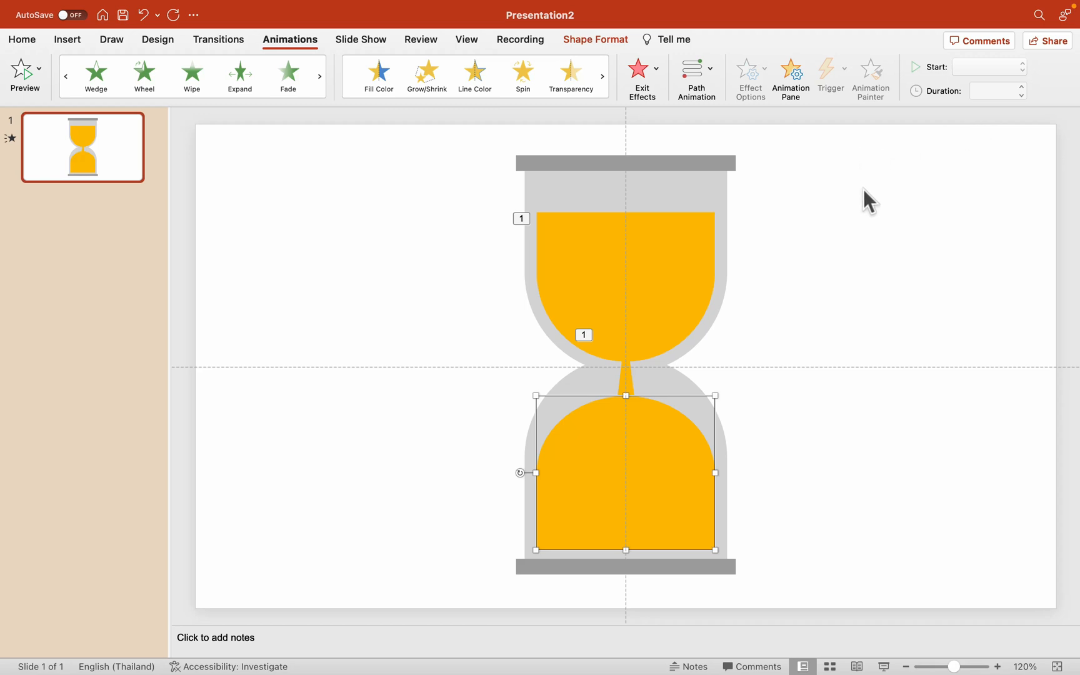
{"action": "mouse_move", "coordinate": [949, 74]}
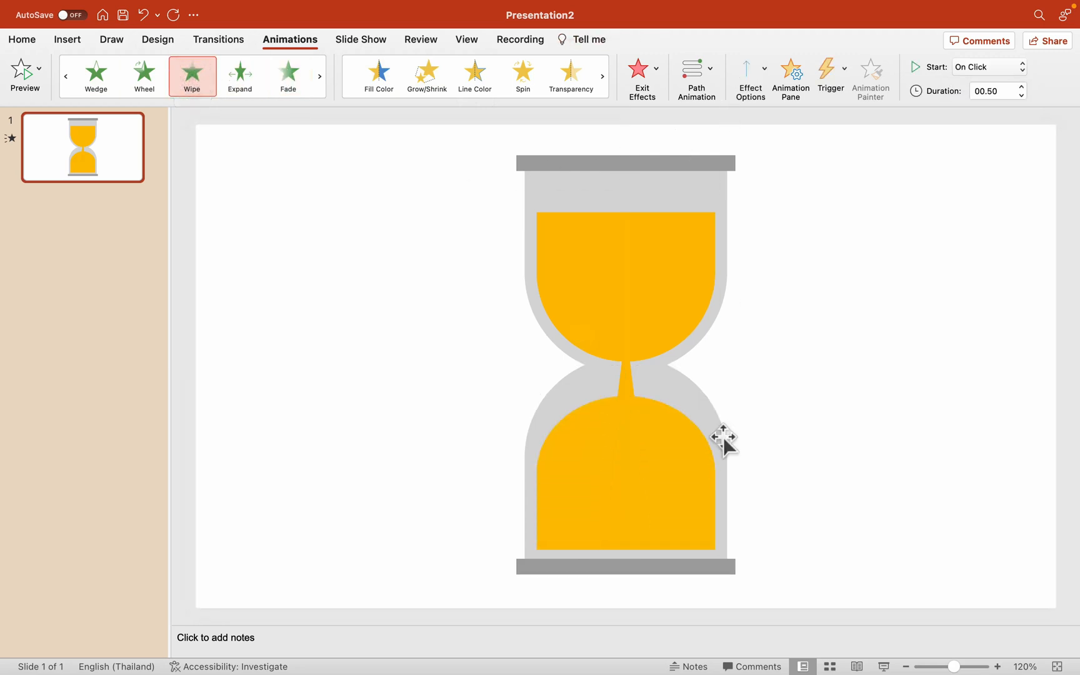
Set the lower sand's wipe to start After Previous with a 29-second duration
{"action": "left_click", "coordinate": [1021, 67]}
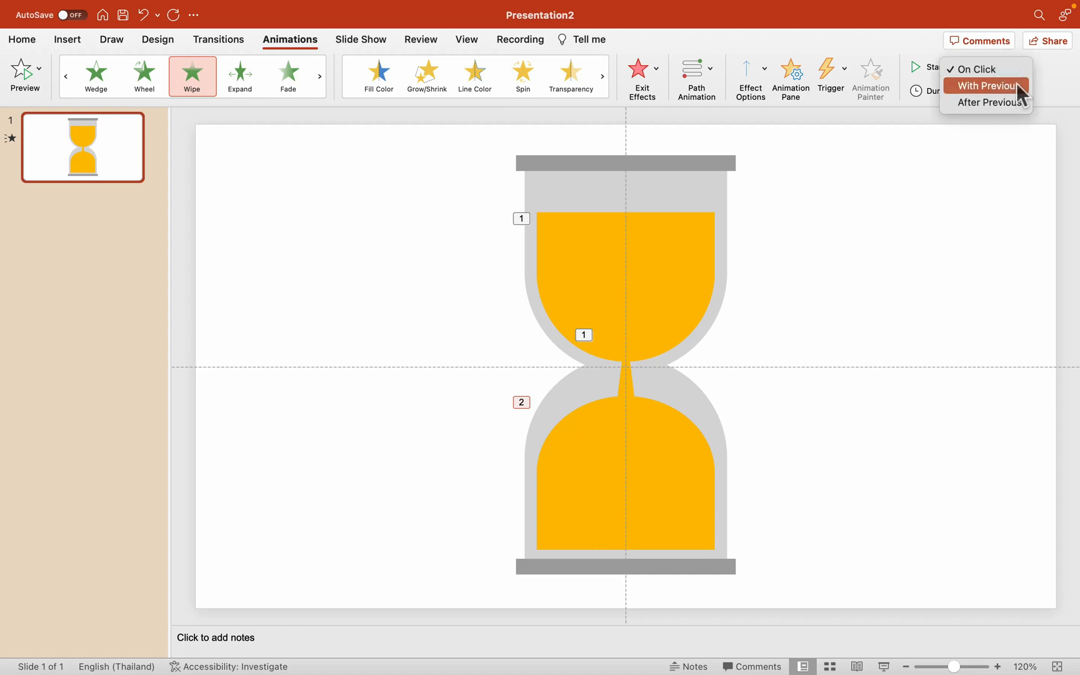
{"action": "left_click", "coordinate": [989, 102]}
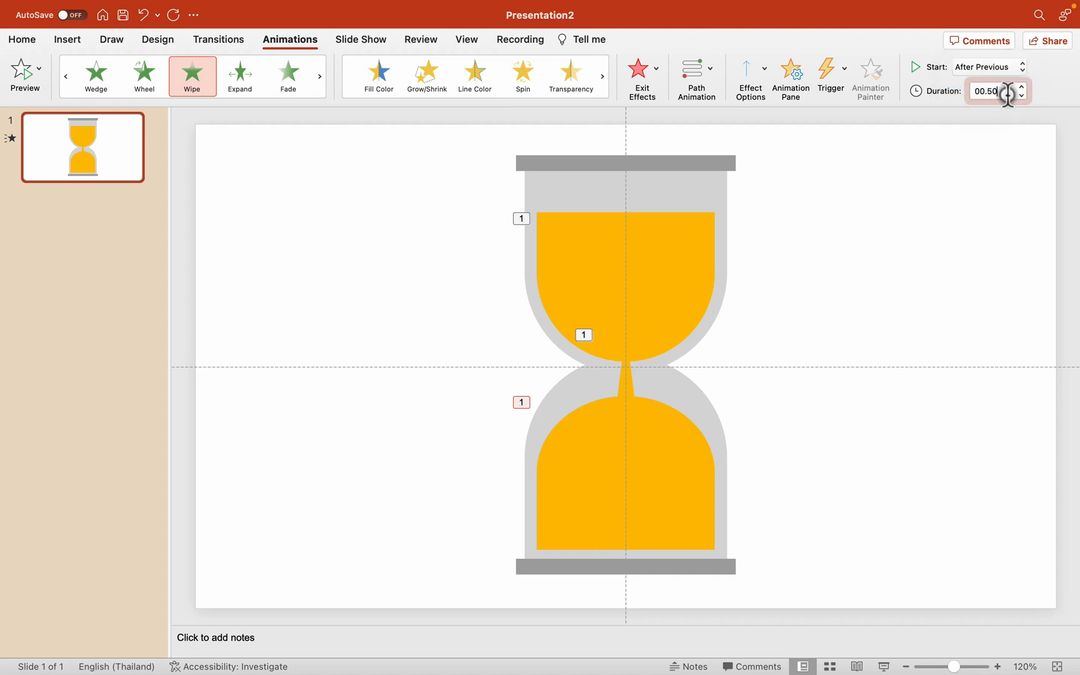
{"action": "type", "text": "29.00"}
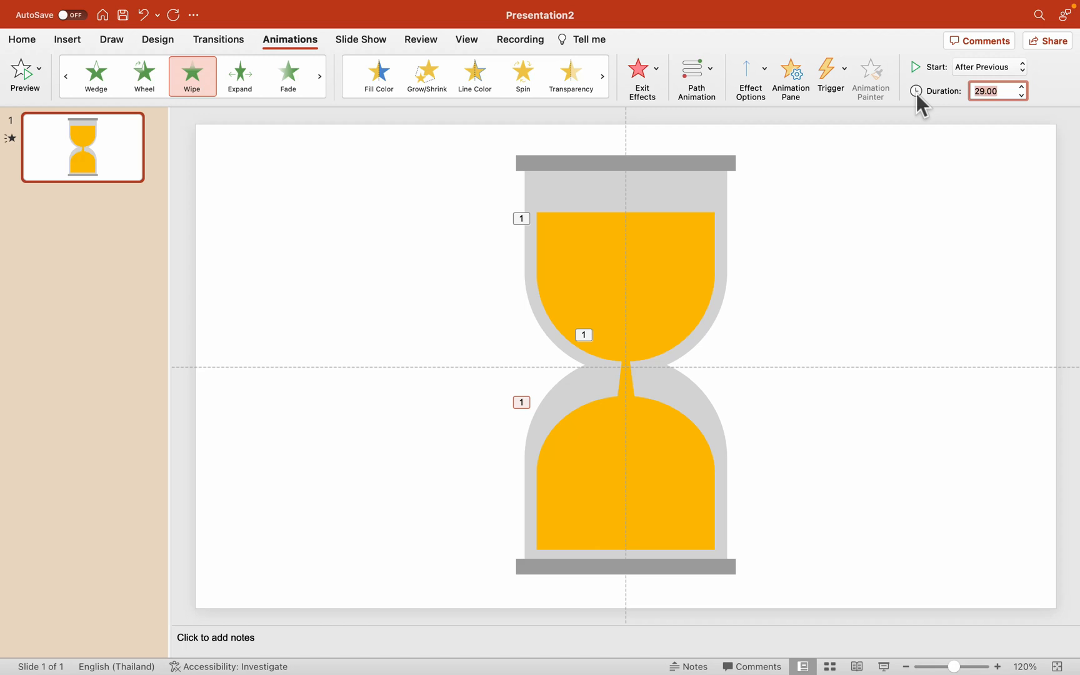
{"action": "mouse_move", "coordinate": [840, 268]}
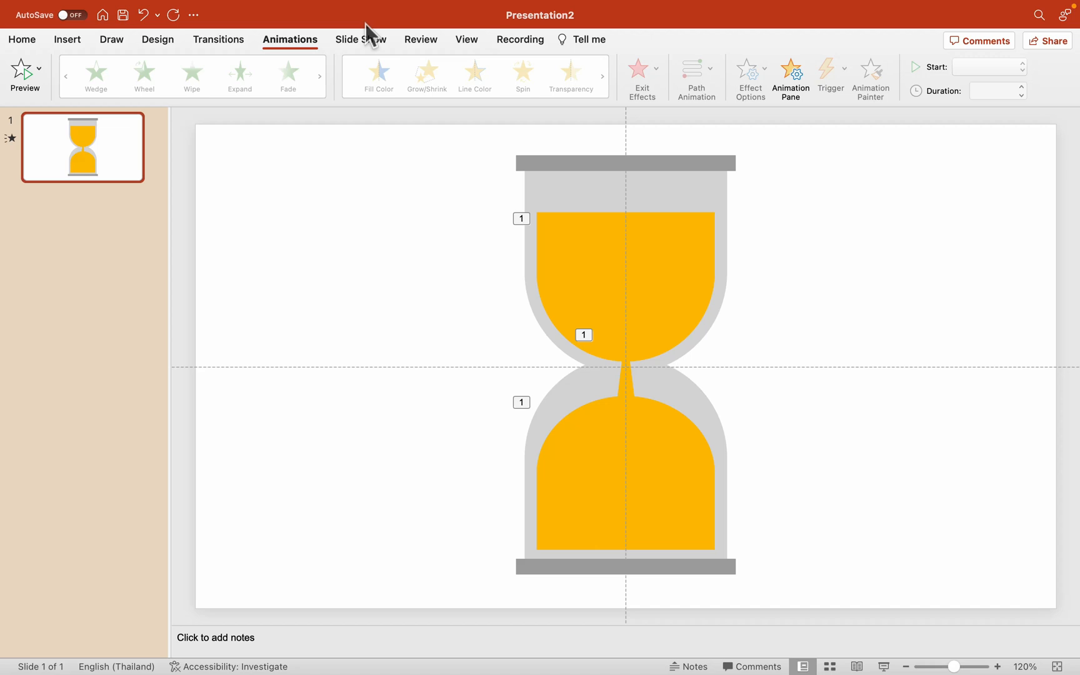
{"action": "left_click", "coordinate": [360, 40]}
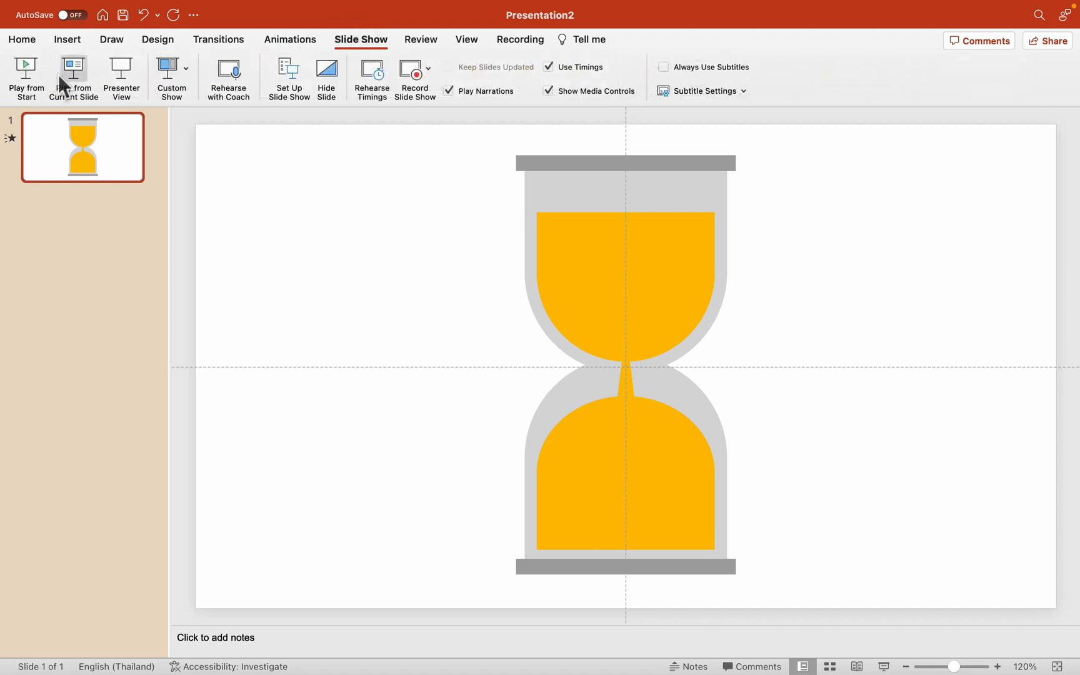
{"action": "mouse_move", "coordinate": [875, 389]}
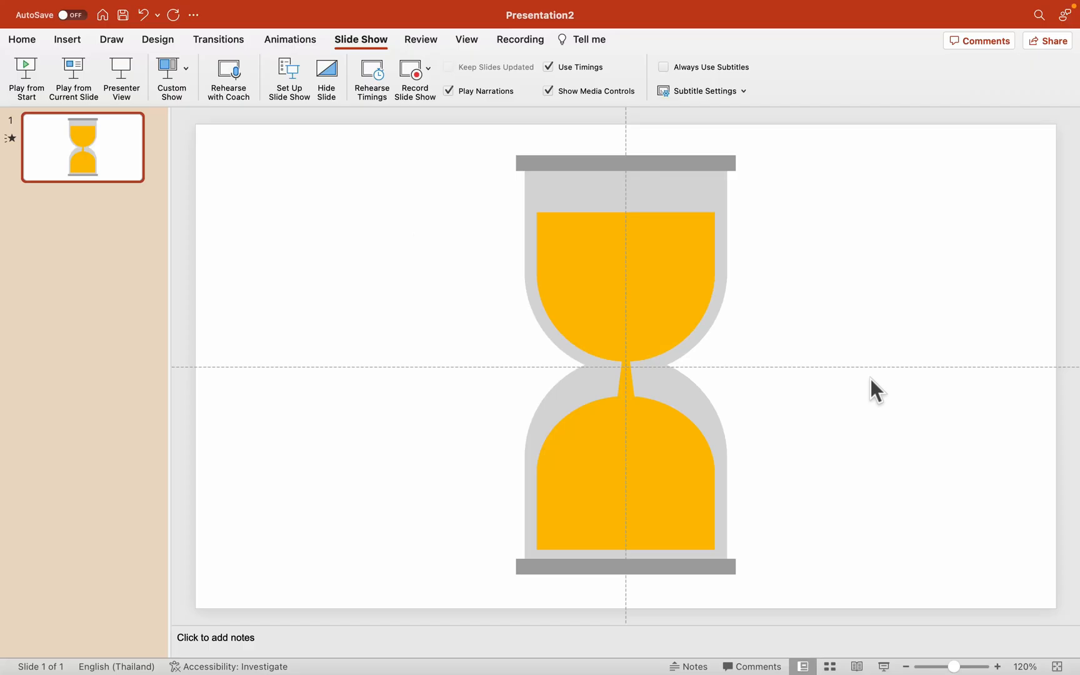
{"action": "left_click", "coordinate": [290, 39]}
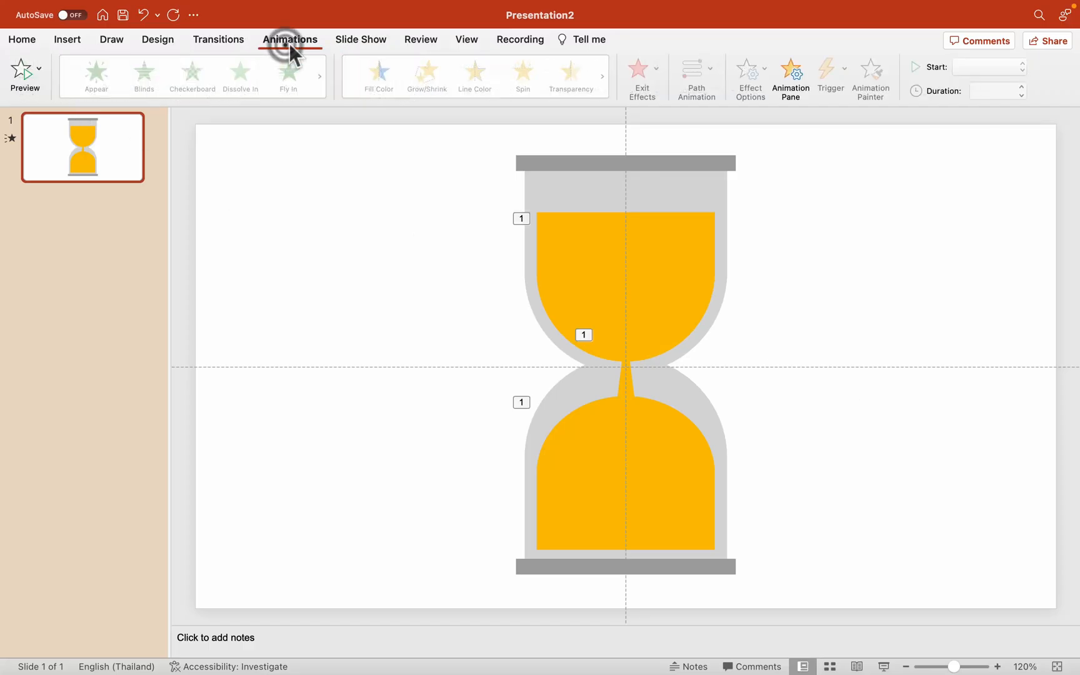
Select the Delay 8 wipe in the Animation Pane and show its timing settings
{"action": "left_click", "coordinate": [789, 72]}
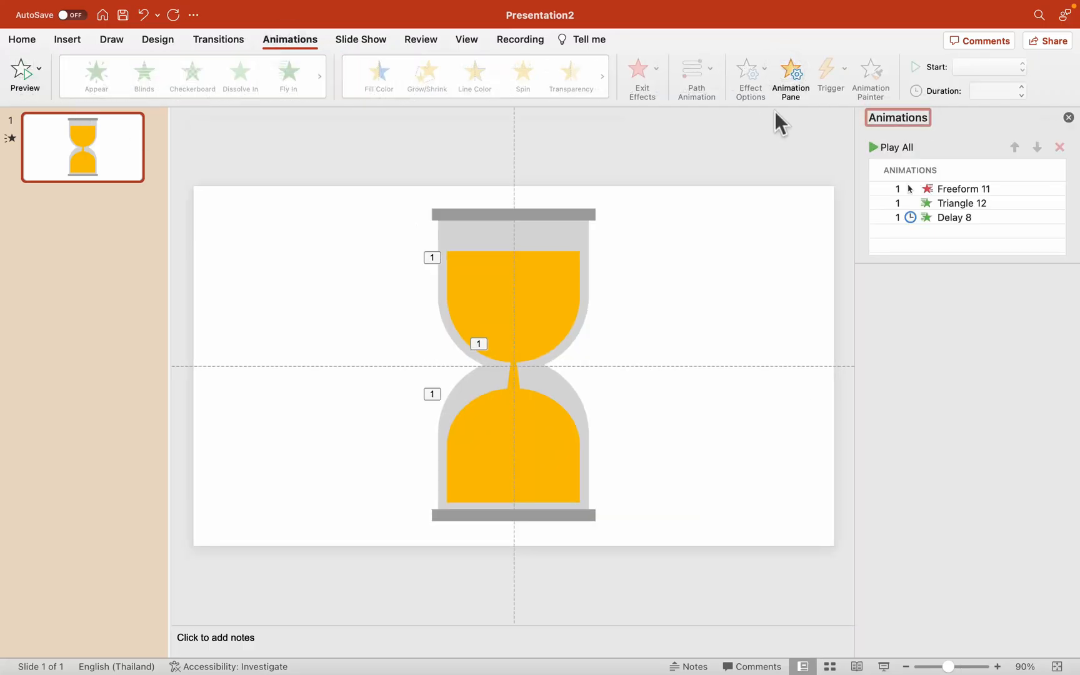
{"action": "left_click", "coordinate": [954, 217]}
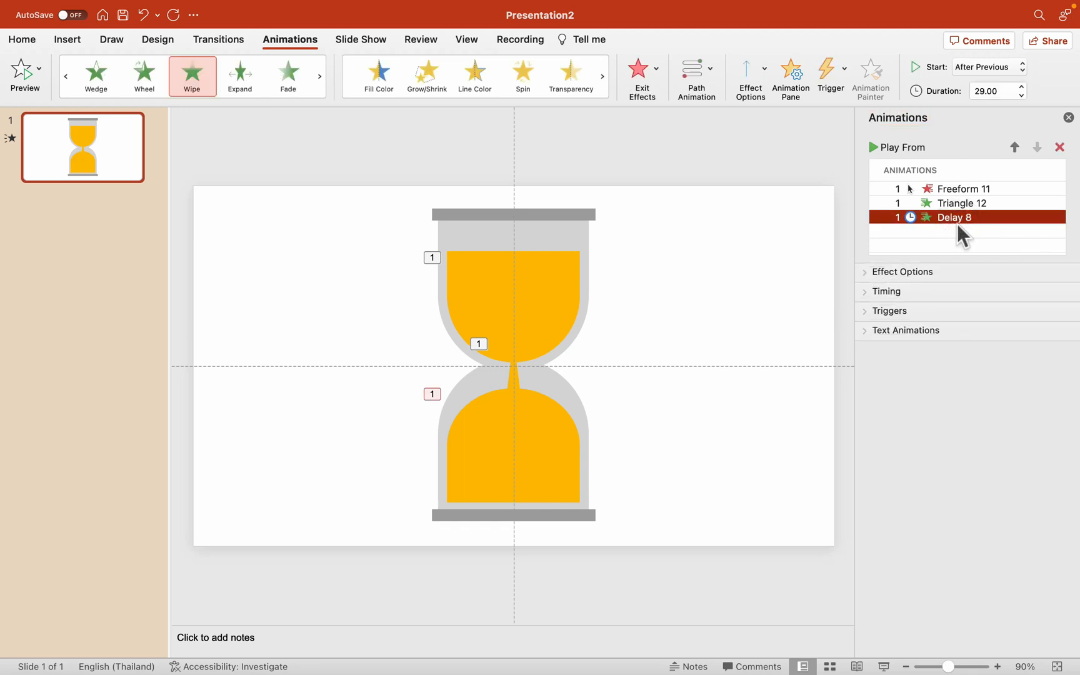
{"action": "mouse_move", "coordinate": [879, 294]}
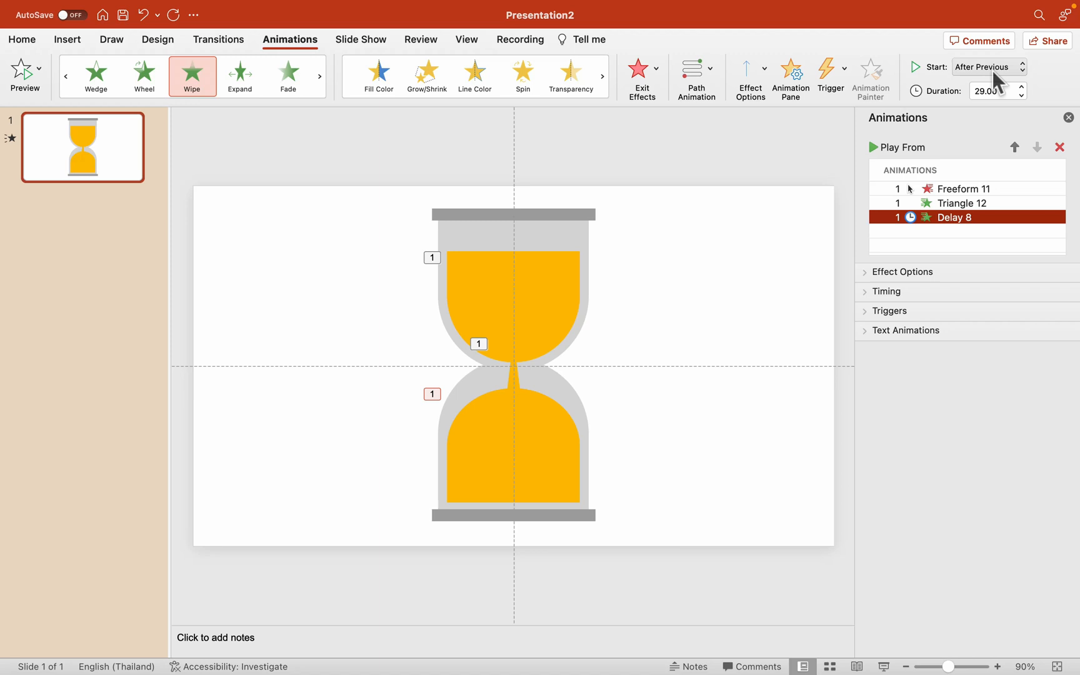
{"action": "left_click", "coordinate": [987, 66]}
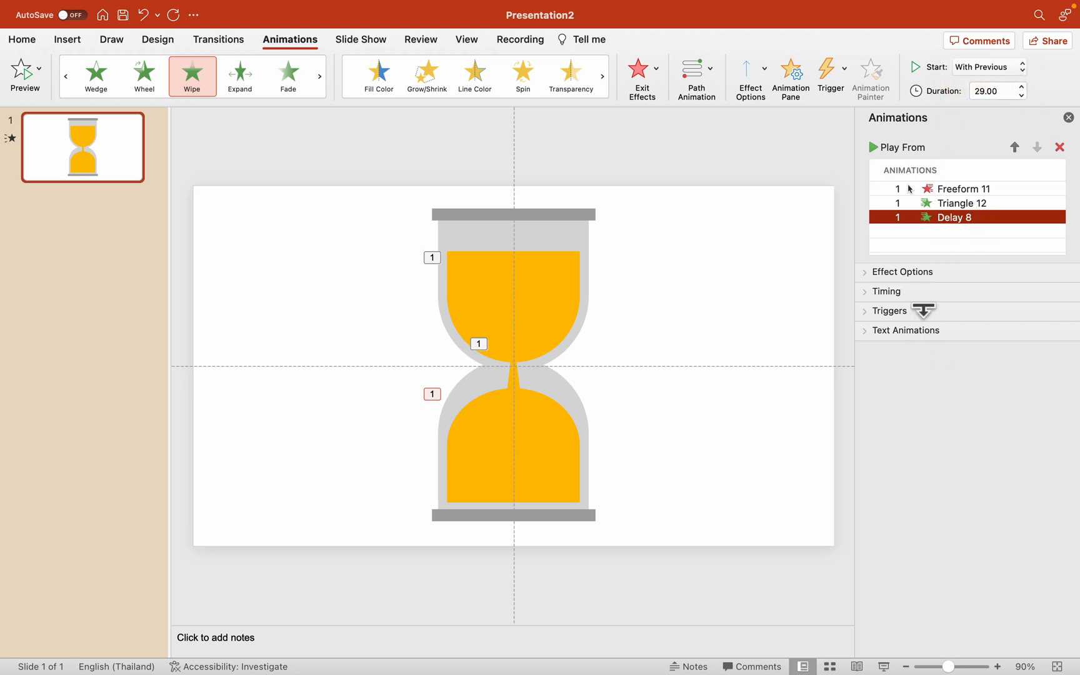
{"action": "left_click", "coordinate": [902, 271]}
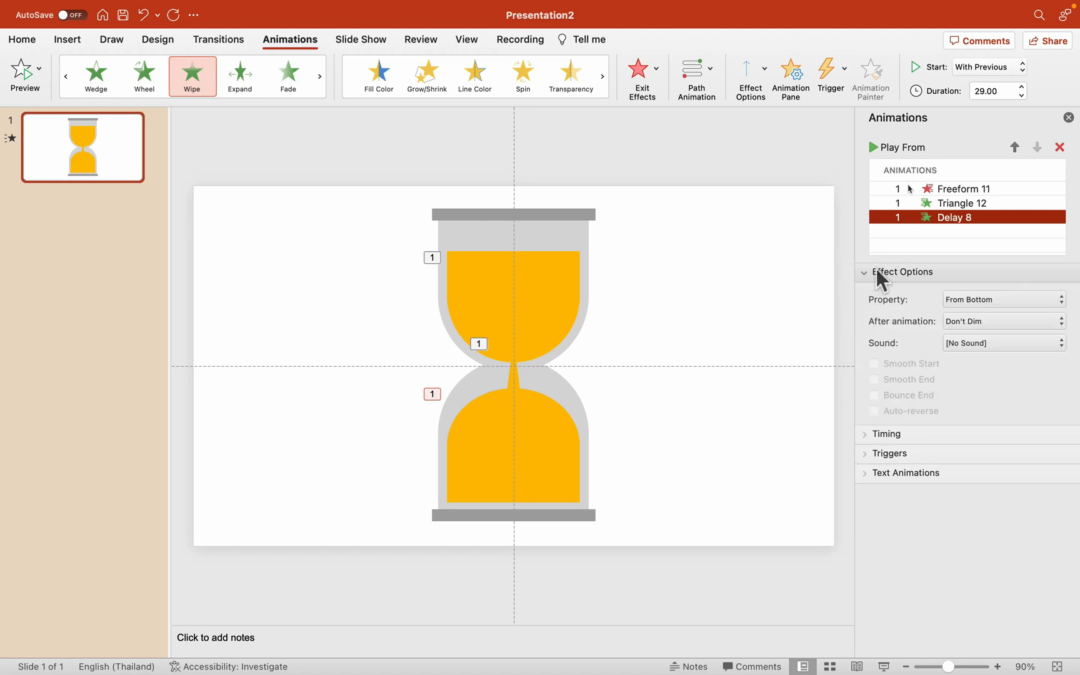
{"action": "left_click", "coordinate": [902, 271]}
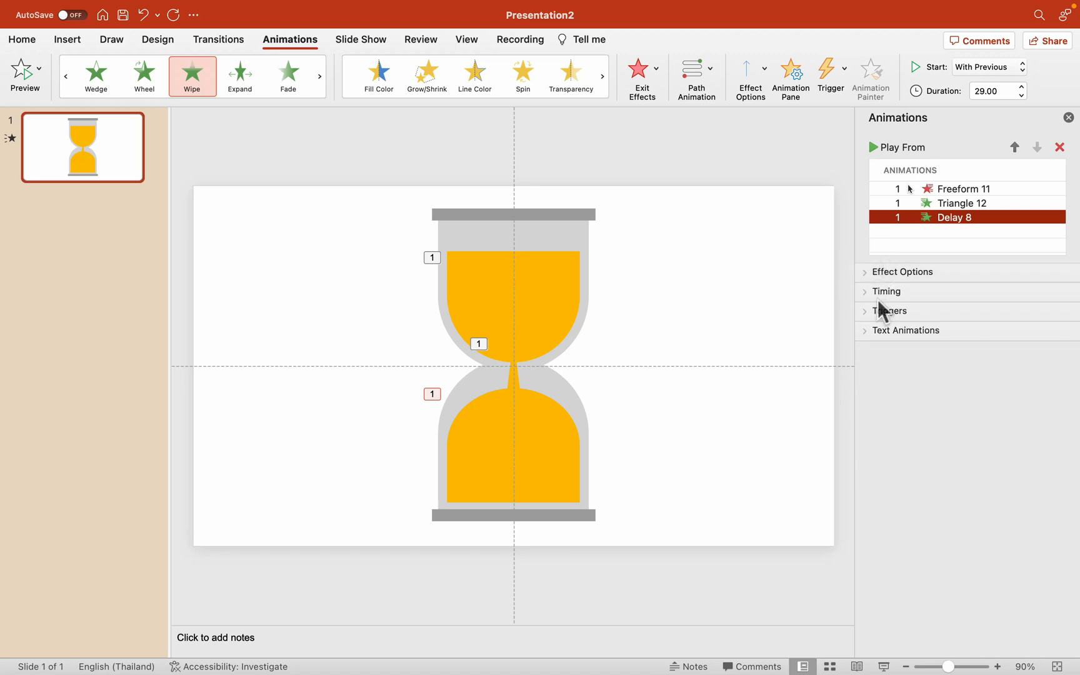
{"action": "left_click", "coordinate": [886, 291]}
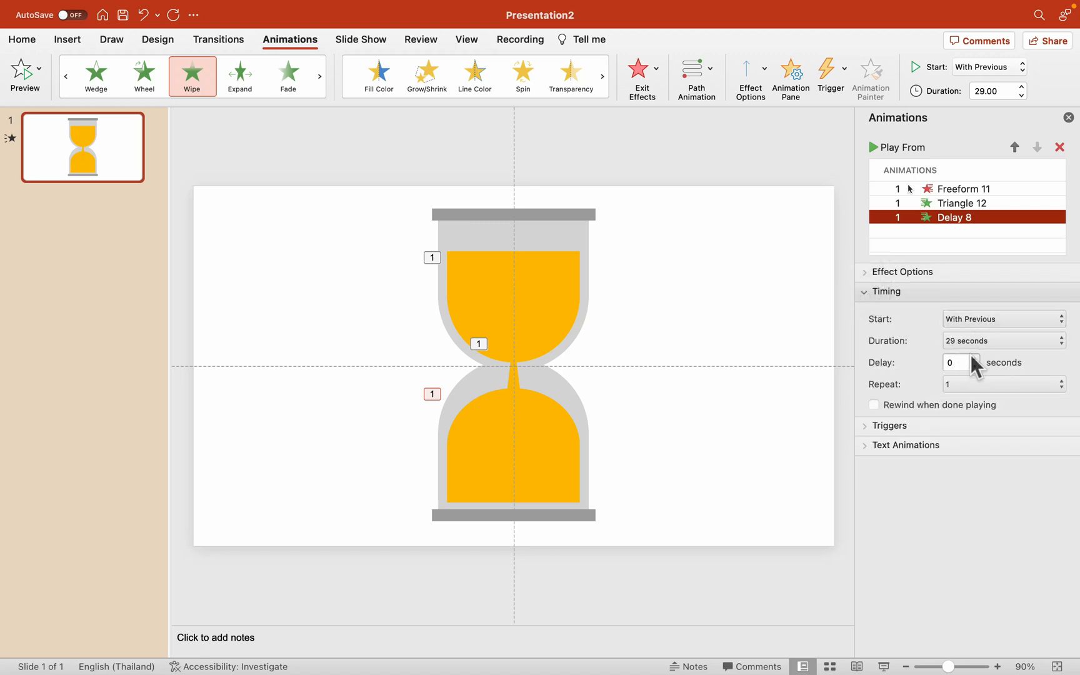
Give Delay 8 a 2-second delay and 28.25 s duration, checking Triangle 12 and Freeform 11
{"action": "left_click", "coordinate": [974, 359]}
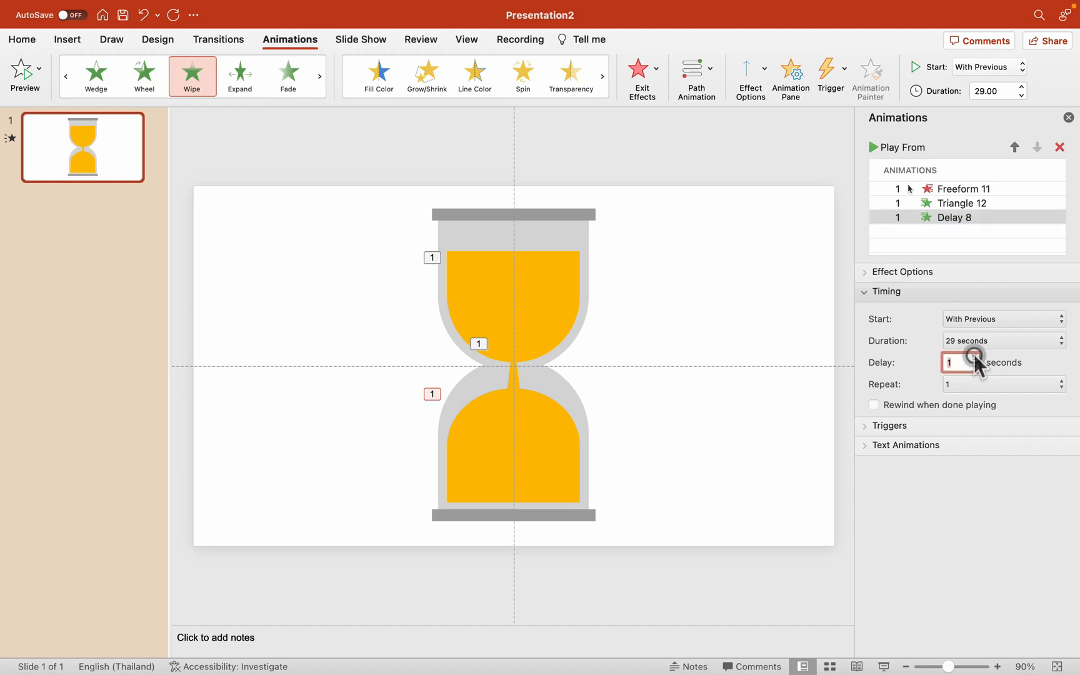
{"action": "left_click", "coordinate": [974, 363]}
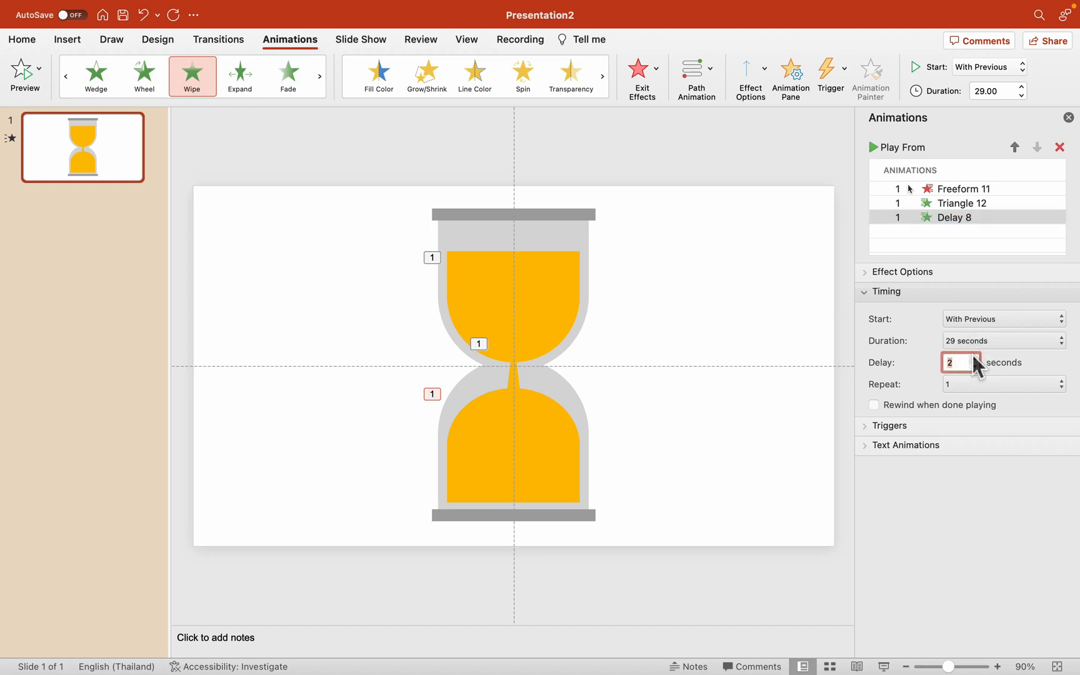
{"action": "left_click", "coordinate": [1023, 95]}
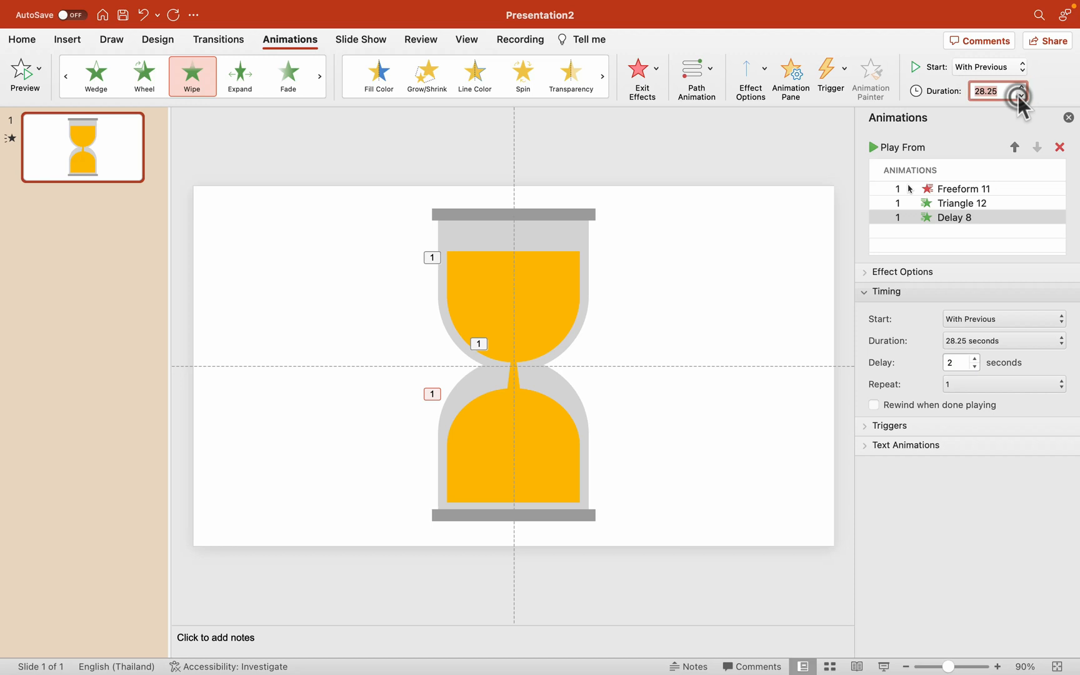
{"action": "left_click", "coordinate": [961, 202]}
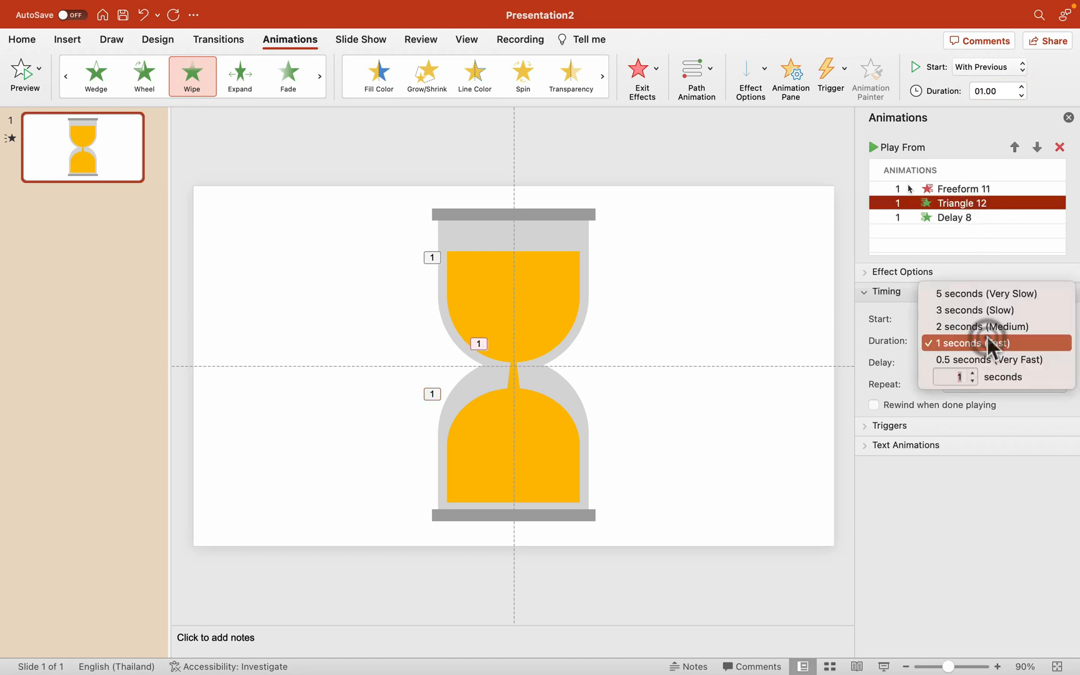
{"action": "left_click", "coordinate": [980, 326]}
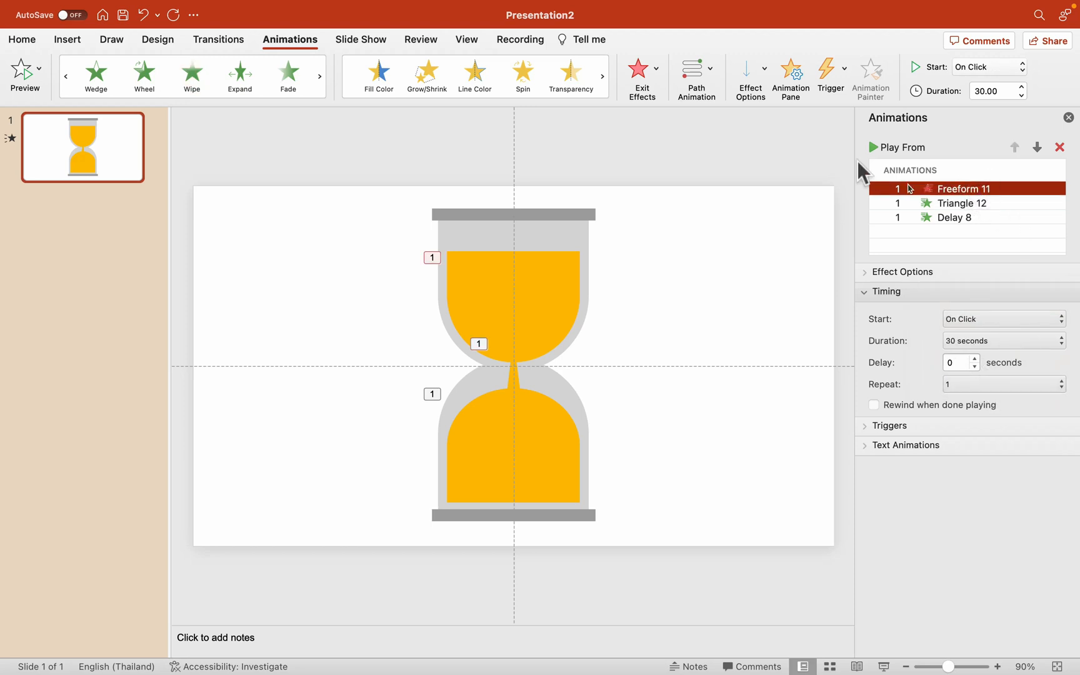
{"action": "mouse_move", "coordinate": [950, 171]}
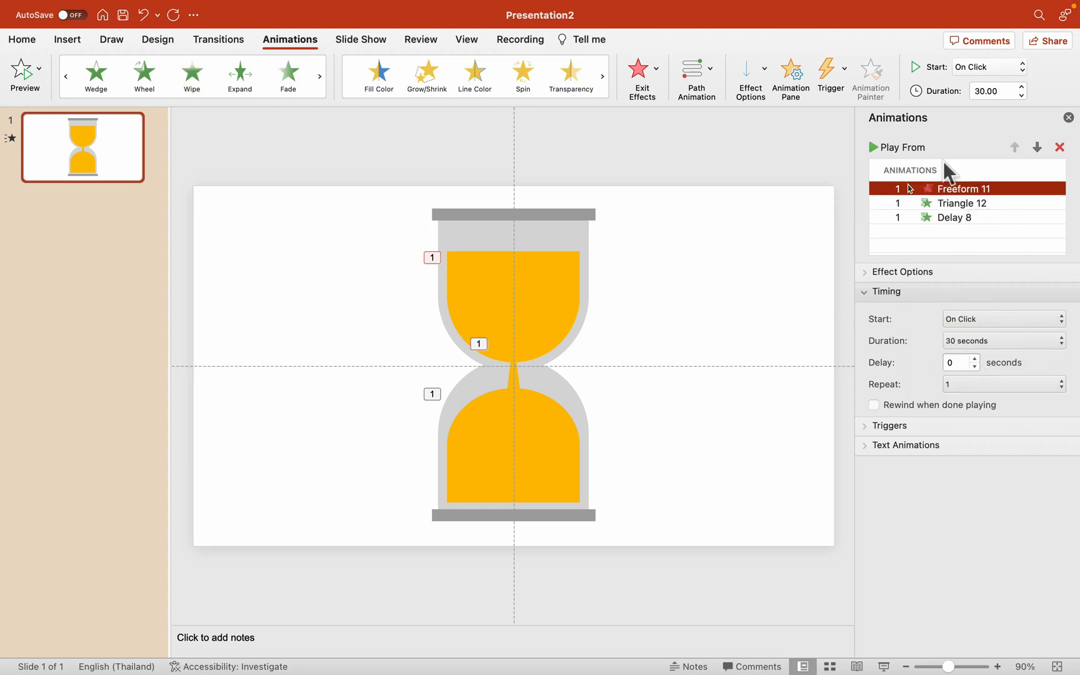
{"action": "mouse_move", "coordinate": [912, 157]}
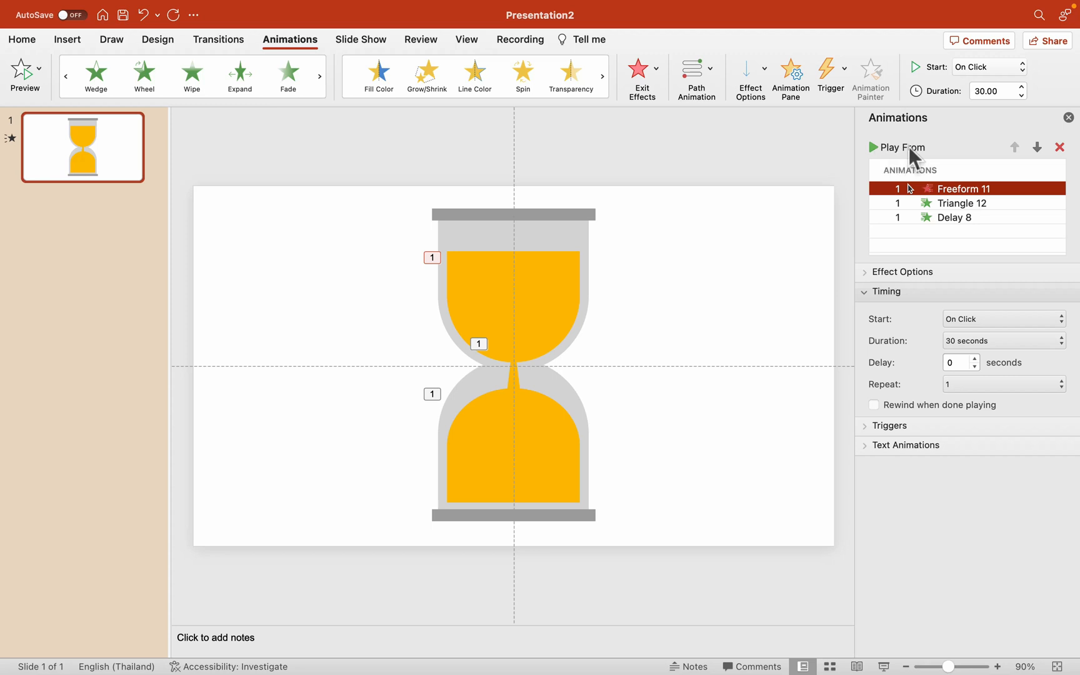
{"action": "left_click", "coordinate": [872, 147]}
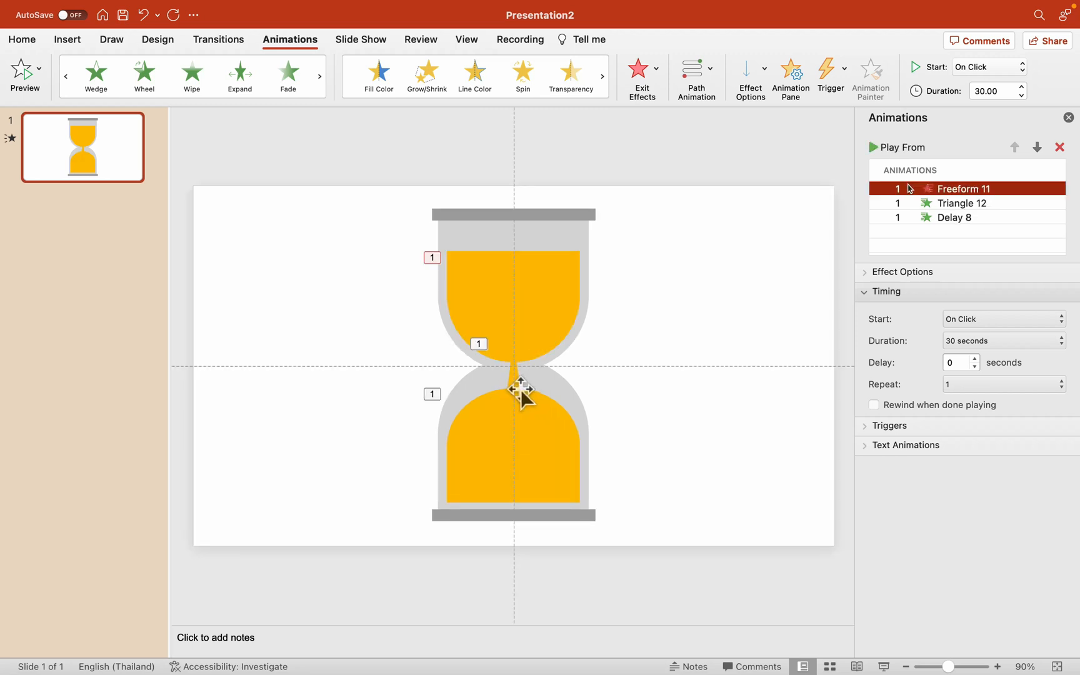
{"action": "mouse_move", "coordinate": [522, 385]}
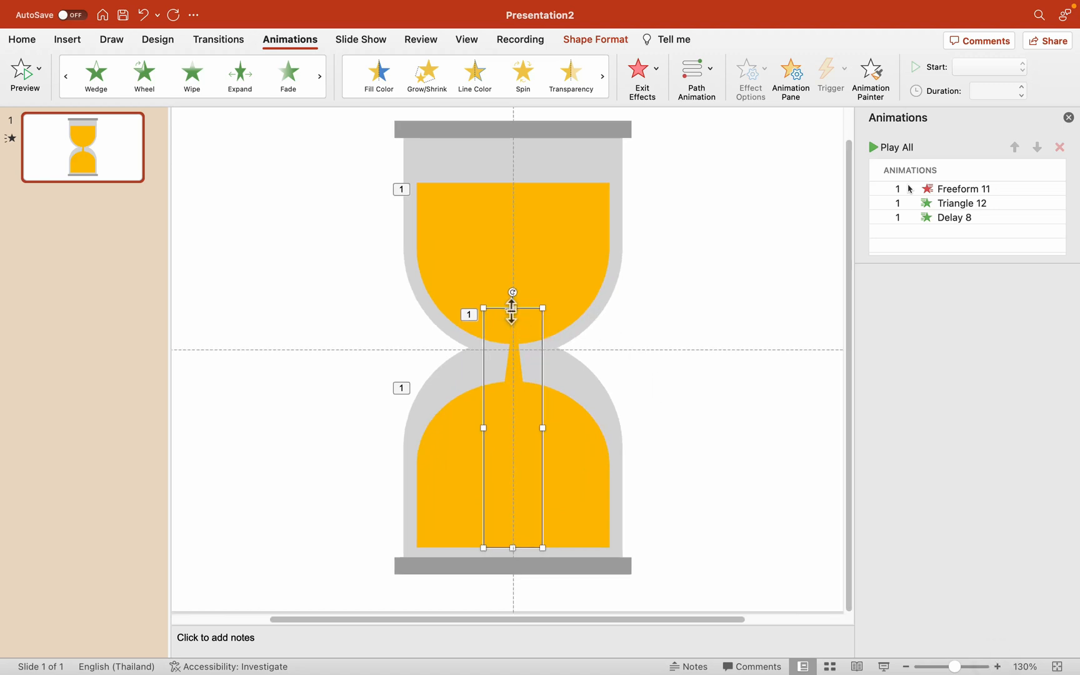
Shorten the sand stream's top and add an After Previous Wipe exit to it
{"action": "left_click_drag", "start_coordinate": [511, 308], "coordinate": [513, 333]}
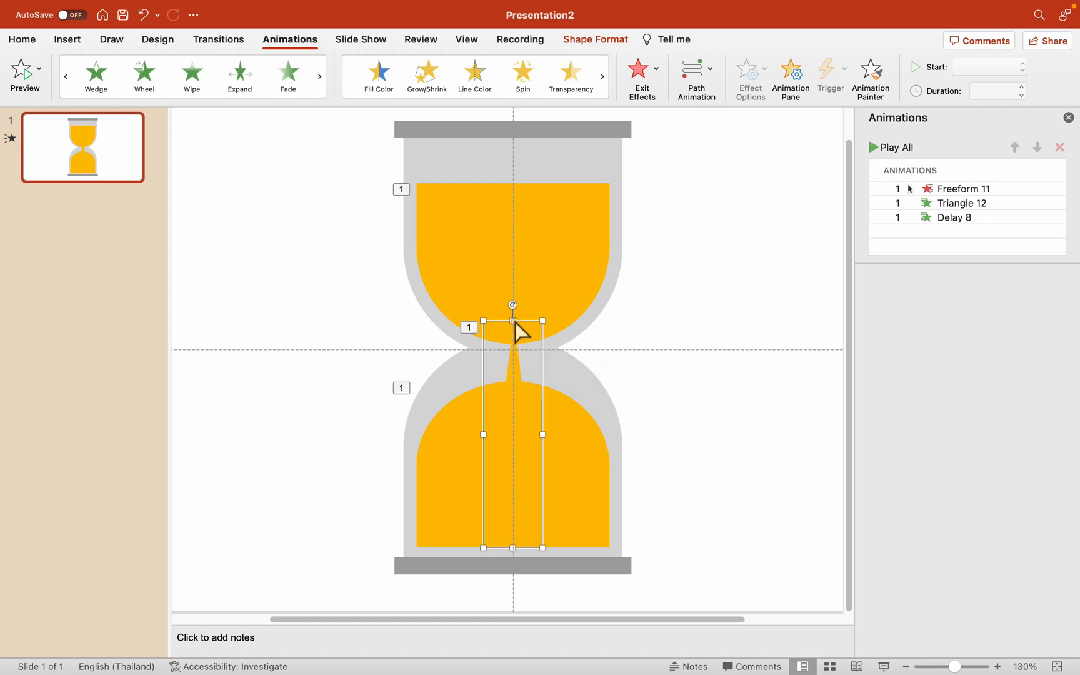
{"action": "mouse_move", "coordinate": [641, 73]}
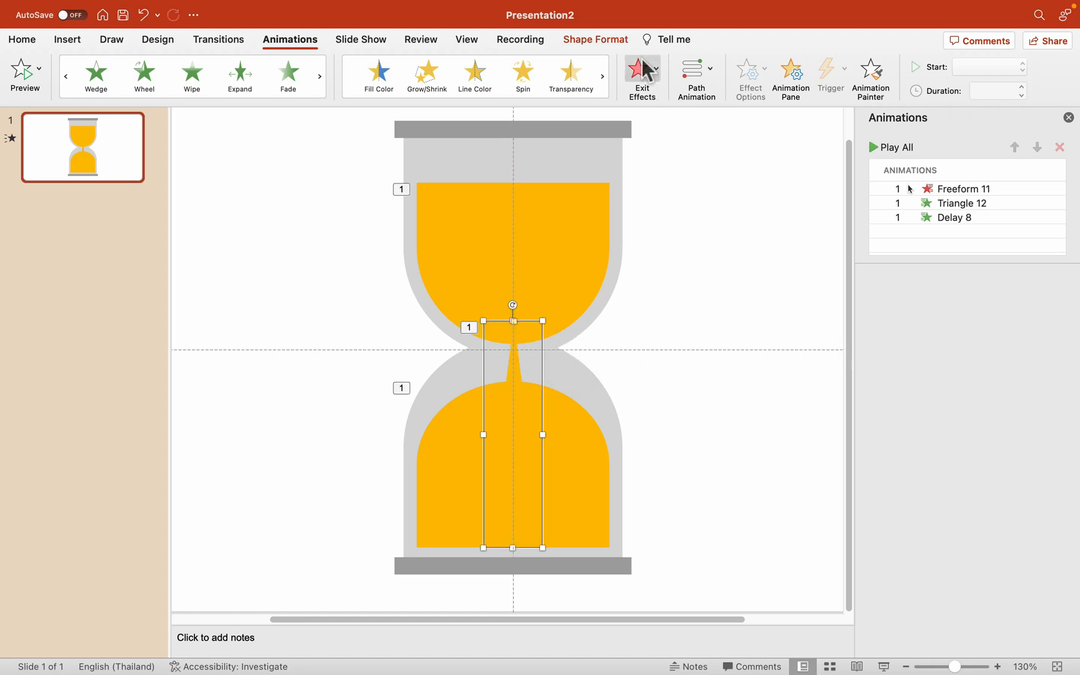
{"action": "left_click", "coordinate": [641, 74]}
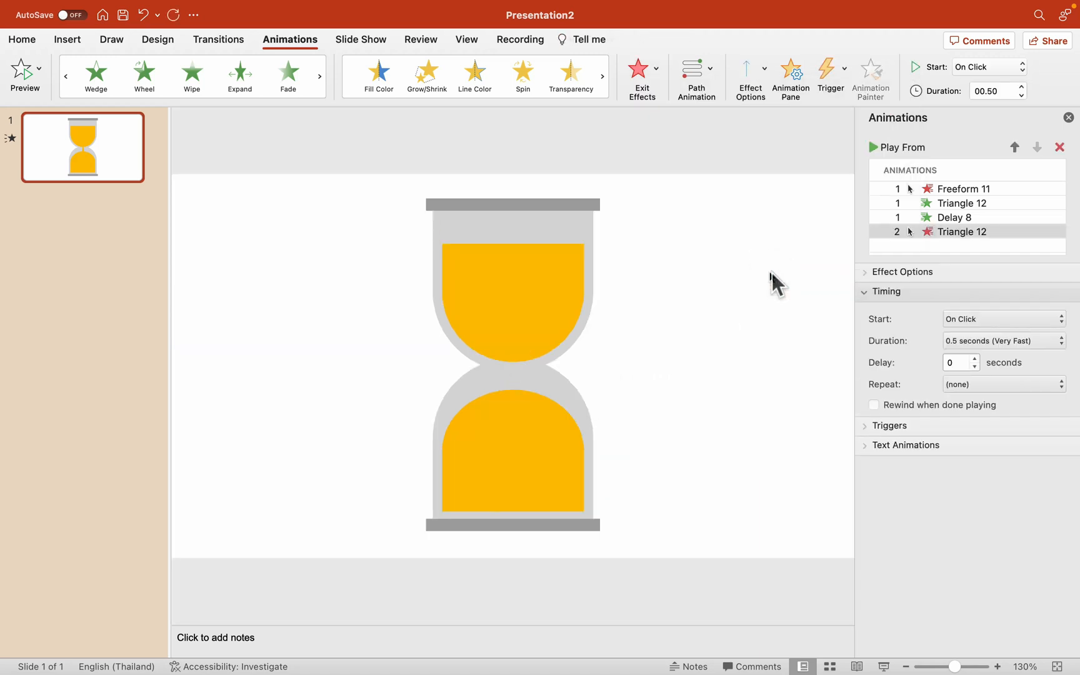
{"action": "left_click", "coordinate": [749, 72]}
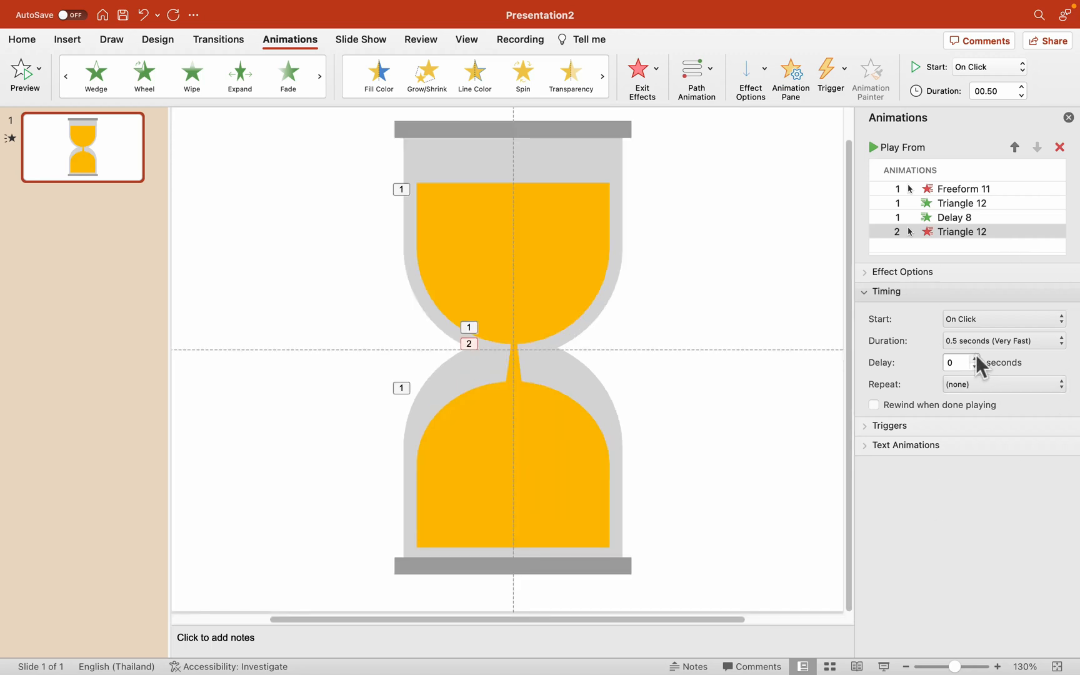
{"action": "left_click", "coordinate": [998, 318]}
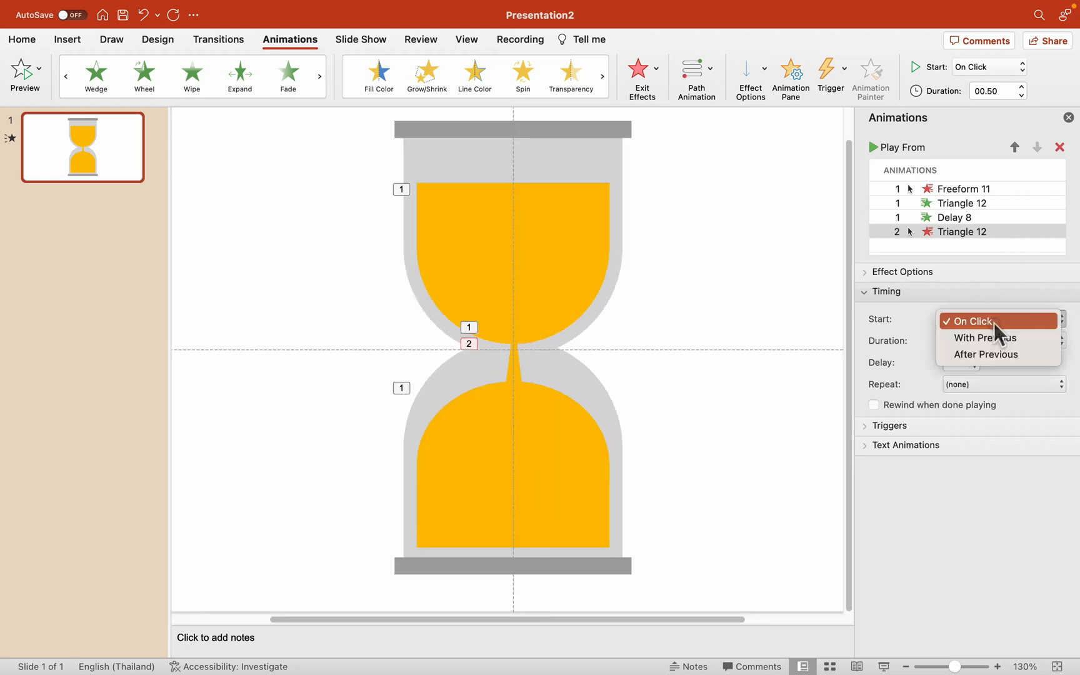
{"action": "mouse_move", "coordinate": [986, 354]}
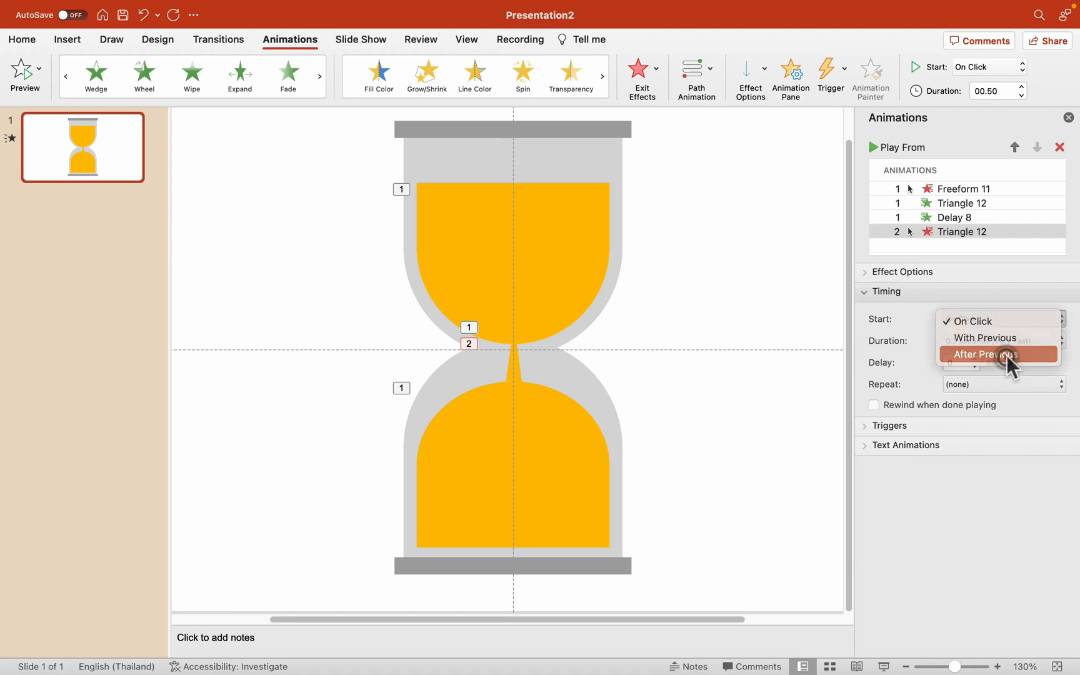
{"action": "left_click", "coordinate": [984, 353]}
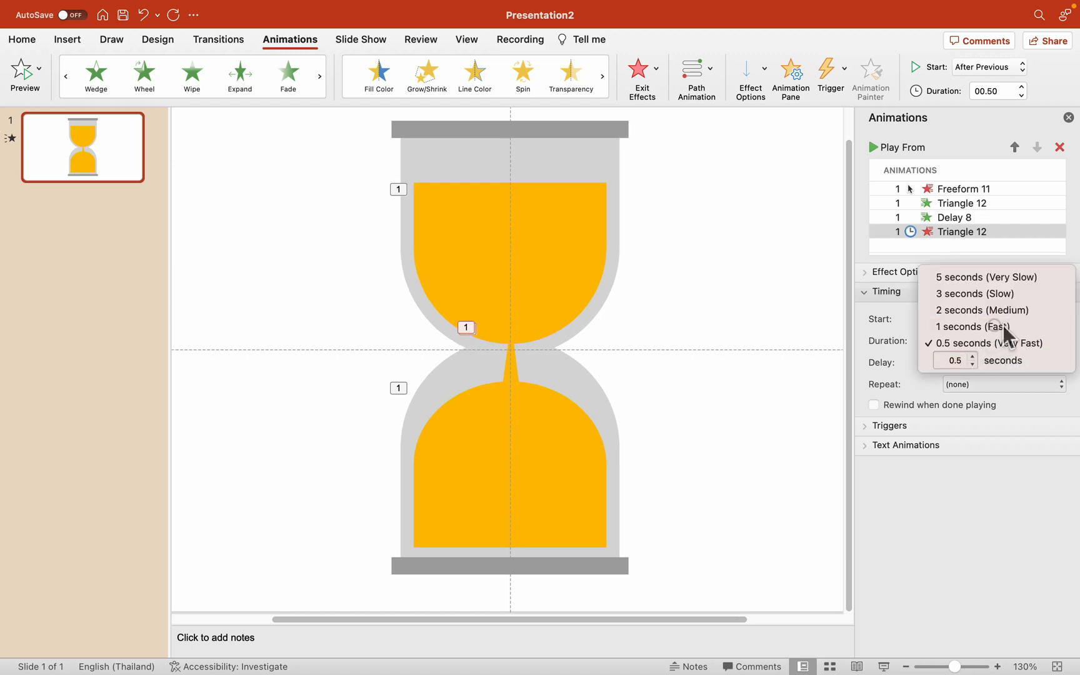
{"action": "left_click", "coordinate": [972, 326]}
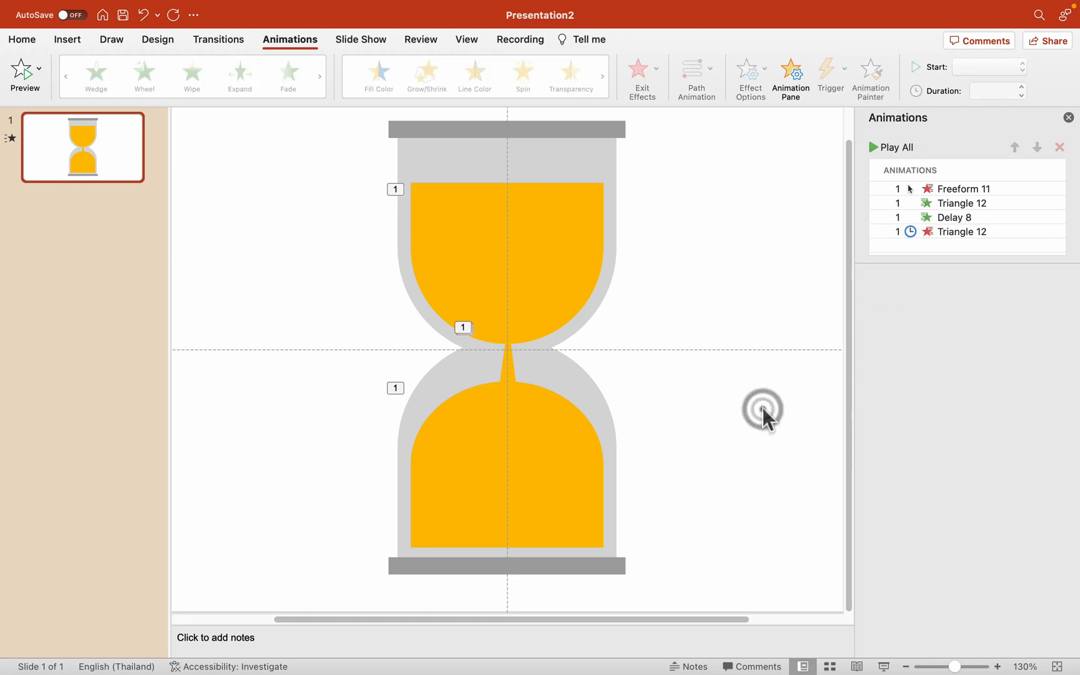
{"action": "mouse_move", "coordinate": [413, 144]}
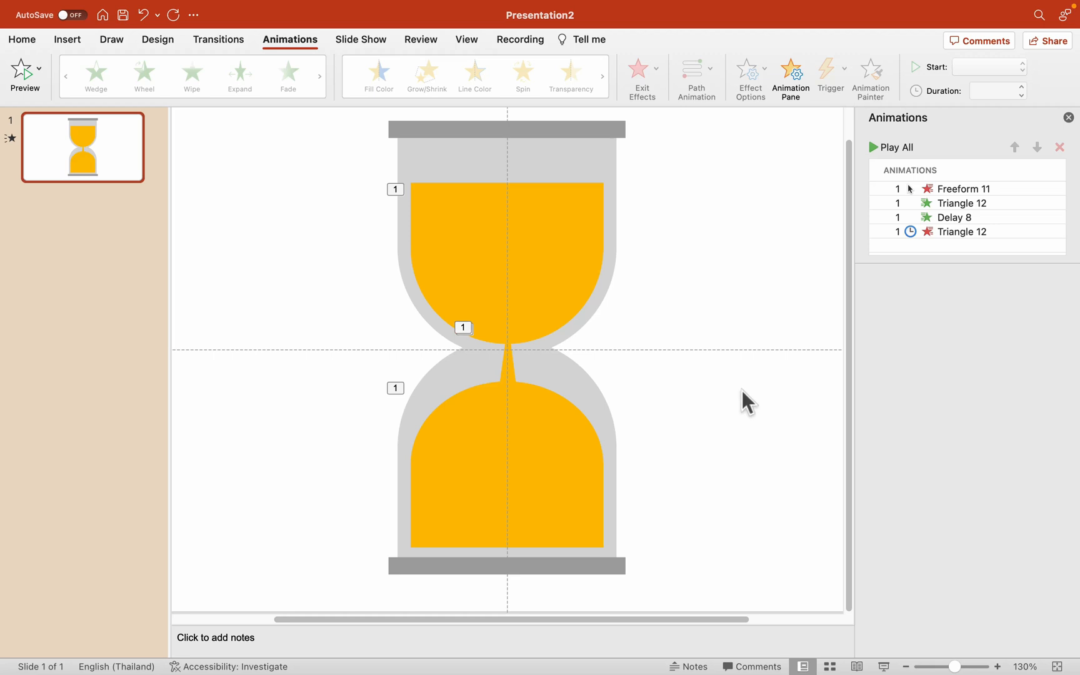
Set the Freeform 11 wipe to 120 seconds and review the Triangle 12 entries
{"action": "left_click", "coordinate": [962, 188]}
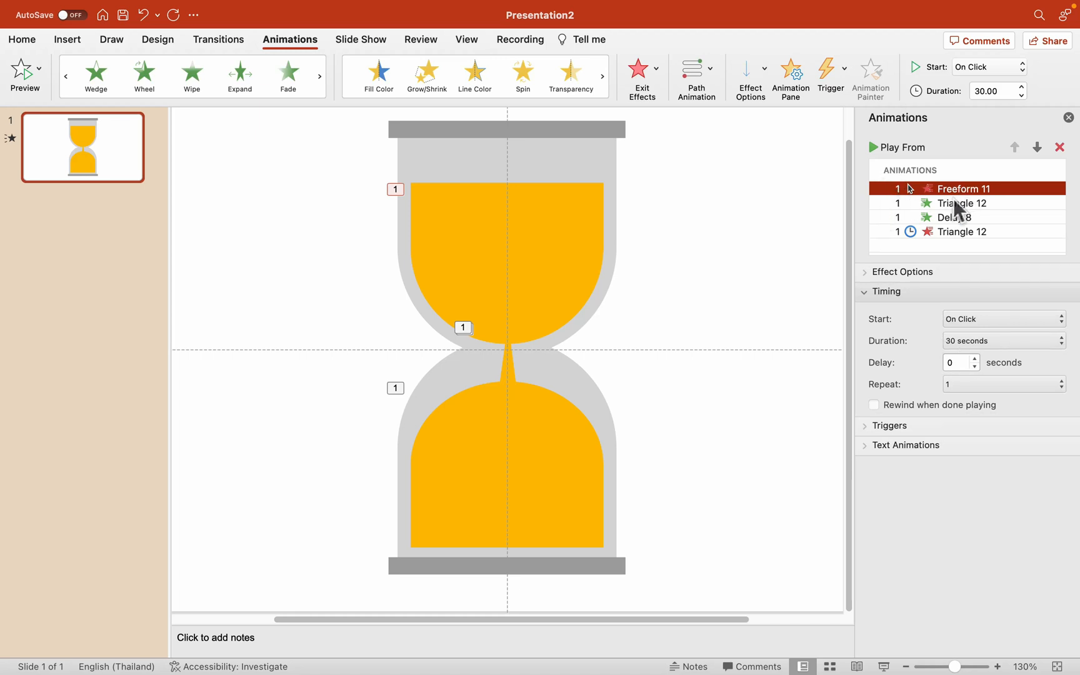
{"action": "mouse_move", "coordinate": [964, 203]}
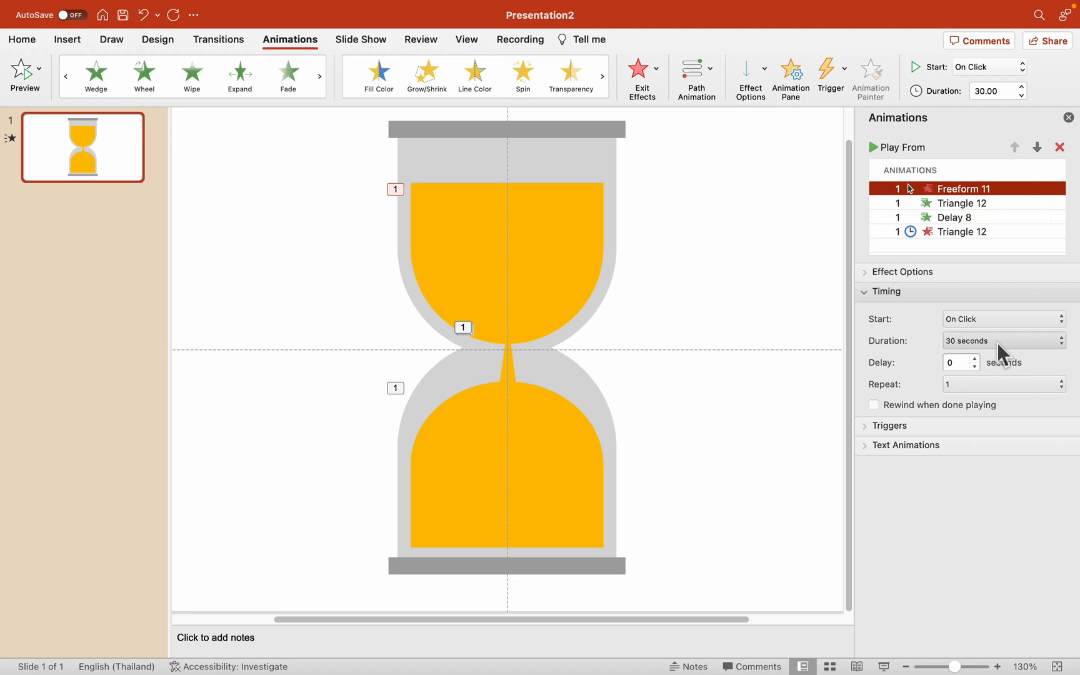
{"action": "left_click", "coordinate": [1060, 340]}
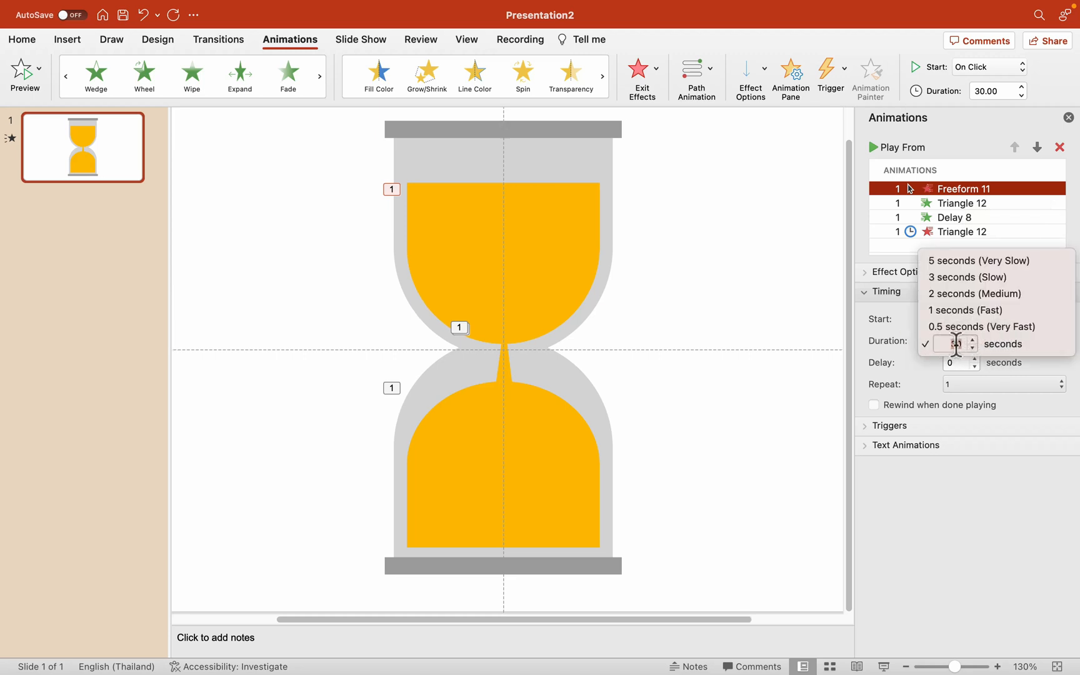
{"action": "type", "text": "120 seconds"}
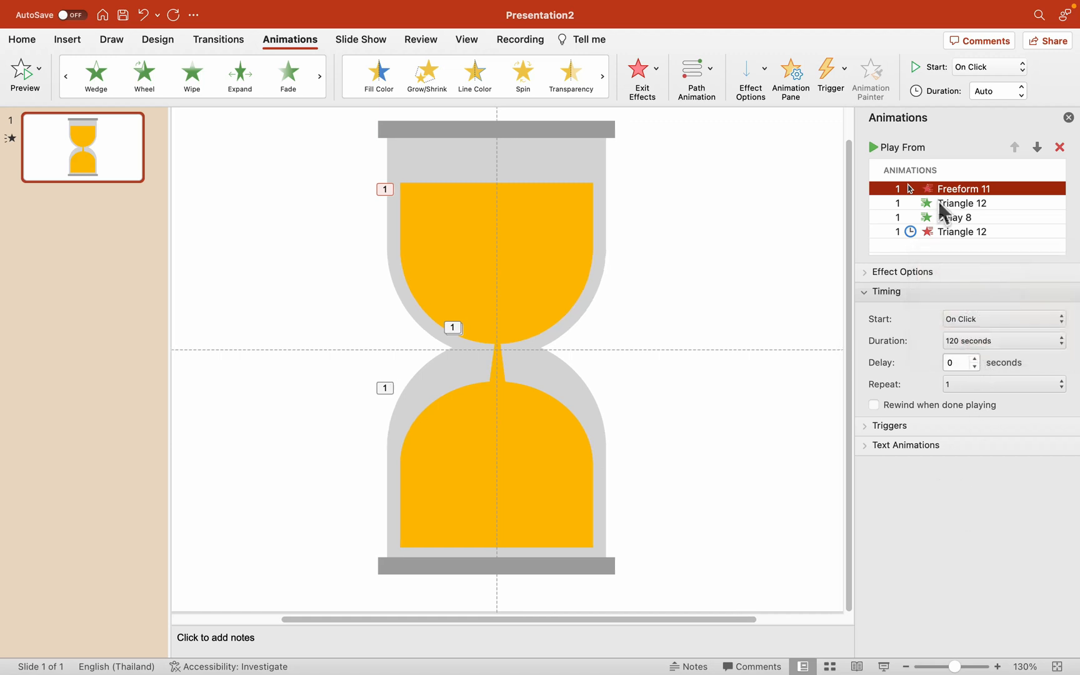
{"action": "left_click", "coordinate": [962, 203]}
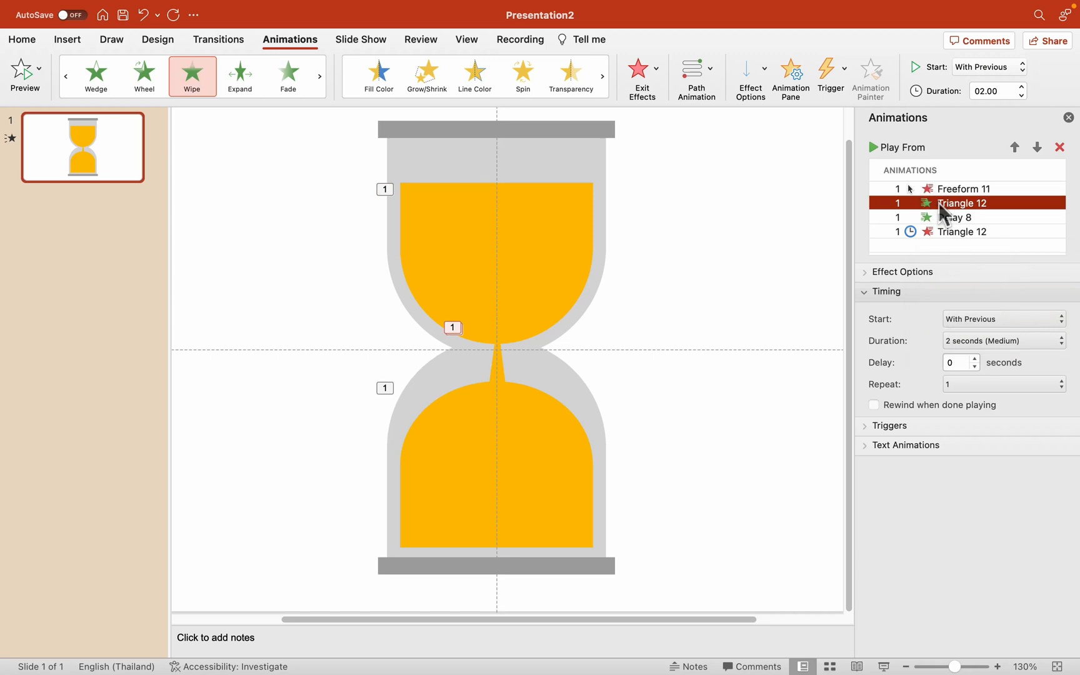
{"action": "left_click", "coordinate": [954, 217]}
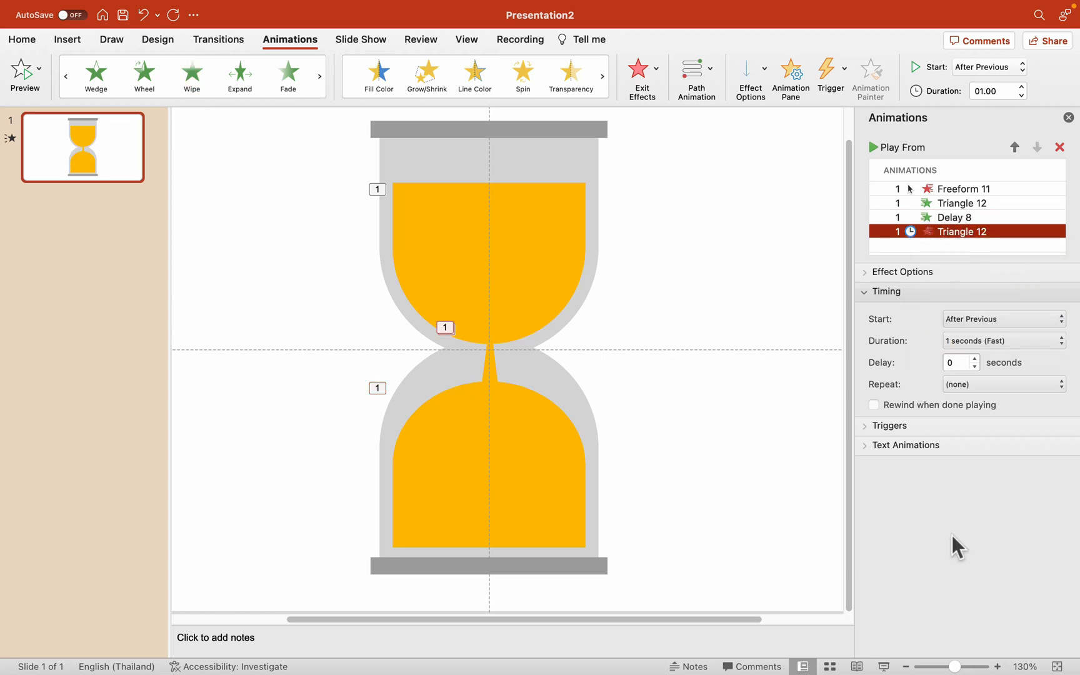
{"action": "mouse_move", "coordinate": [681, 296]}
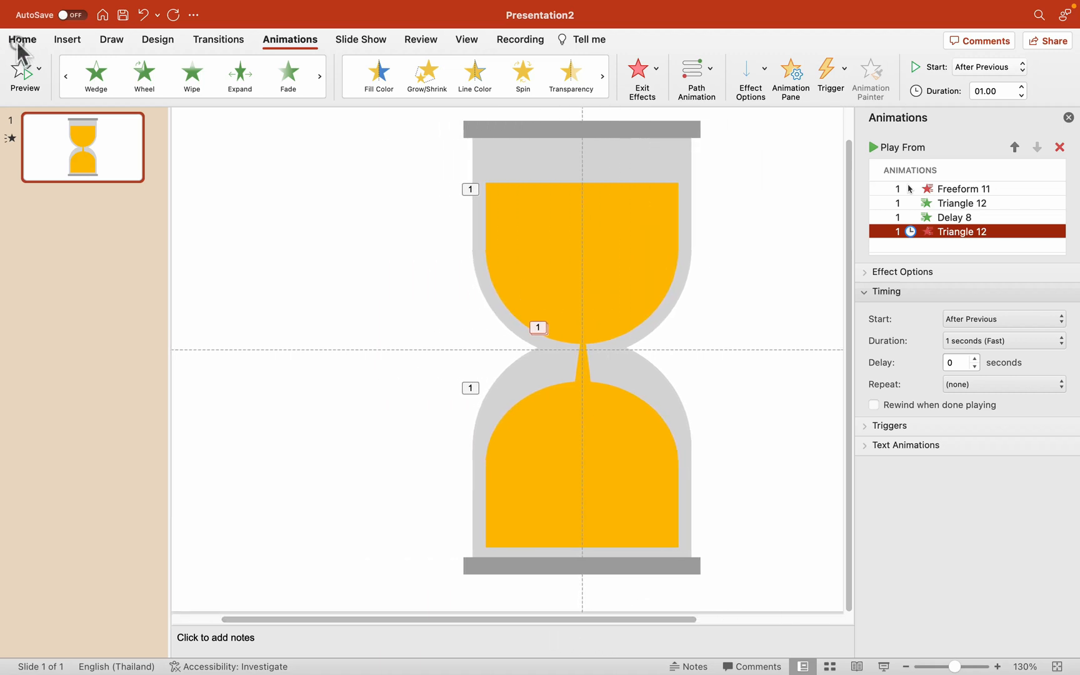
{"action": "left_click", "coordinate": [21, 40]}
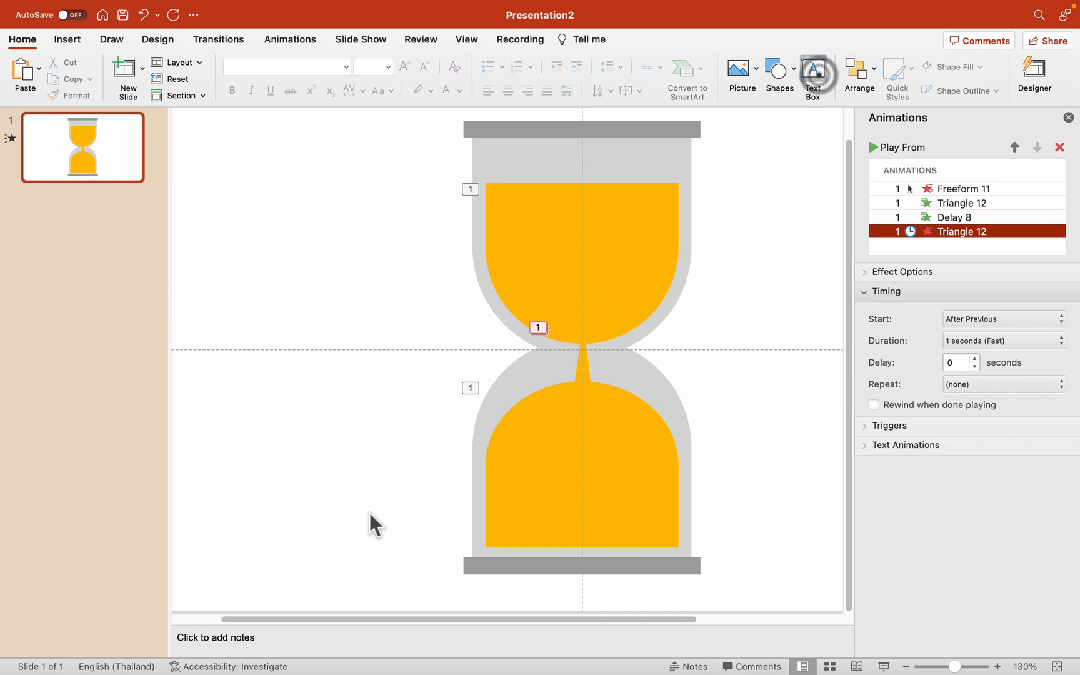
{"action": "type", "text": "2min"}
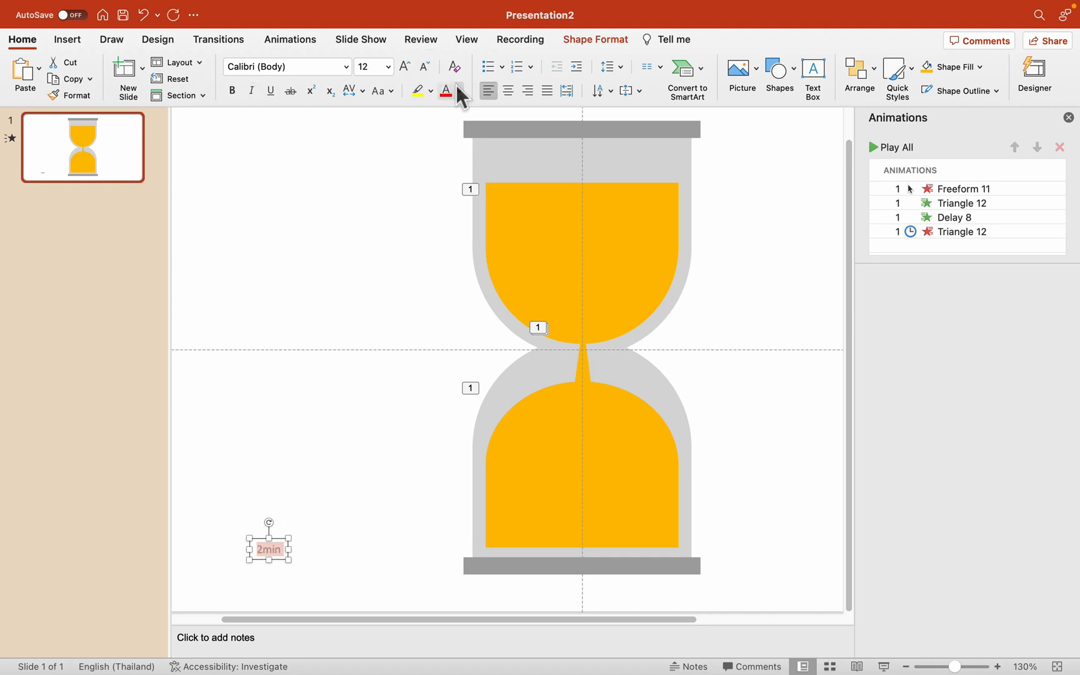
{"action": "left_click", "coordinate": [460, 90]}
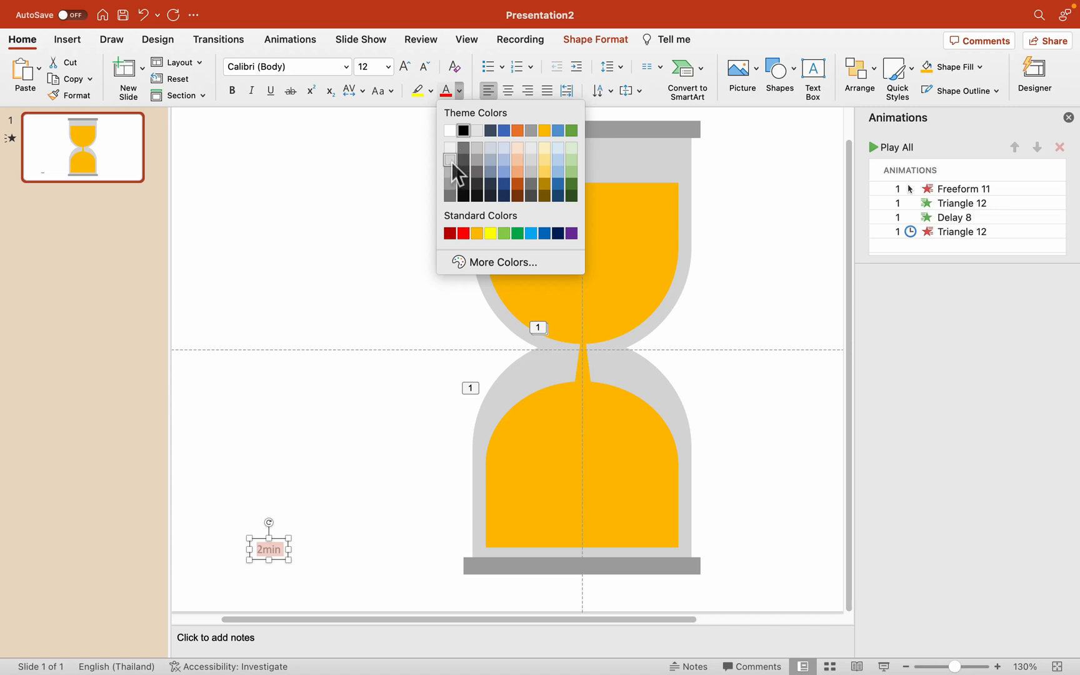
{"action": "mouse_move", "coordinate": [455, 169]}
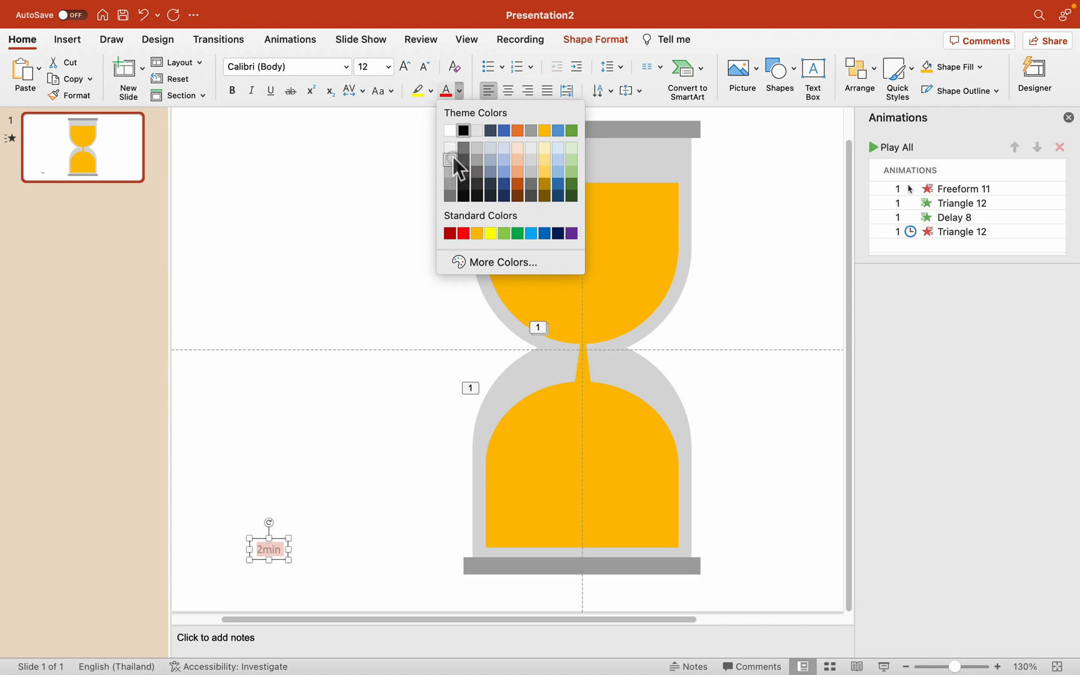
{"action": "left_click_drag", "start_coordinate": [269, 544], "coordinate": [668, 565]}
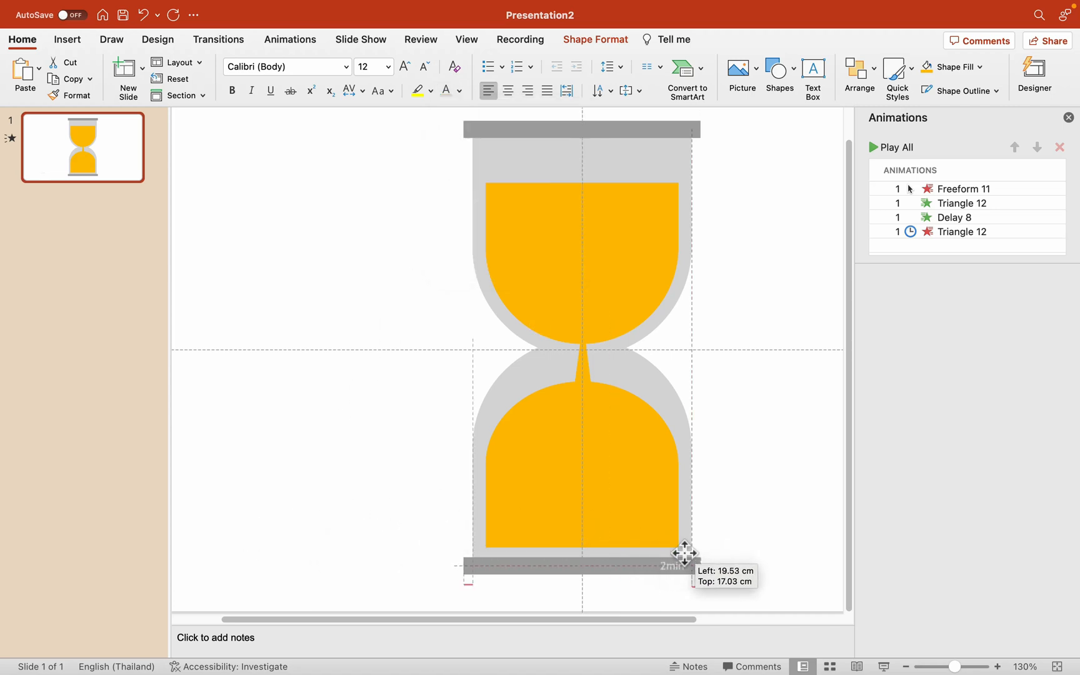
{"action": "left_click_drag", "start_coordinate": [682, 554], "coordinate": [687, 554]}
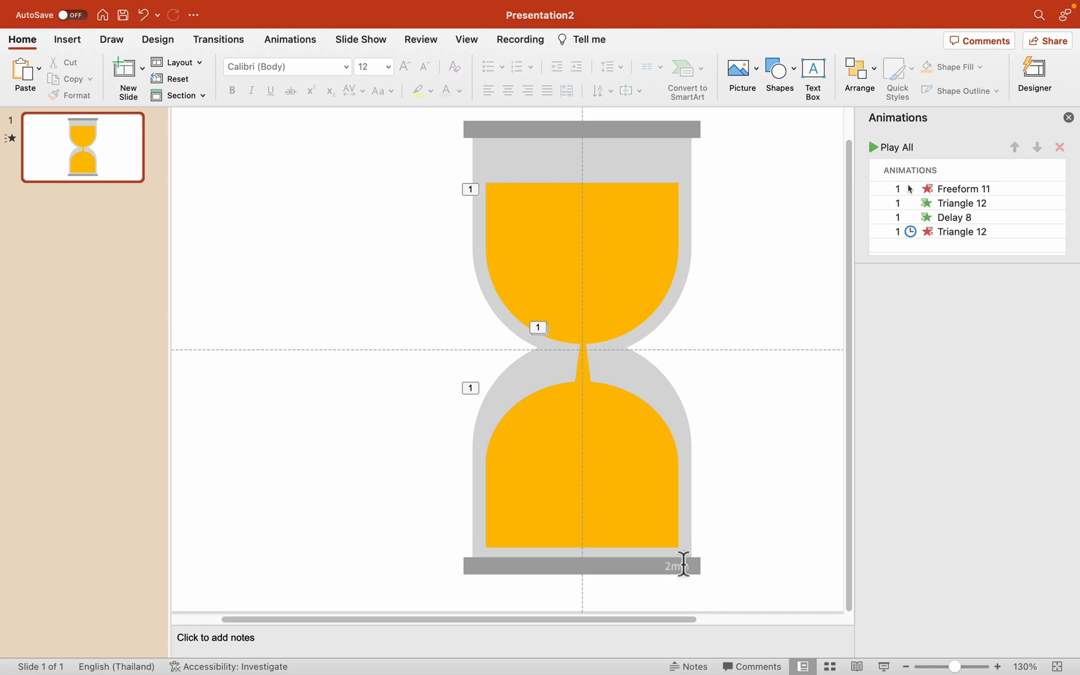
{"action": "mouse_move", "coordinate": [695, 572]}
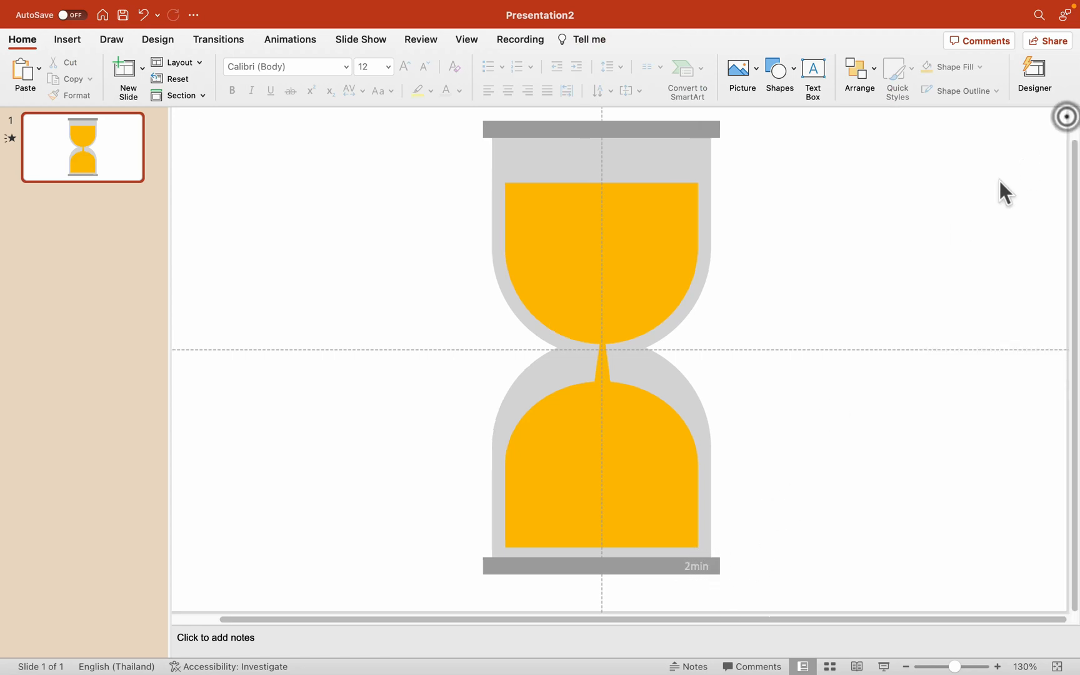
Show the Slide Show tab and select the thin falling-sand stream
{"action": "left_click", "coordinate": [360, 40]}
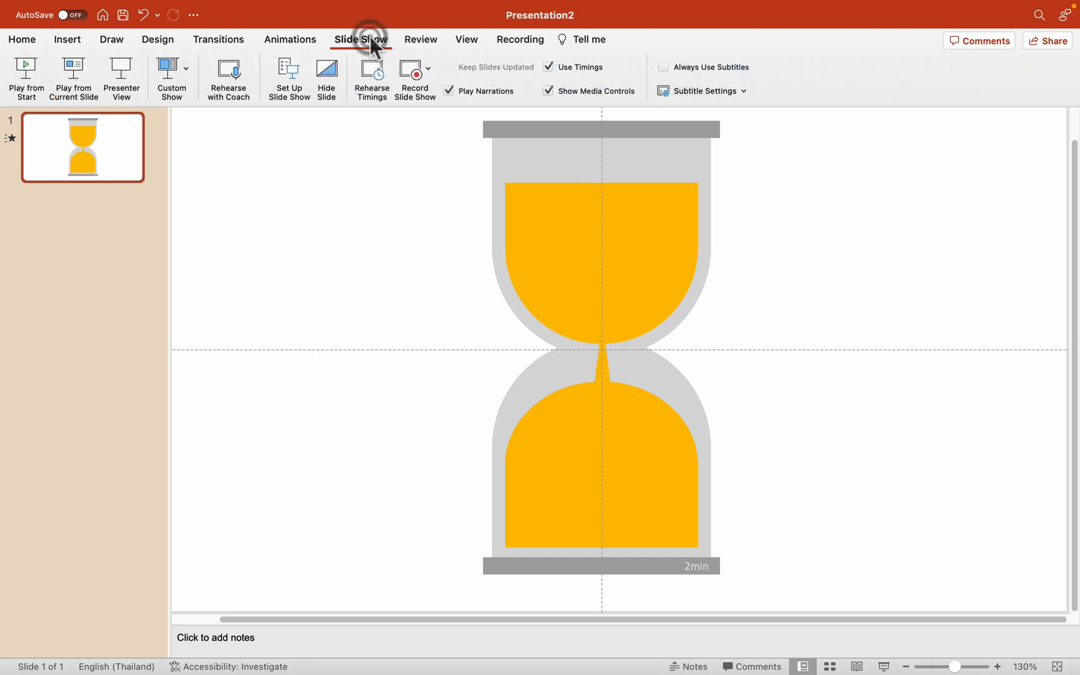
{"action": "mouse_move", "coordinate": [268, 45]}
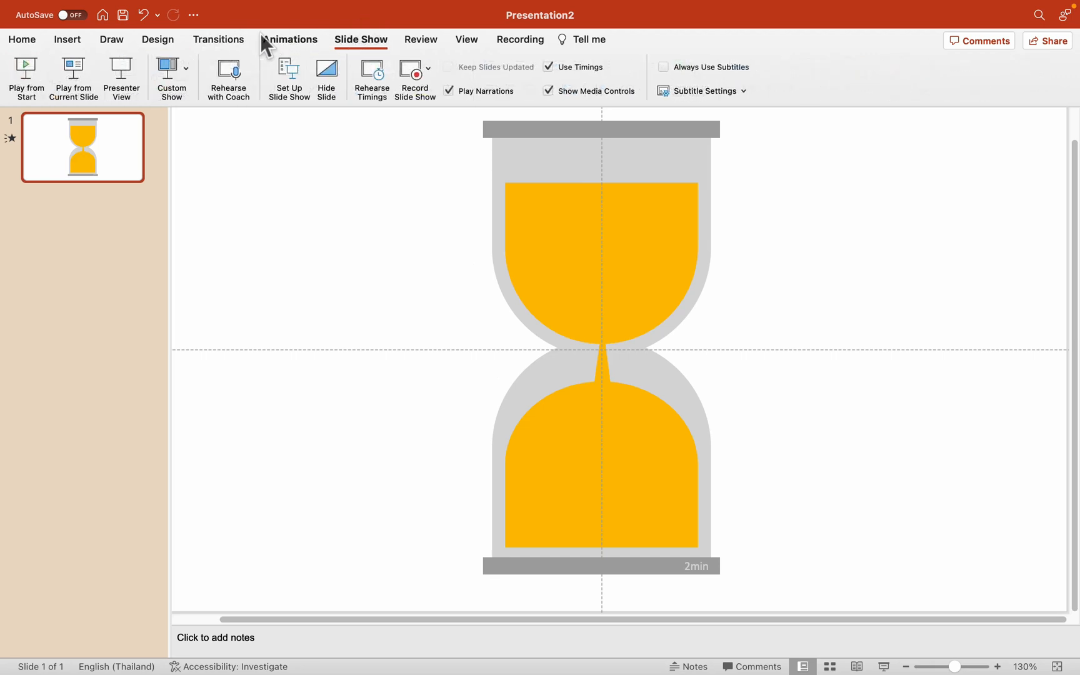
{"action": "mouse_move", "coordinate": [227, 44]}
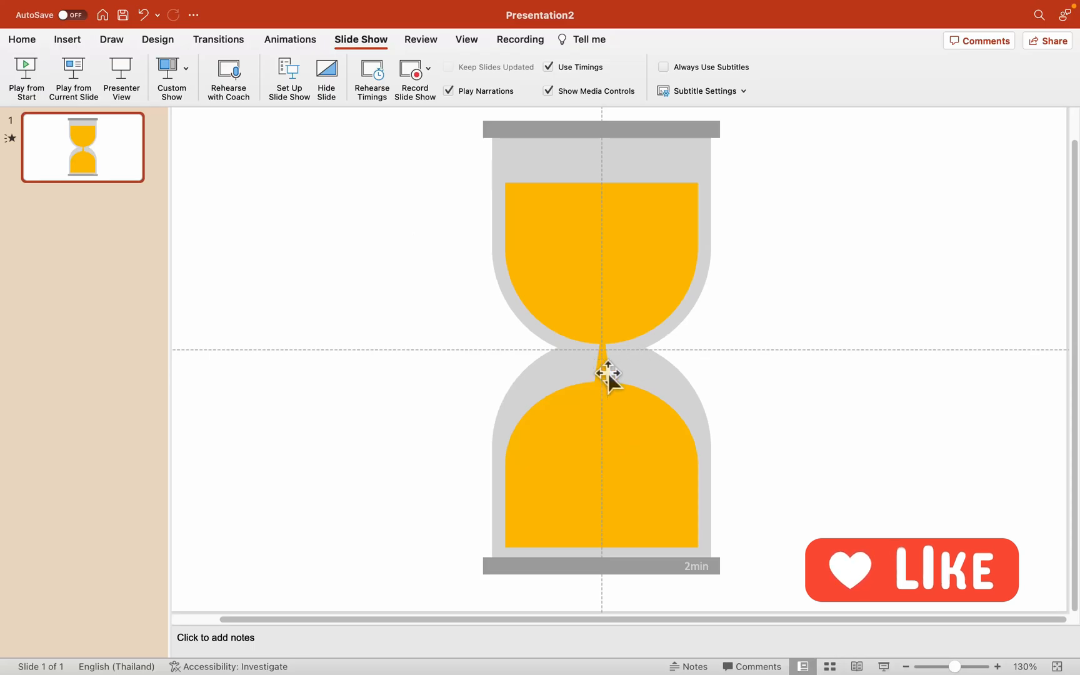
{"action": "left_click", "coordinate": [609, 374]}
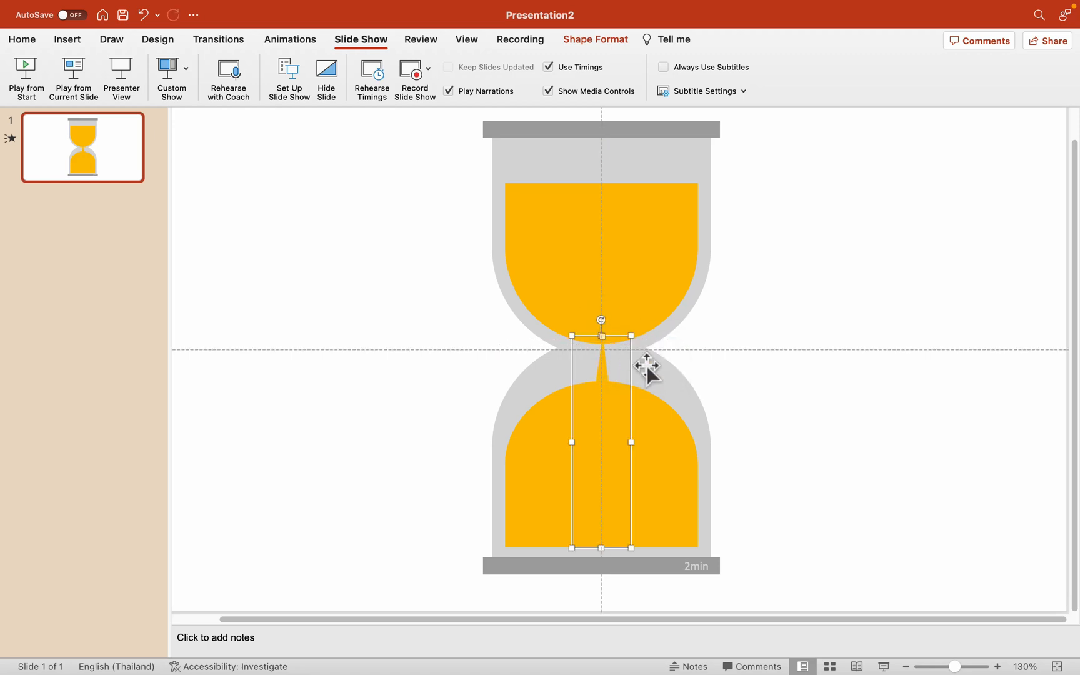
{"action": "mouse_move", "coordinate": [756, 353]}
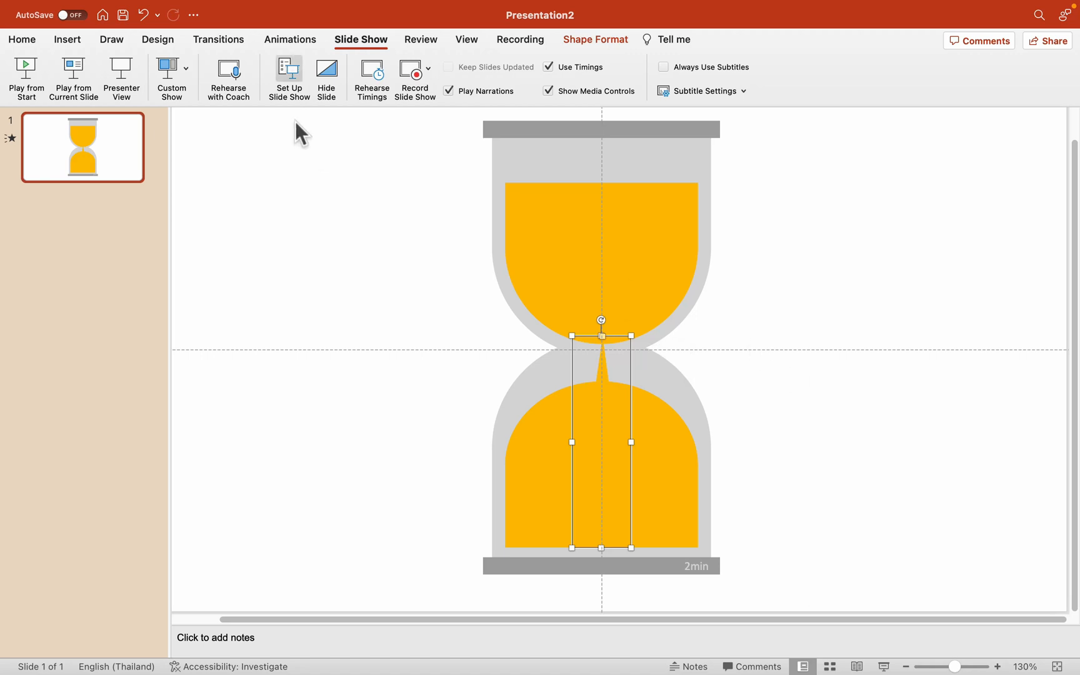
Set the stream's final Triangle 12 exit wipe to last 2 seconds
{"action": "left_click", "coordinate": [289, 40]}
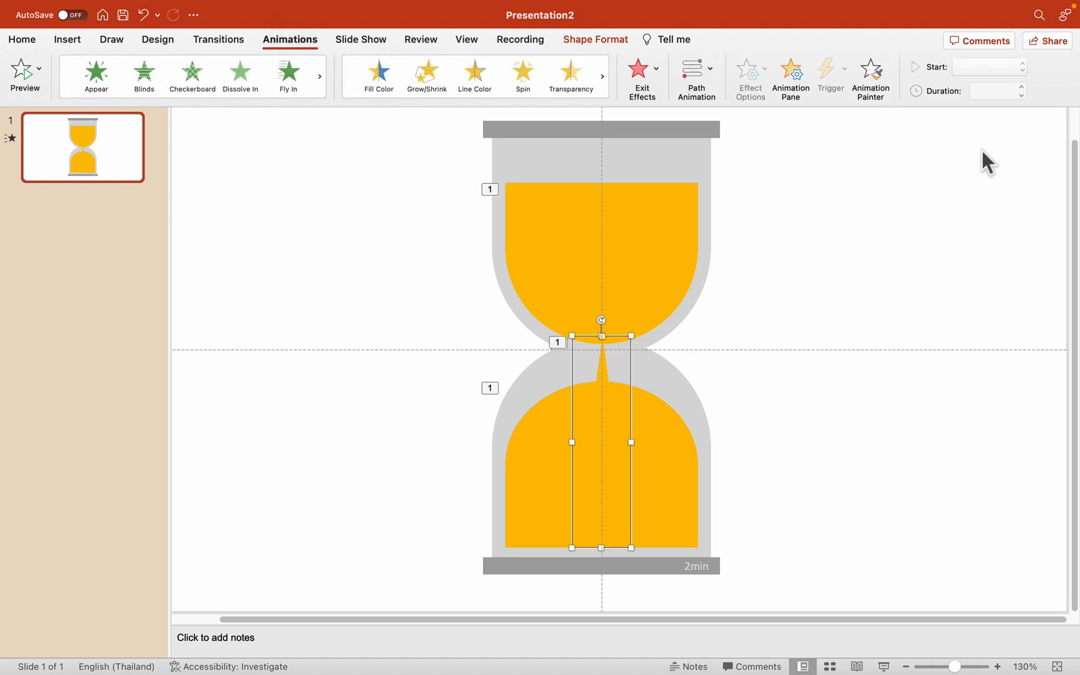
{"action": "left_click", "coordinate": [790, 71]}
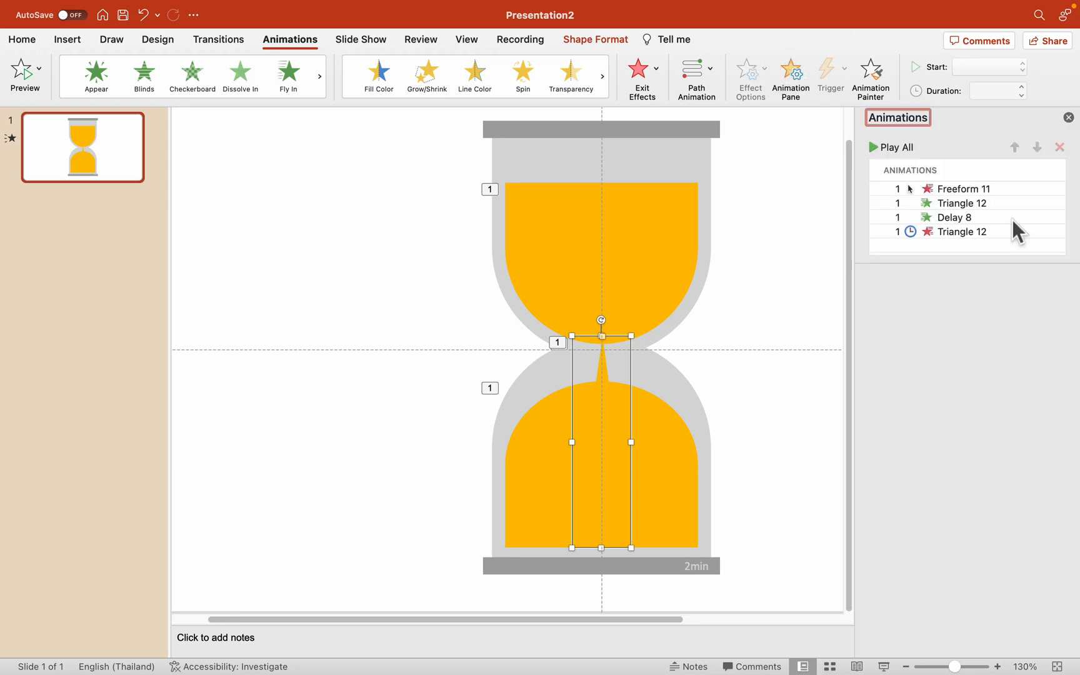
{"action": "left_click", "coordinate": [963, 231]}
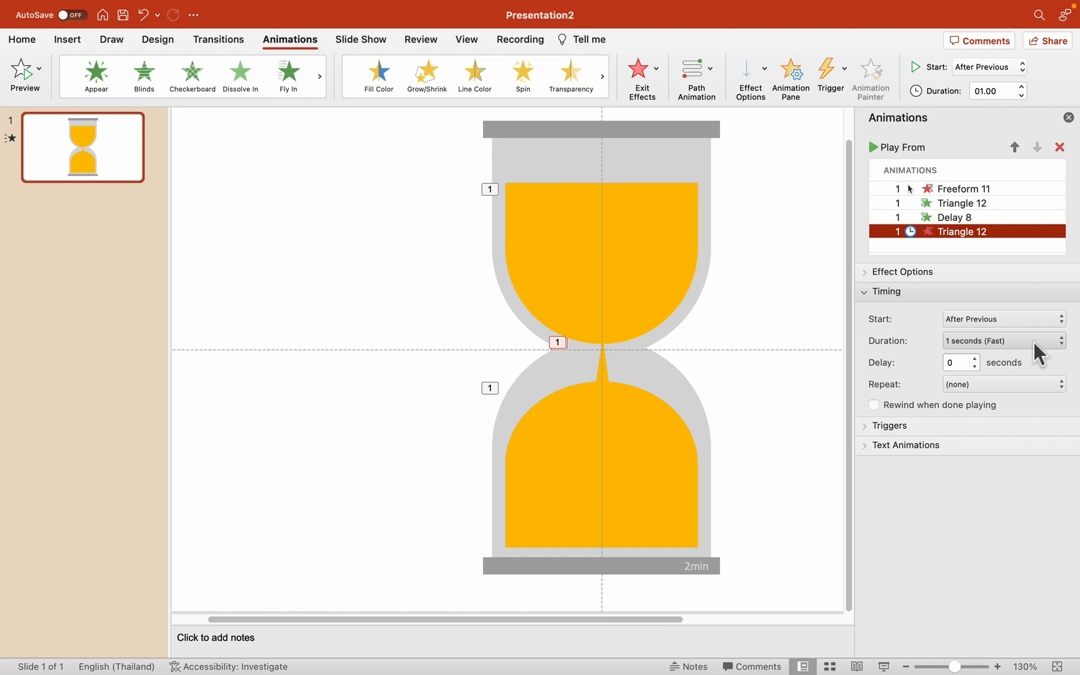
{"action": "left_click", "coordinate": [1000, 340]}
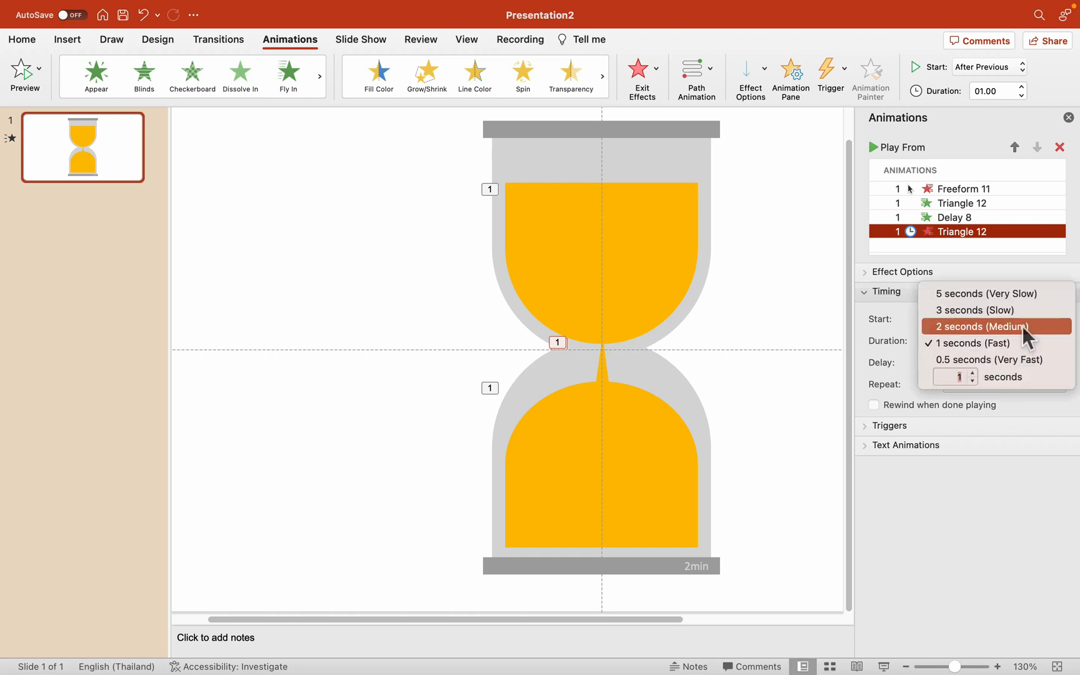
{"action": "left_click", "coordinate": [977, 325]}
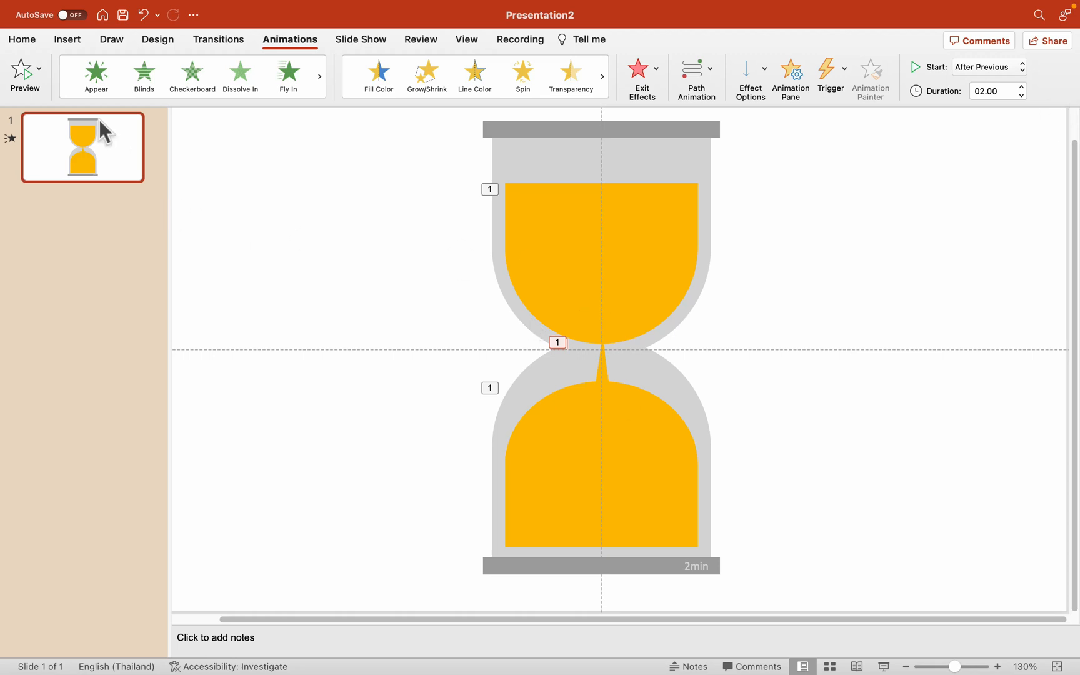
Duplicate slide 1 and fill the copy's sand shapes with blue
{"action": "right_click", "coordinate": [83, 147]}
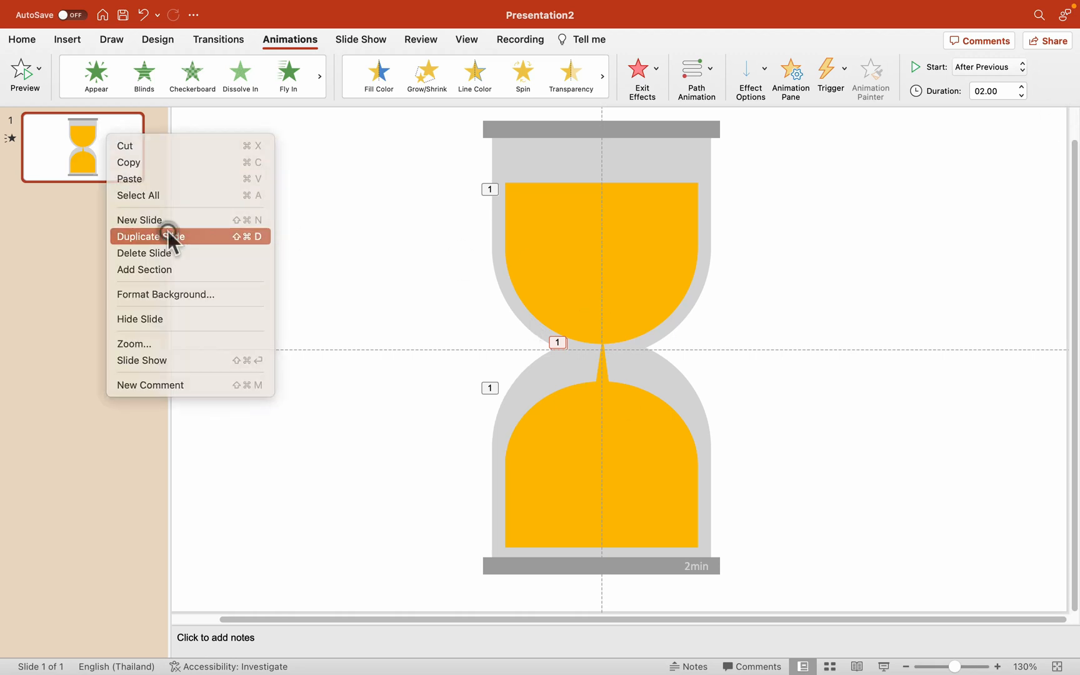
{"action": "left_click", "coordinate": [150, 237]}
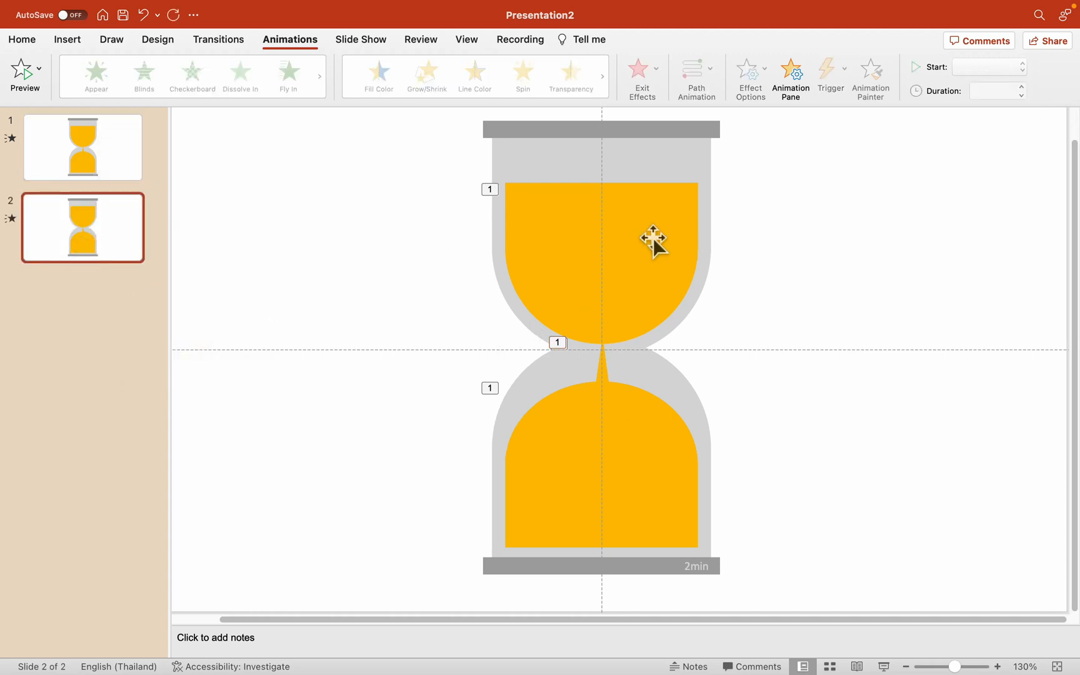
{"action": "left_click", "coordinate": [653, 240]}
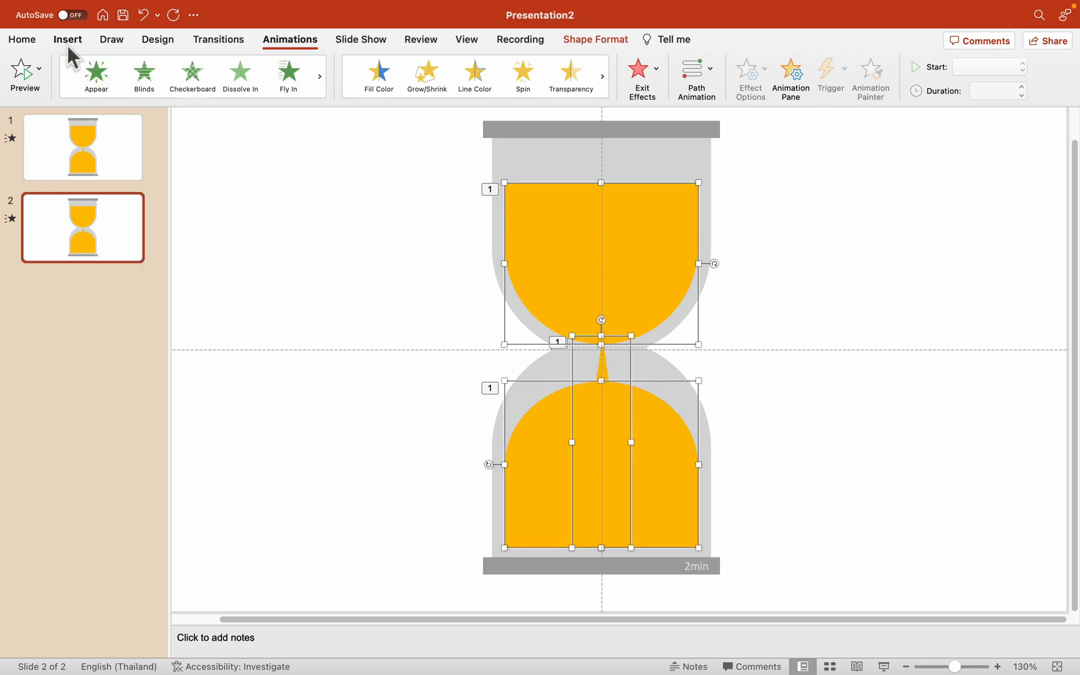
{"action": "left_click", "coordinate": [594, 39]}
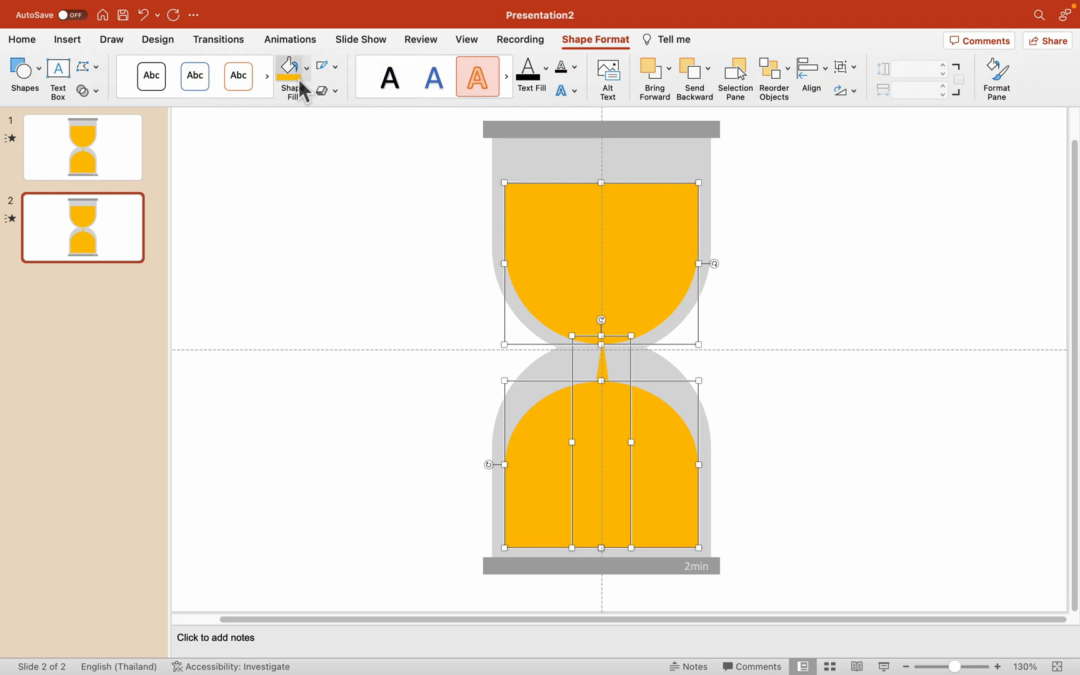
{"action": "left_click", "coordinate": [305, 67]}
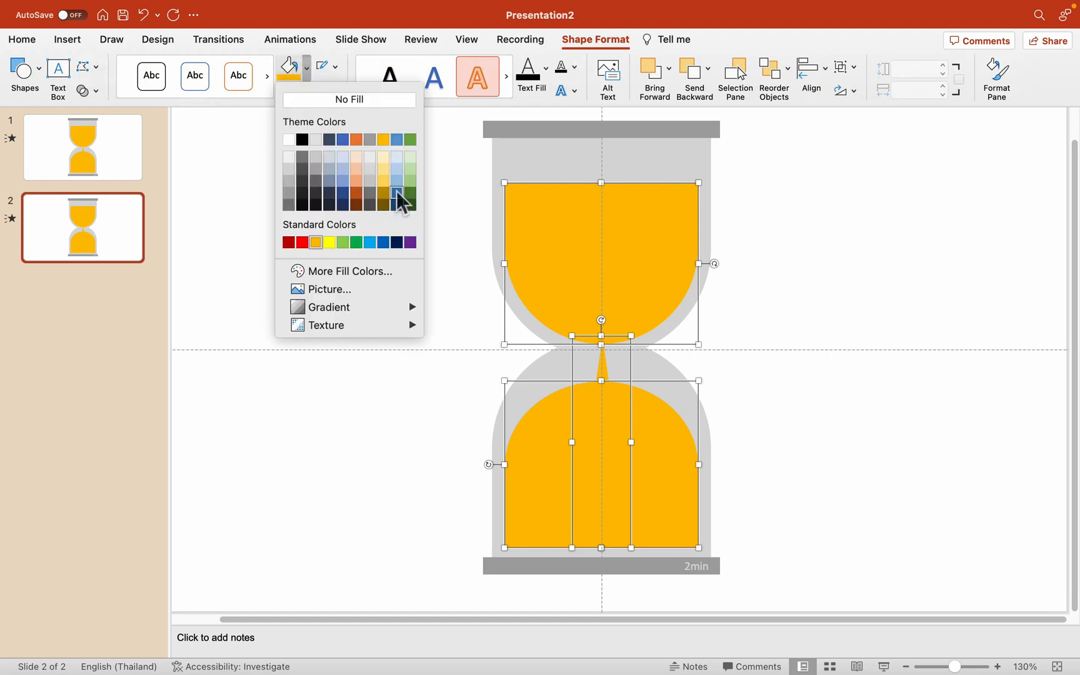
{"action": "left_click", "coordinate": [396, 193]}
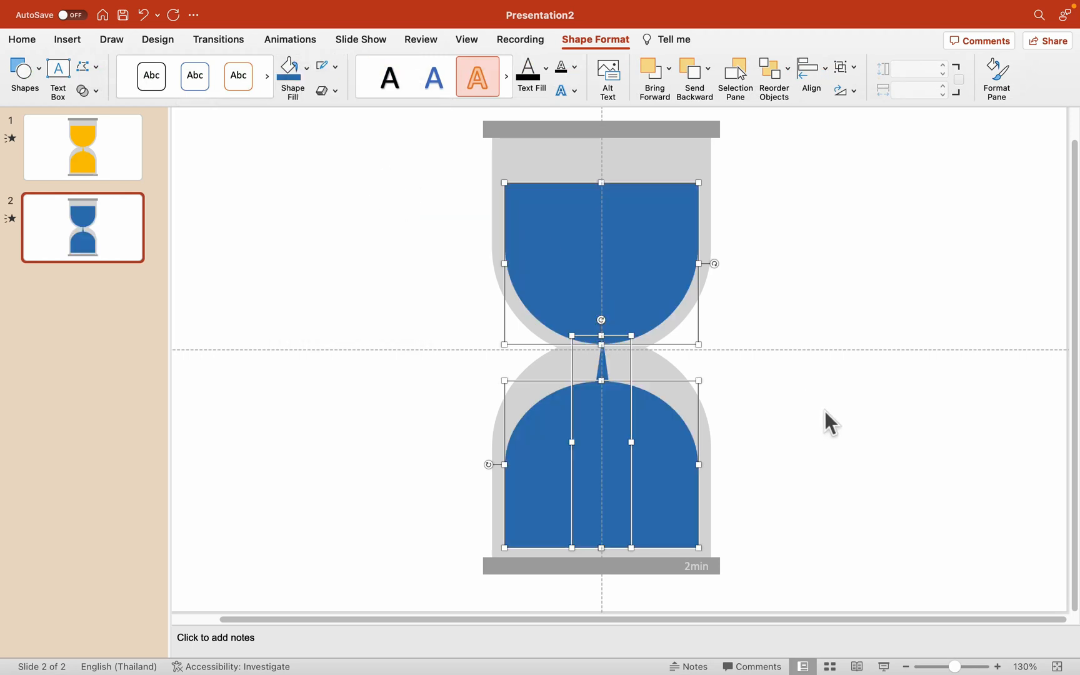
{"action": "mouse_move", "coordinate": [941, 243]}
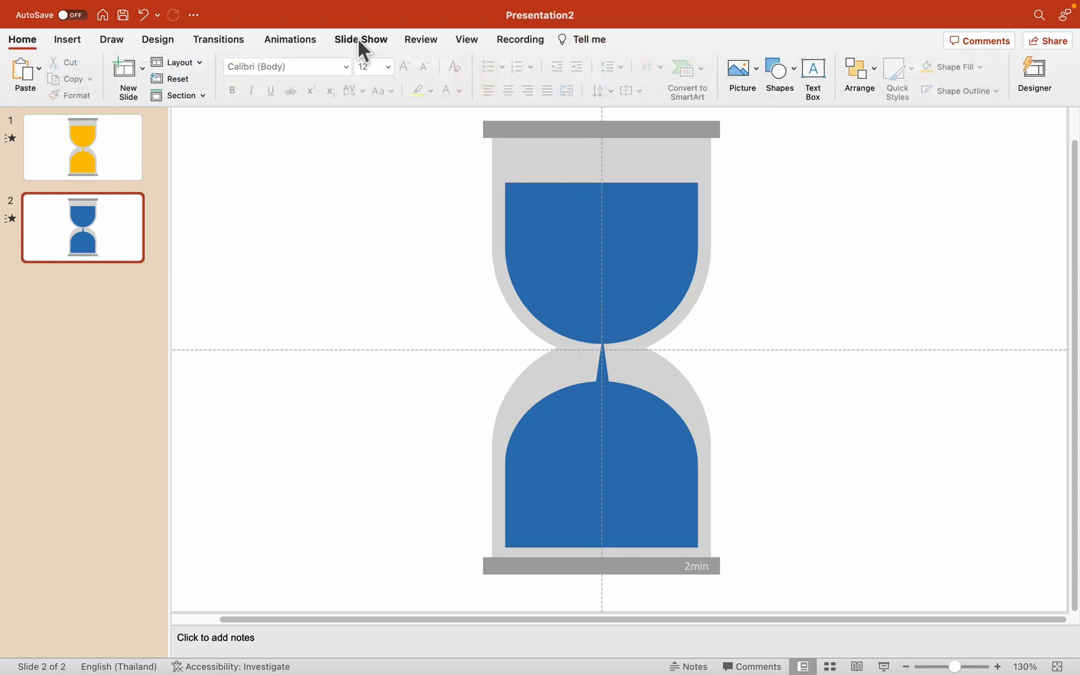
Enter longer durations for Freeform 11 (30) and Delay 8 on the blue slide
{"action": "left_click", "coordinate": [290, 39]}
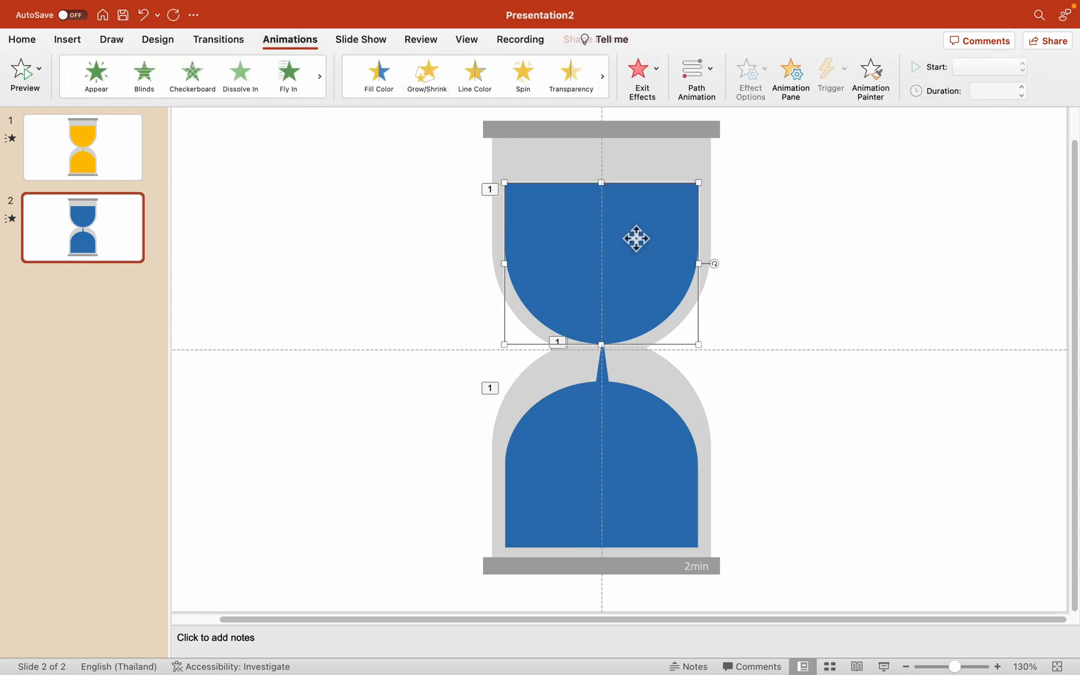
{"action": "left_click", "coordinate": [789, 72]}
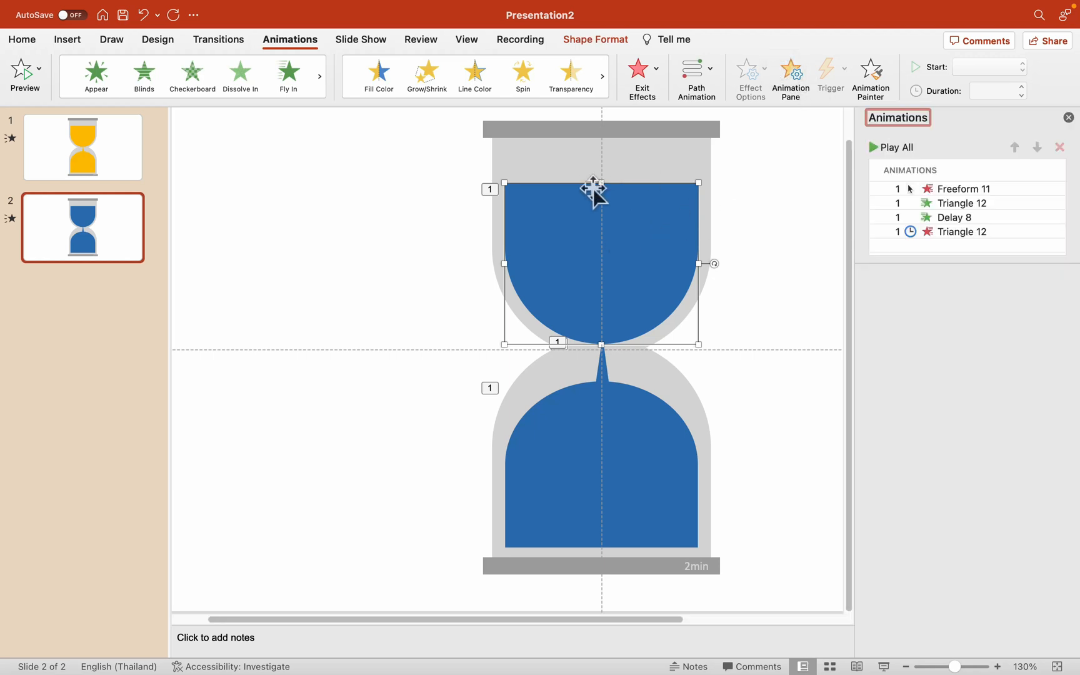
{"action": "mouse_move", "coordinate": [627, 225]}
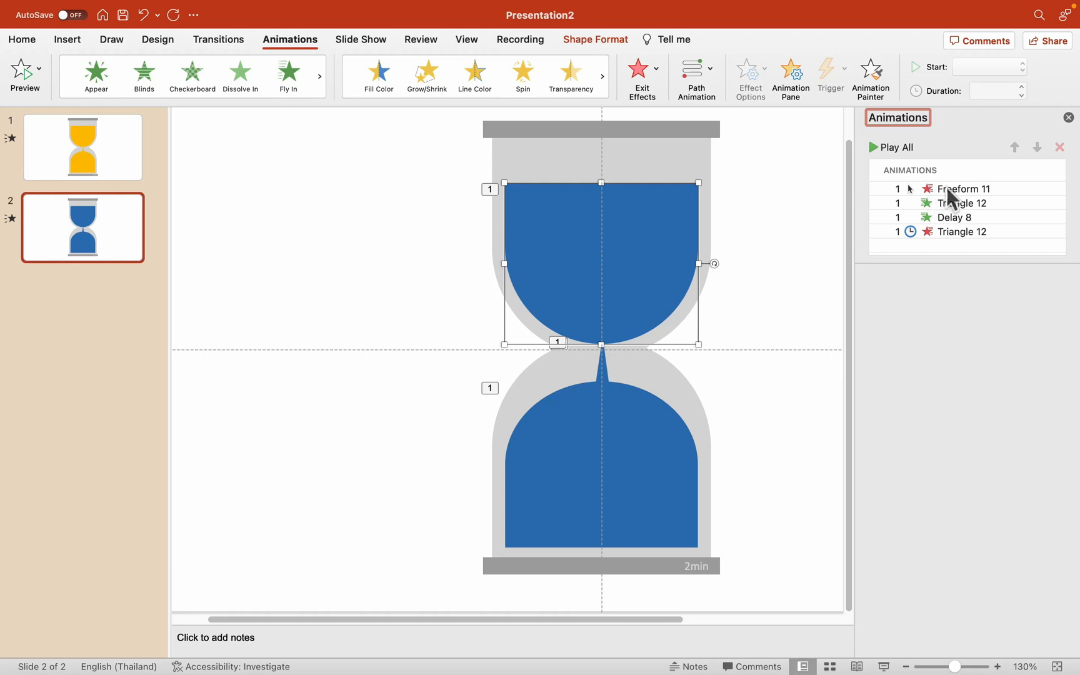
{"action": "left_click", "coordinate": [961, 203]}
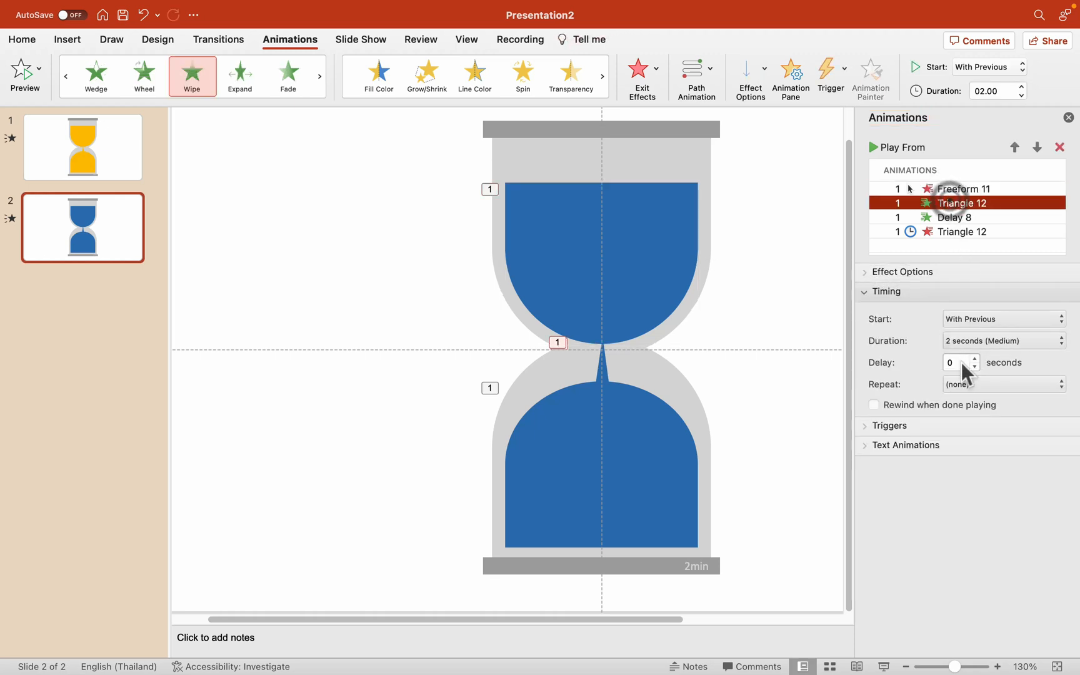
{"action": "mouse_move", "coordinate": [964, 230]}
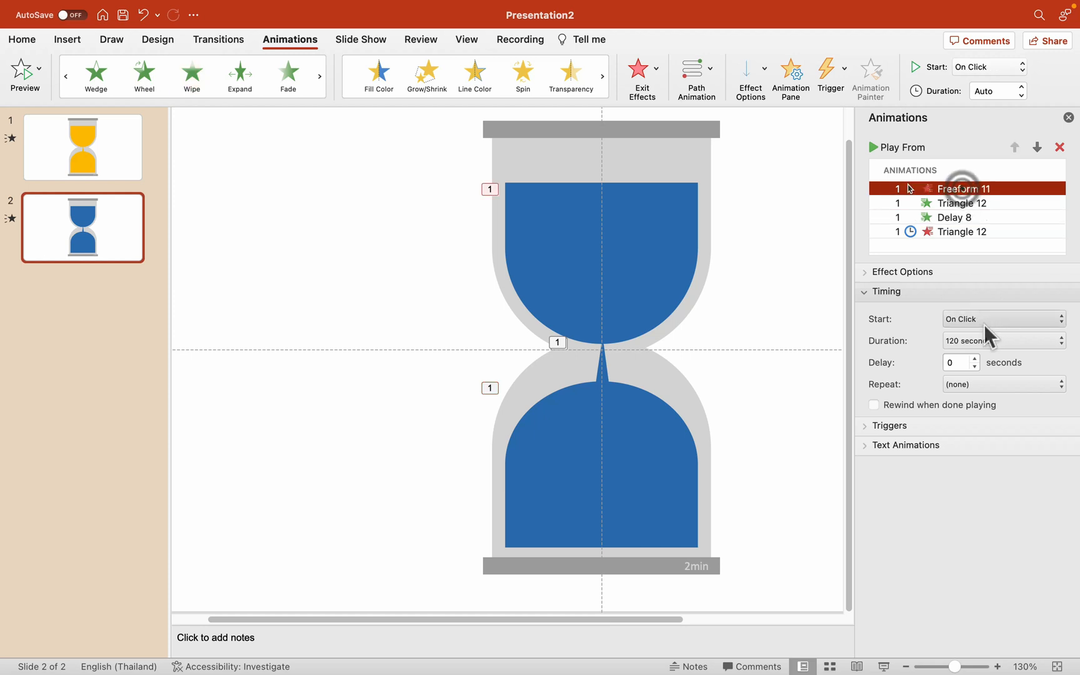
{"action": "left_click", "coordinate": [998, 340]}
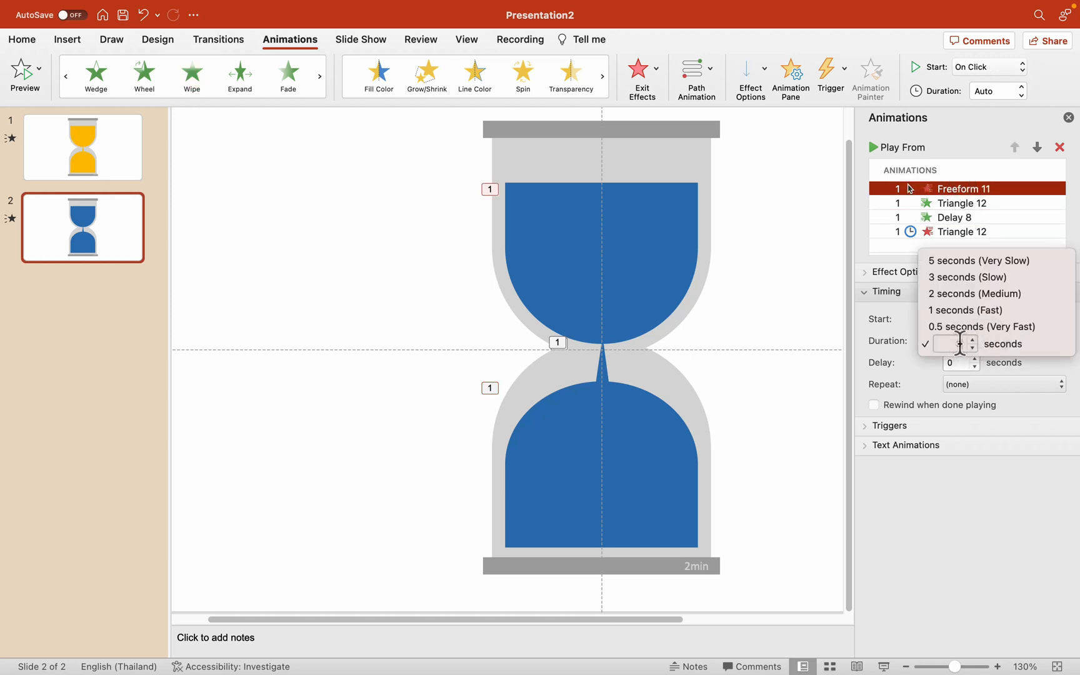
{"action": "type", "text": "30"}
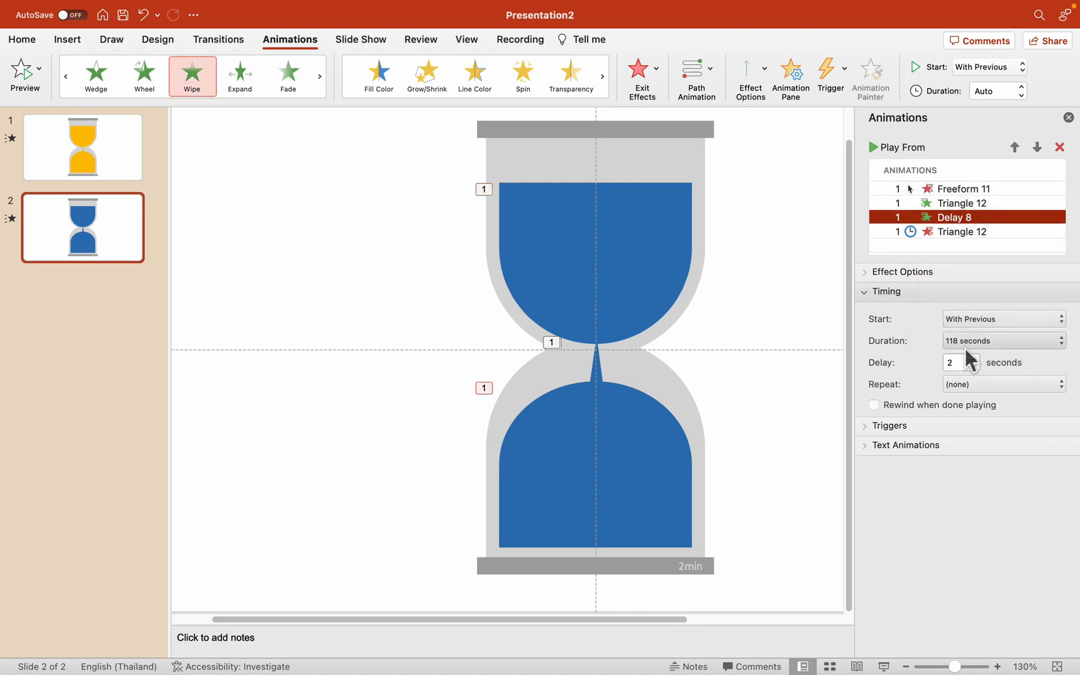
{"action": "left_click", "coordinate": [1003, 340]}
{"action": "type", "text": "5"}
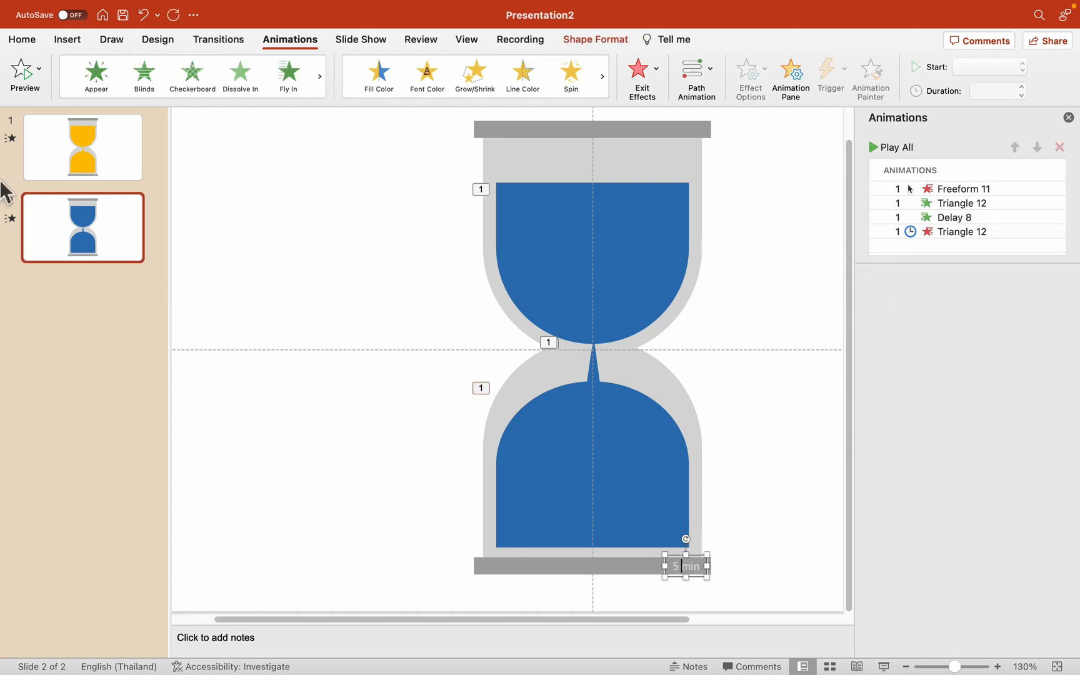
{"action": "left_click", "coordinate": [82, 147]}
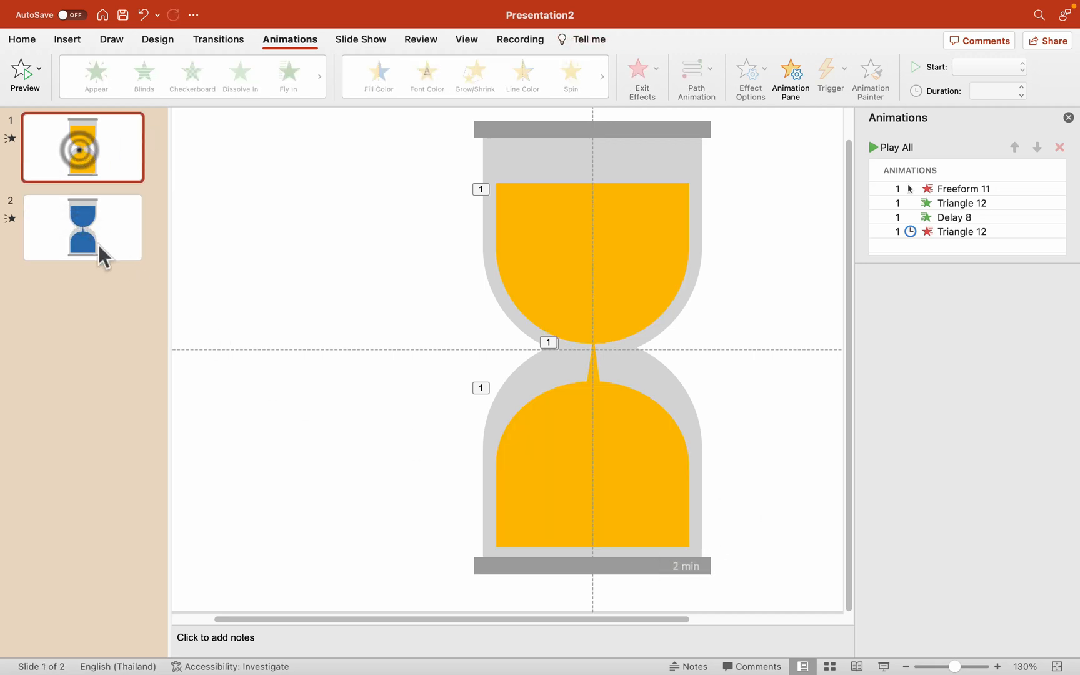
{"action": "left_click", "coordinate": [82, 227]}
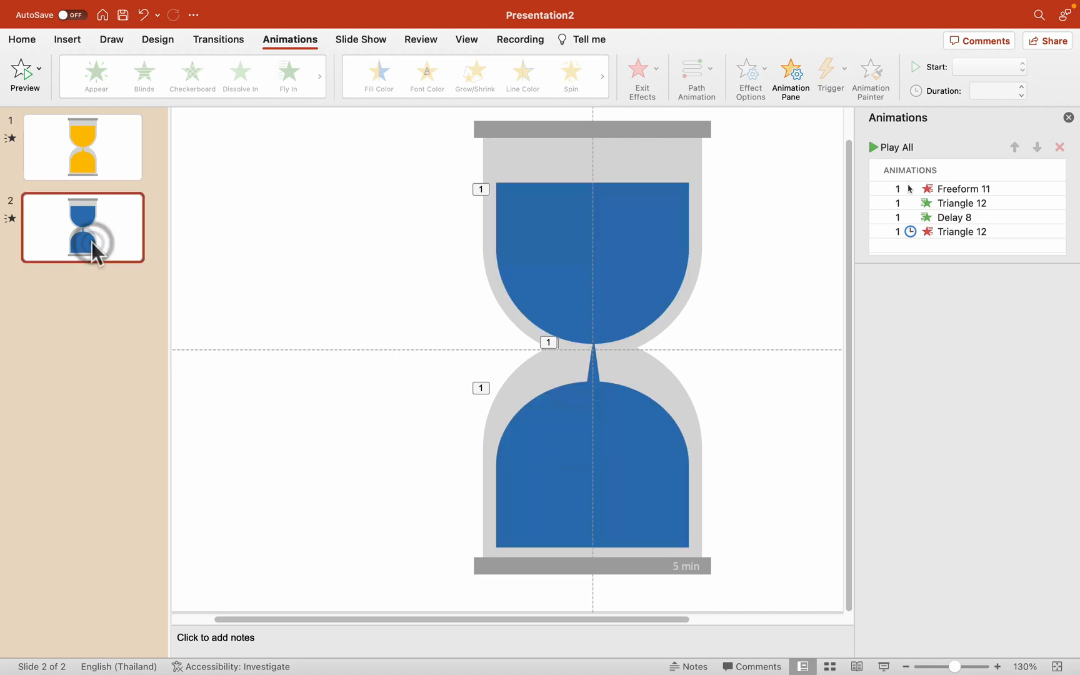